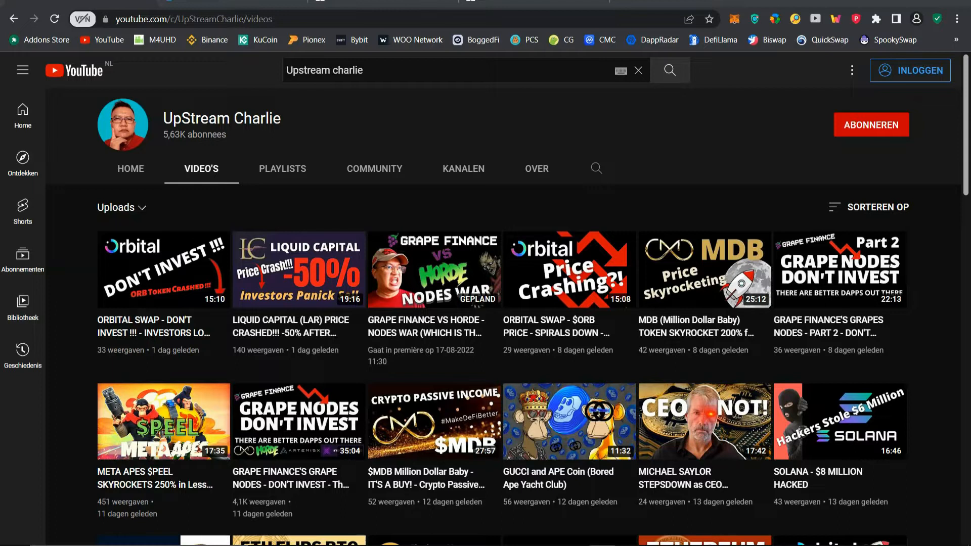
mouse_move(749, 174)
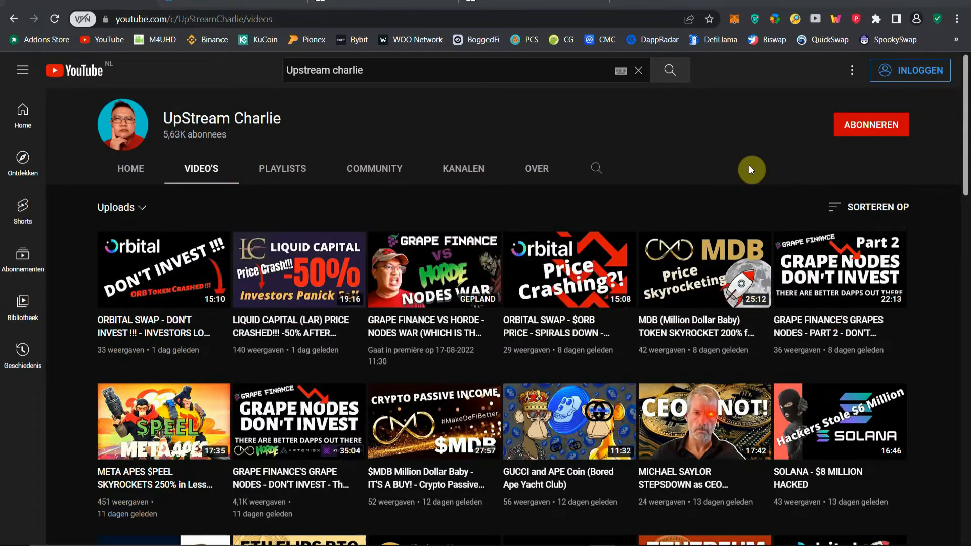
mouse_move(785, 138)
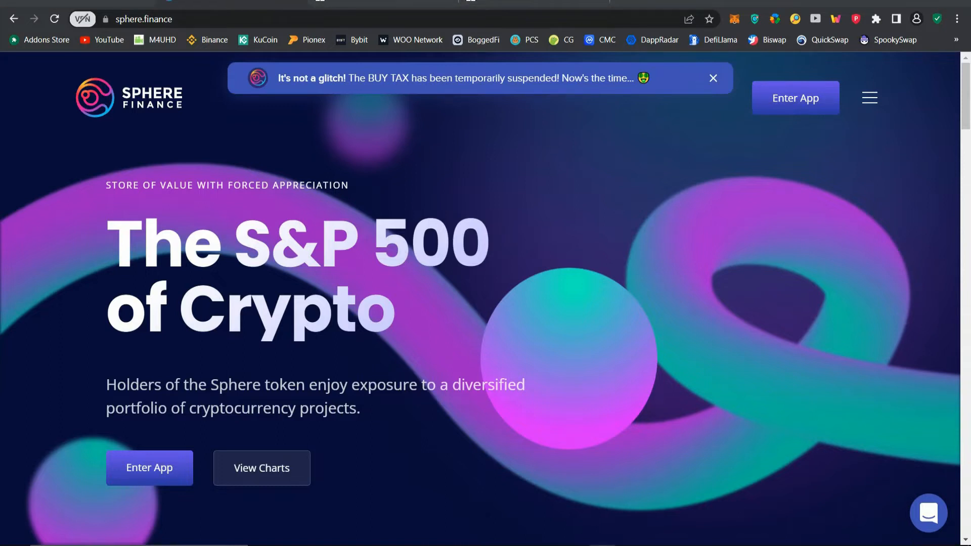
- Check the Sphere dashboard stats, return to the homepage, then bring up the SPHERE/USD+ Dystopia price chart
click(150, 467)
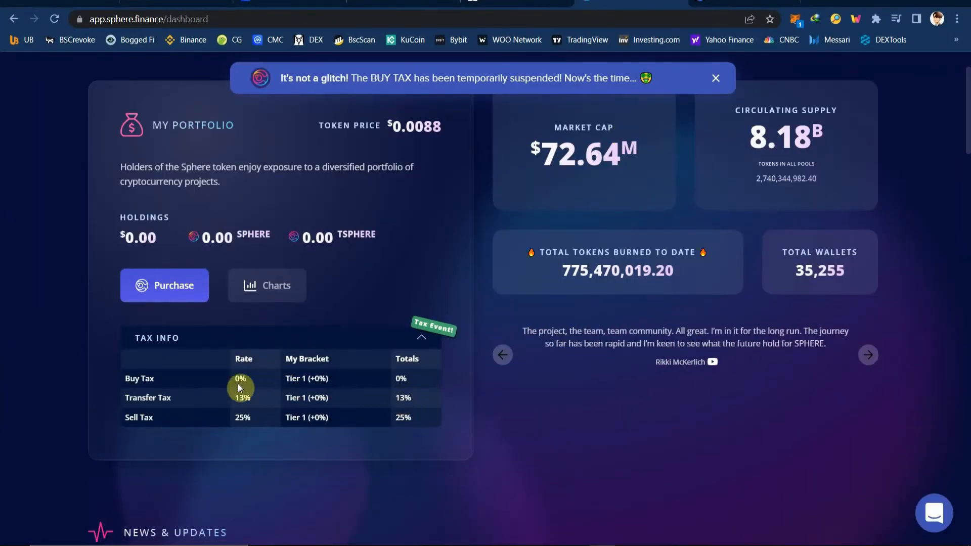
mouse_move(391, 377)
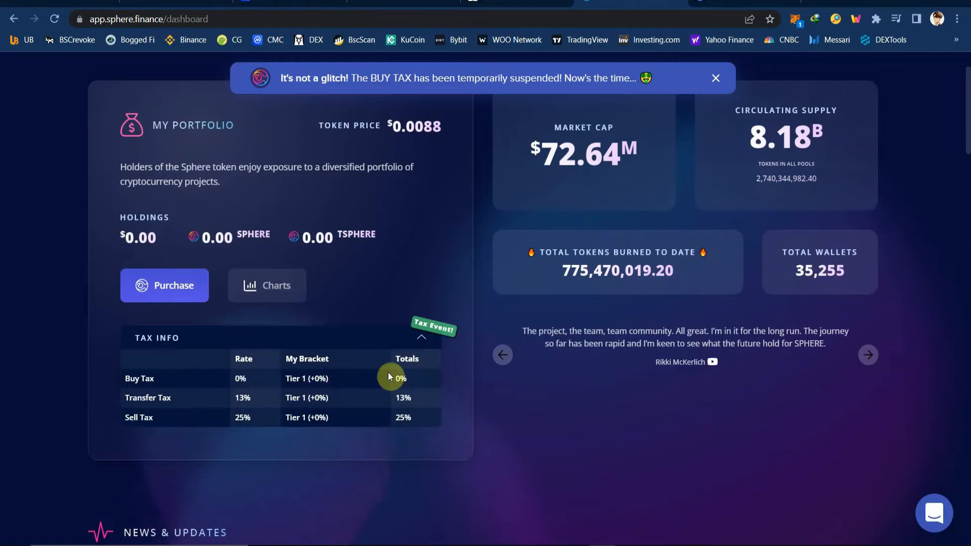
mouse_move(424, 427)
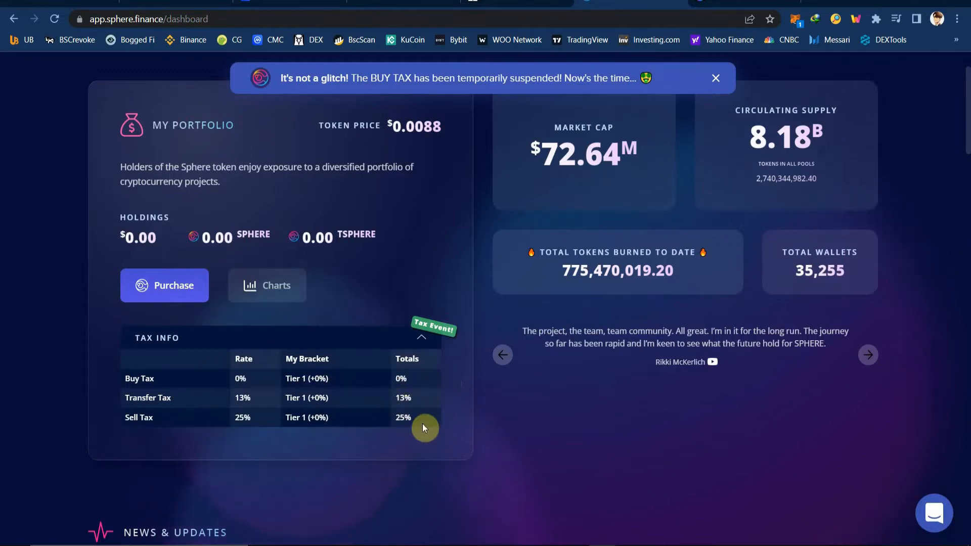
mouse_move(383, 415)
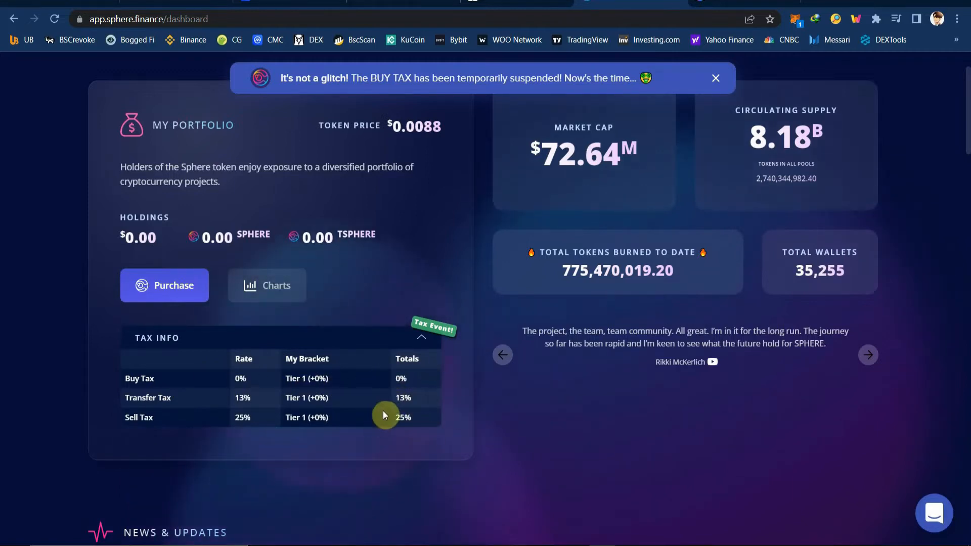
click(867, 355)
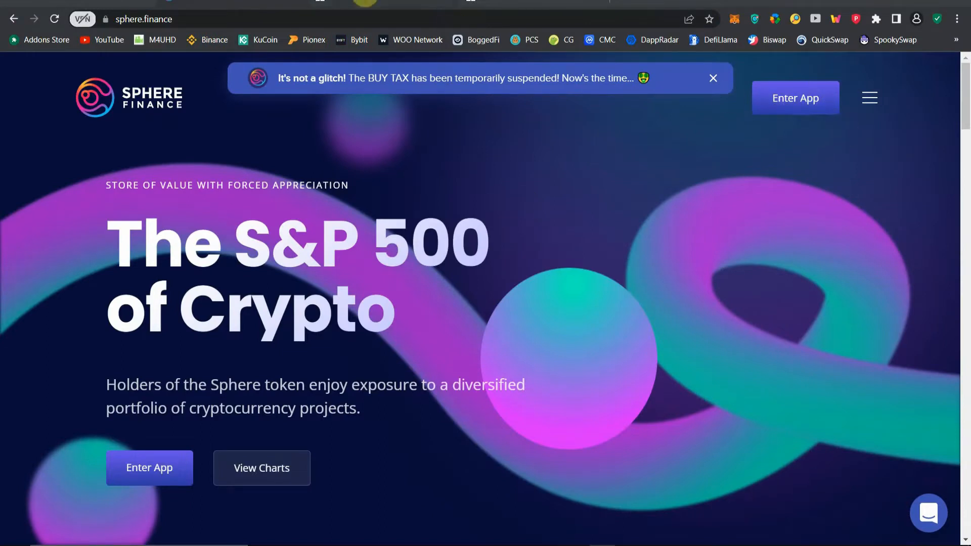
click(261, 467)
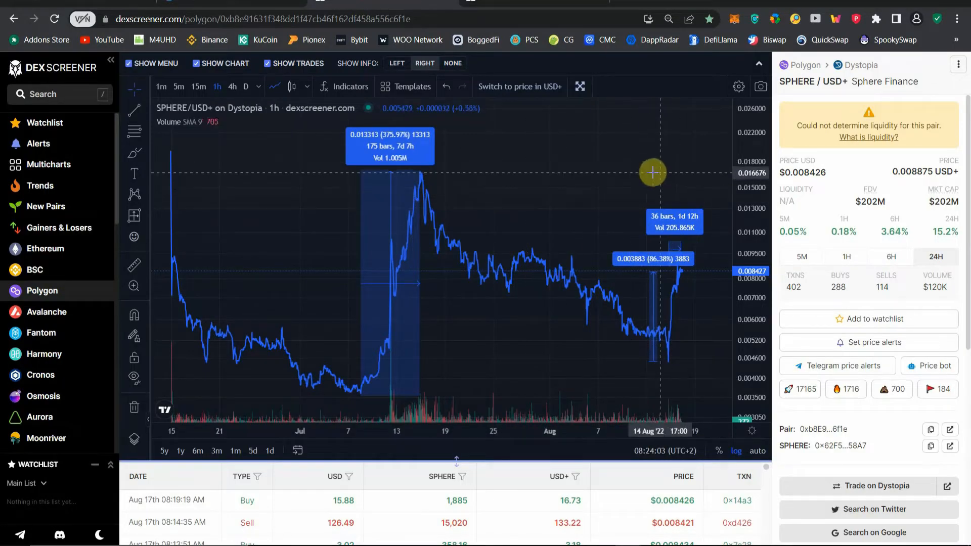
mouse_move(842, 100)
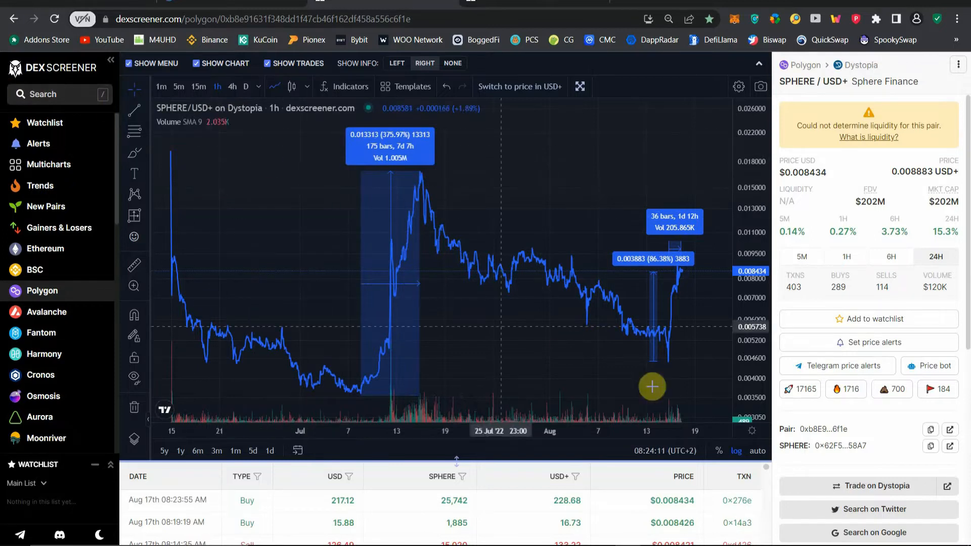
mouse_move(946, 244)
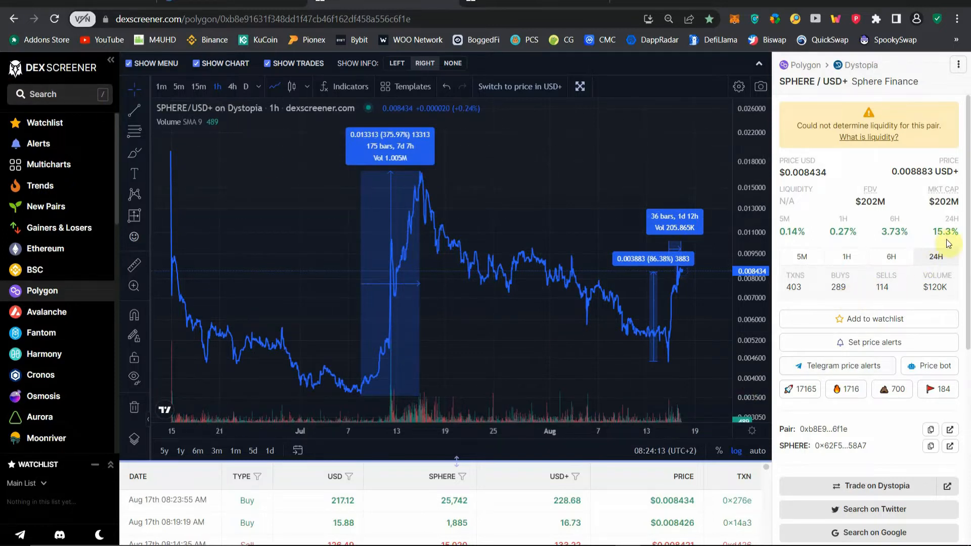
mouse_move(670, 342)
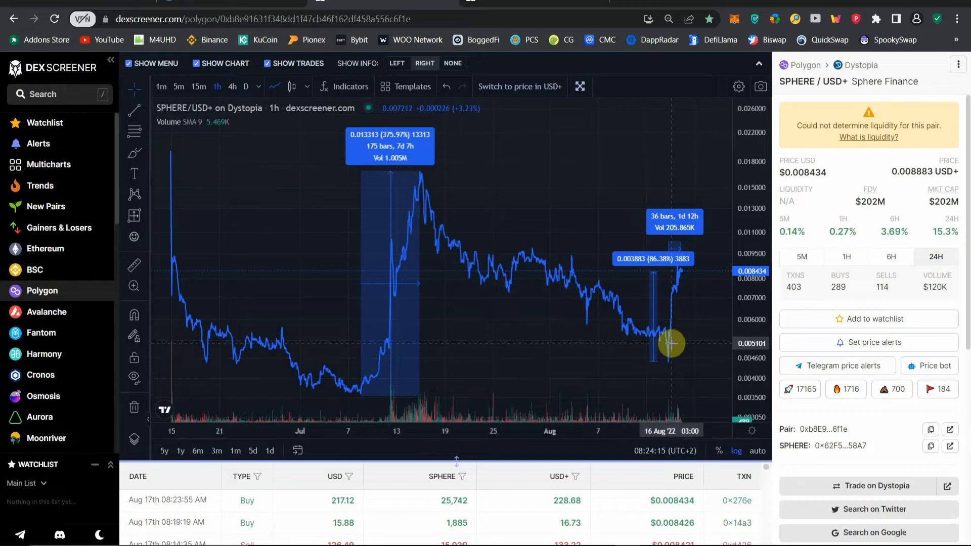
mouse_move(935, 242)
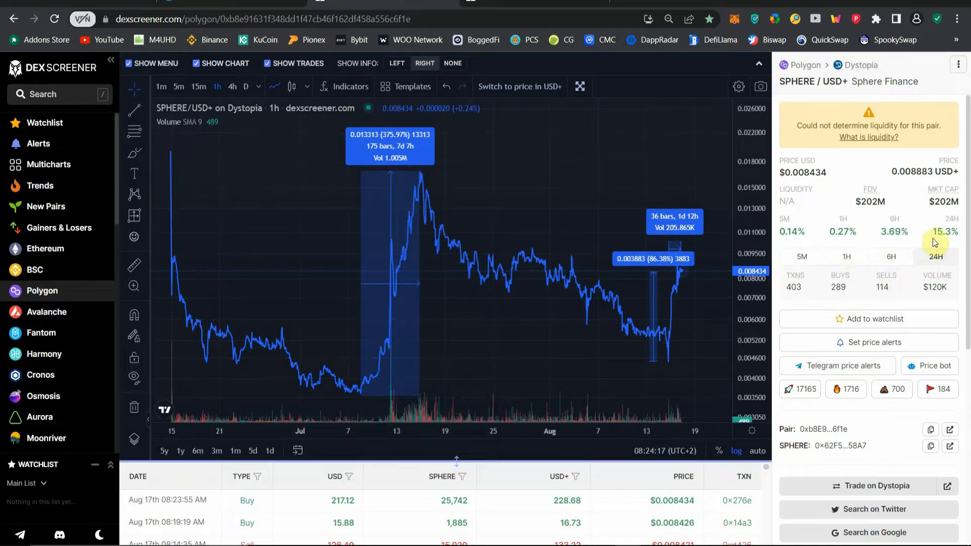
mouse_move(787, 101)
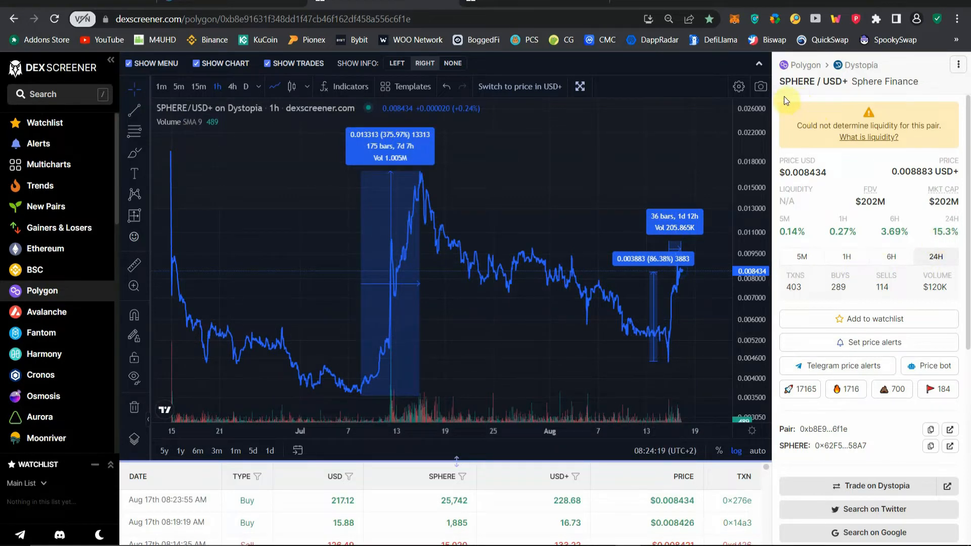
mouse_move(943, 246)
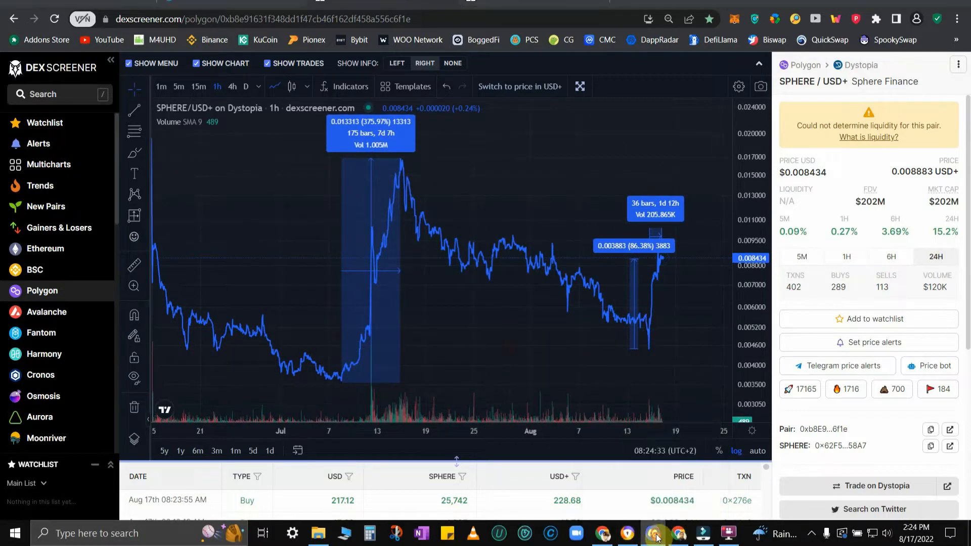
- Switch to Discord's Sphere Finance #announcements channel showing the Burnie buyback post
click(654, 533)
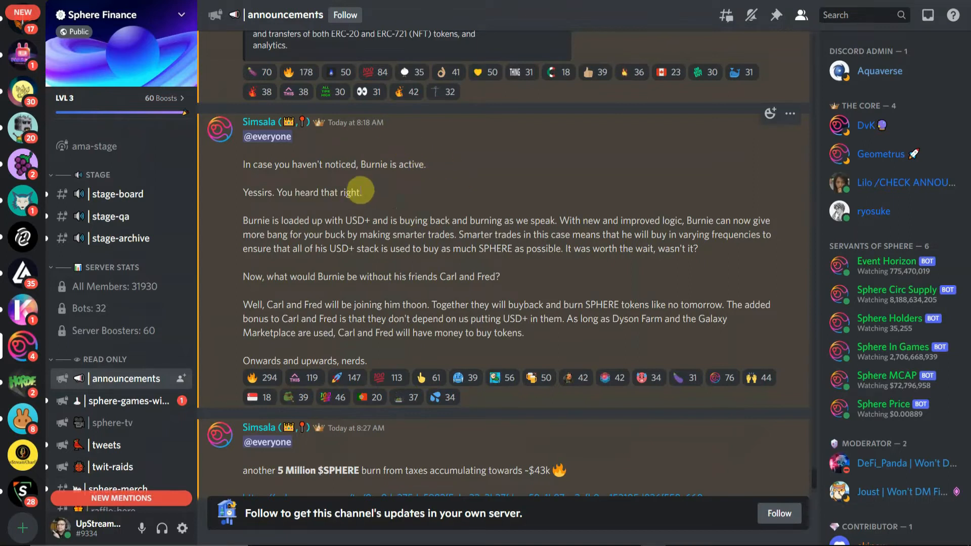
mouse_move(463, 165)
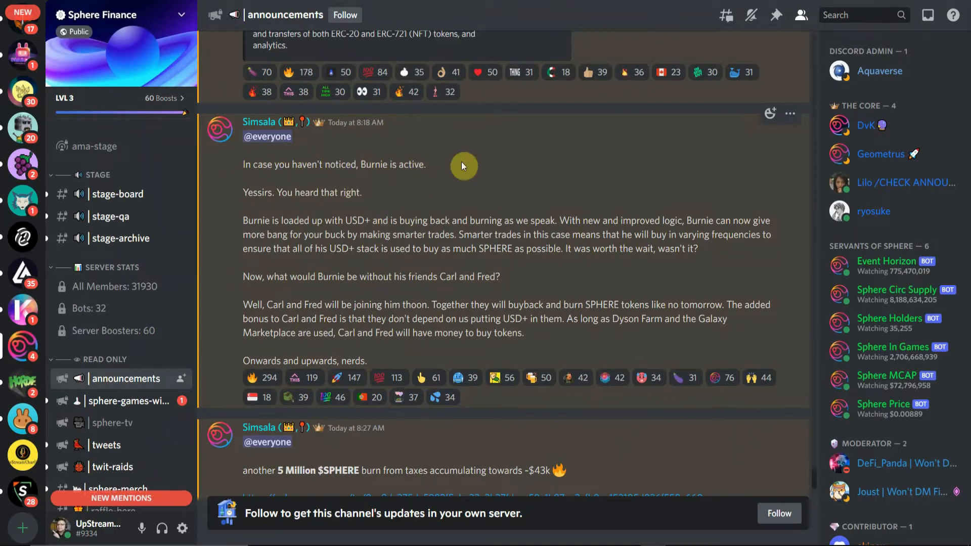
mouse_move(443, 249)
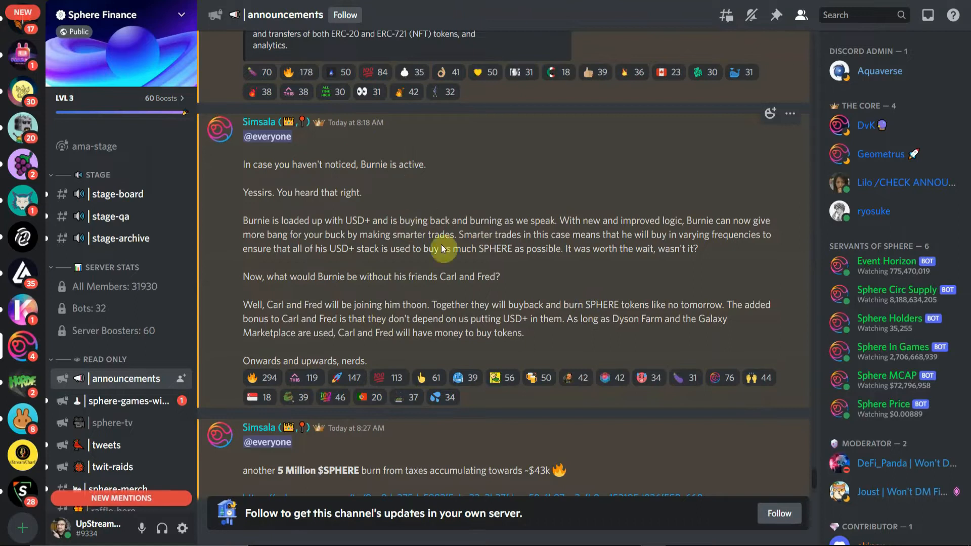
mouse_move(365, 248)
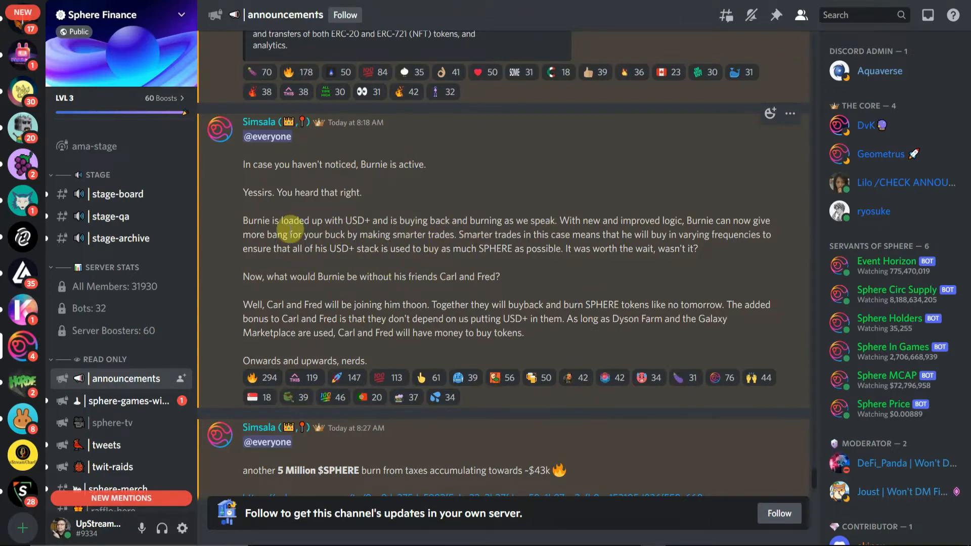
mouse_move(269, 217)
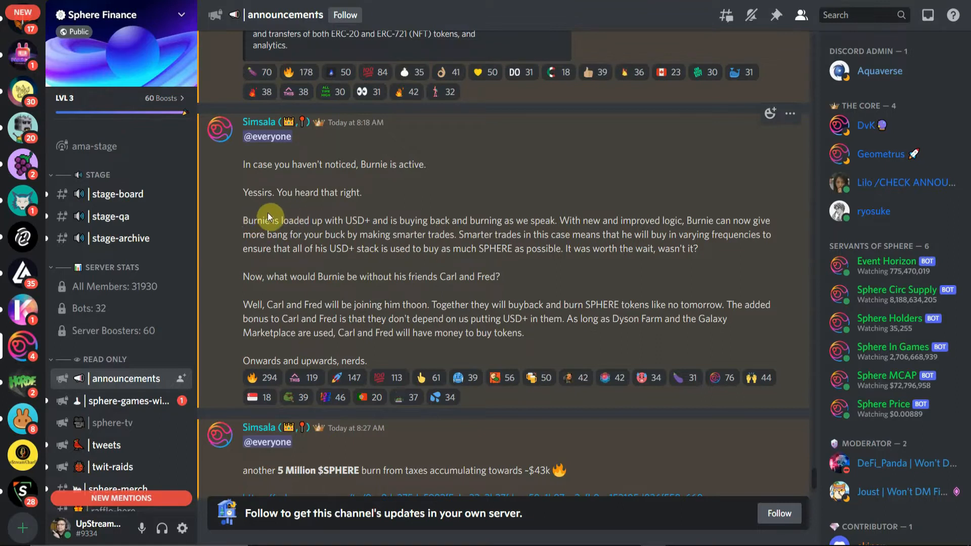
mouse_move(396, 212)
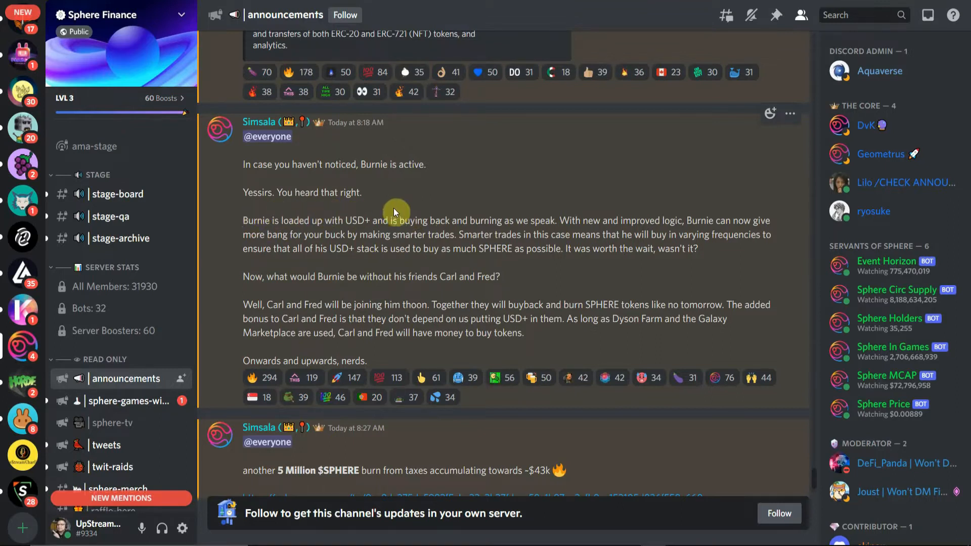
mouse_move(380, 181)
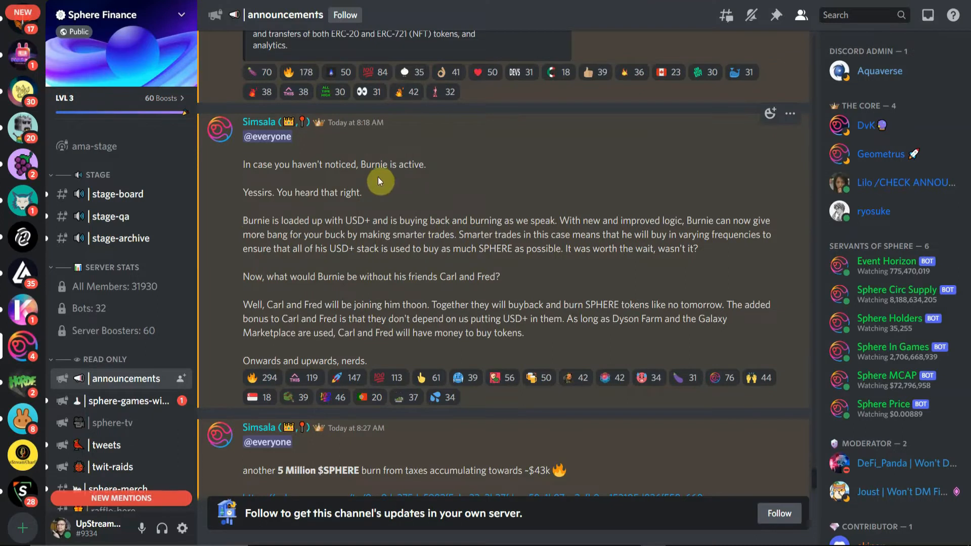
mouse_move(495, 247)
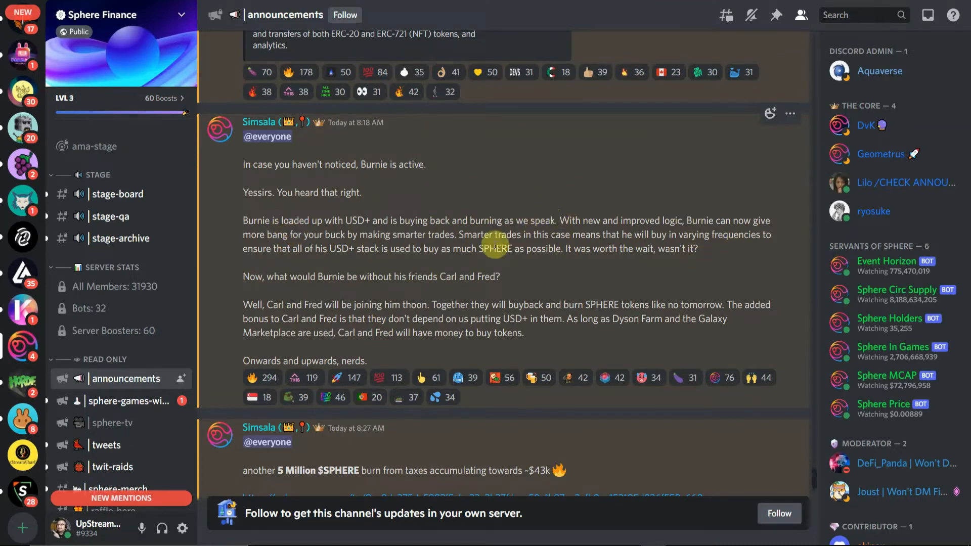
mouse_move(542, 252)
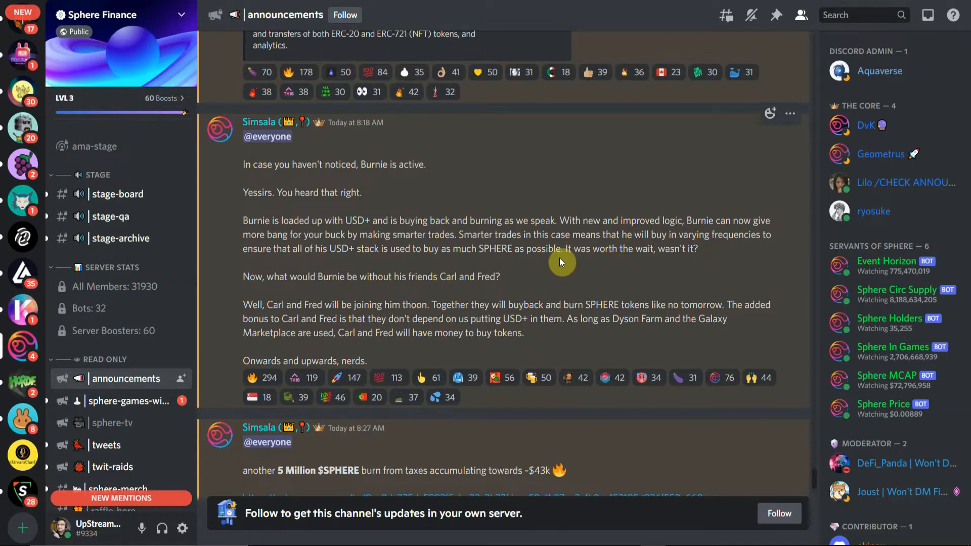
mouse_move(524, 252)
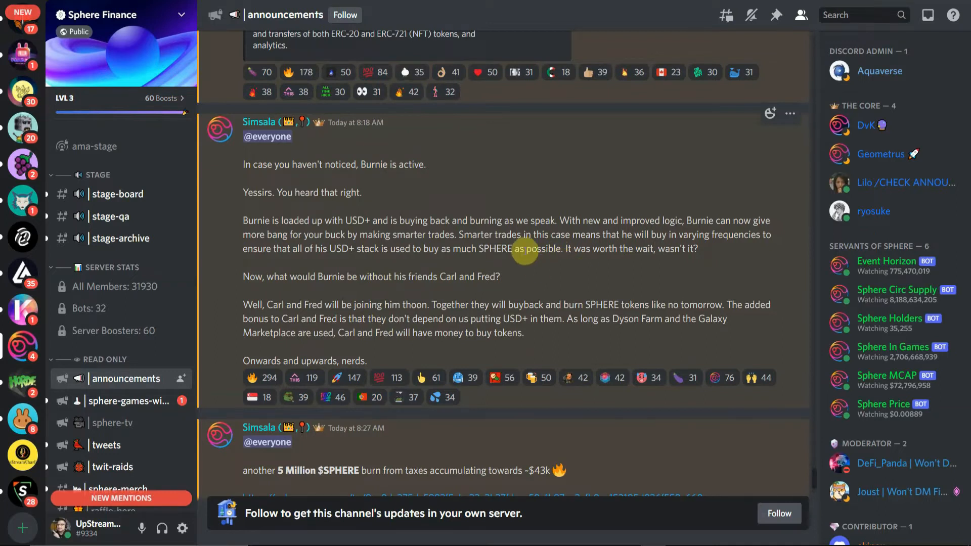
mouse_move(427, 231)
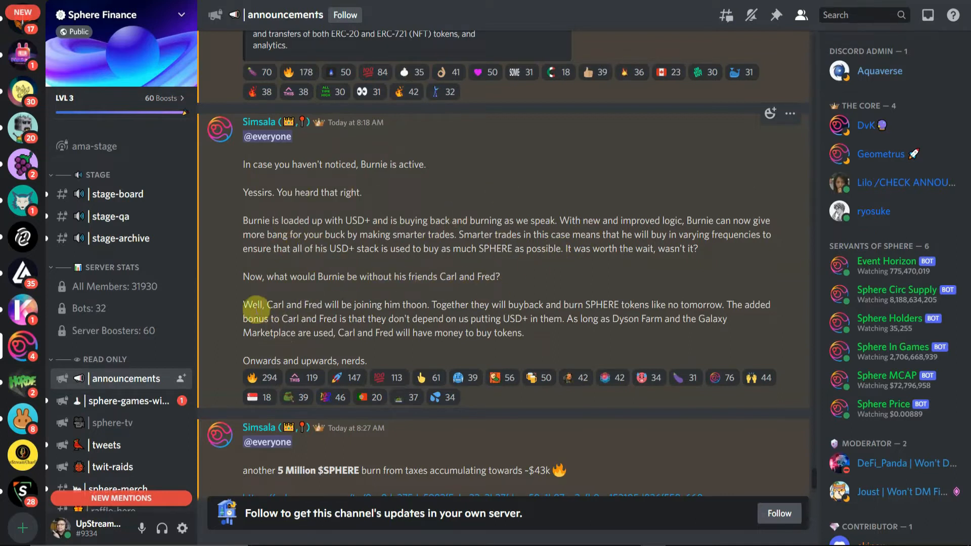
mouse_move(314, 296)
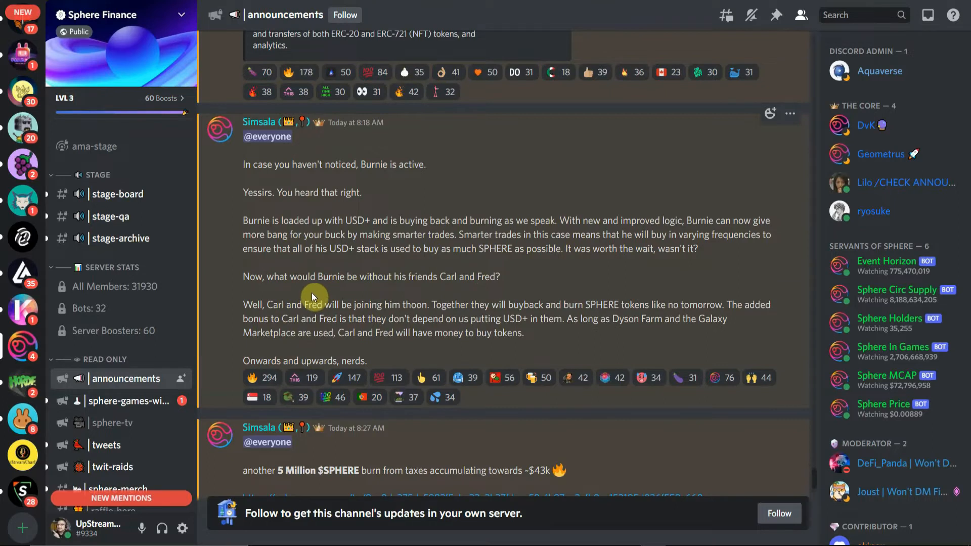
mouse_move(416, 289)
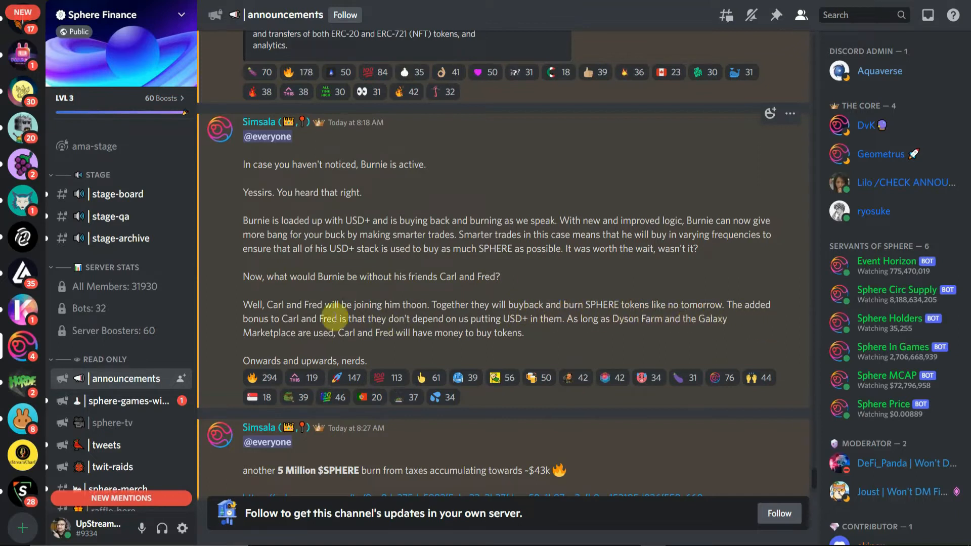
mouse_move(373, 334)
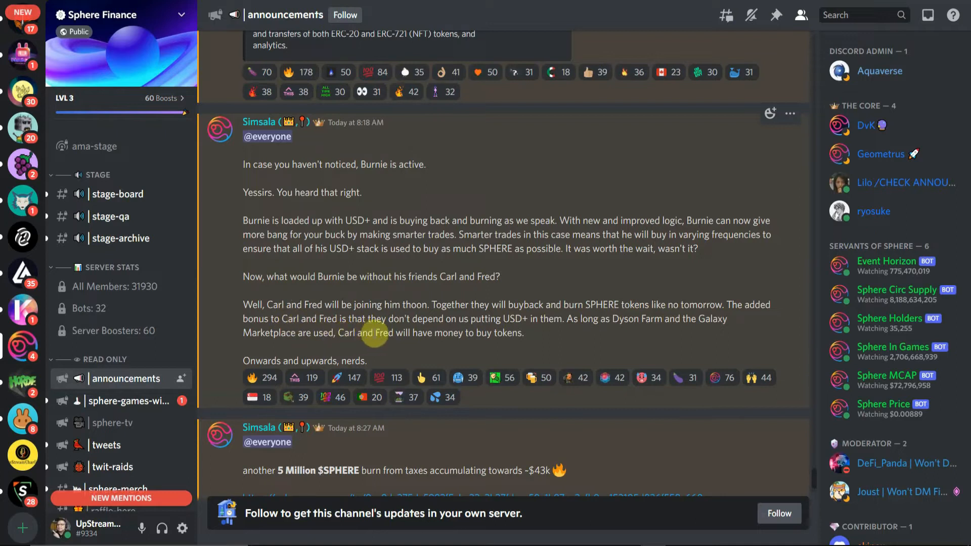
mouse_move(507, 319)
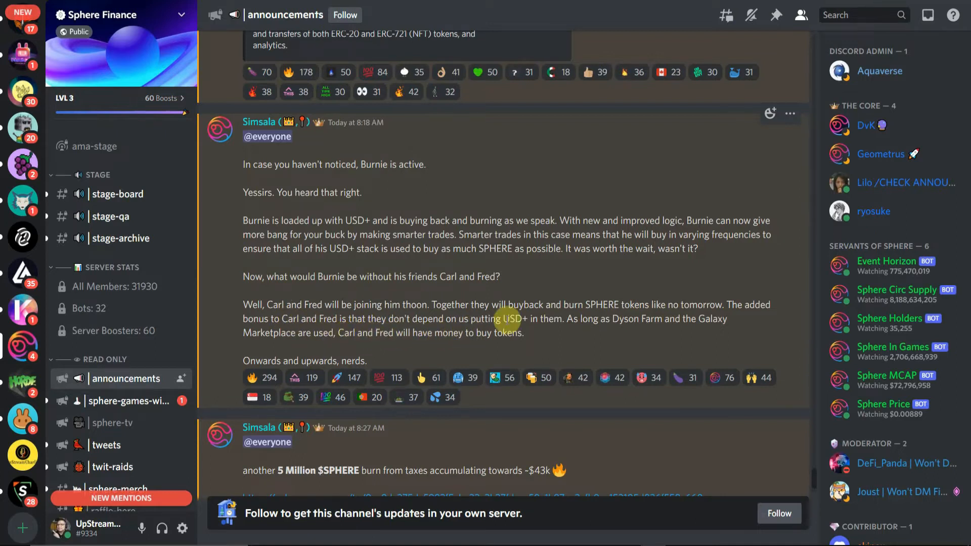
mouse_move(559, 333)
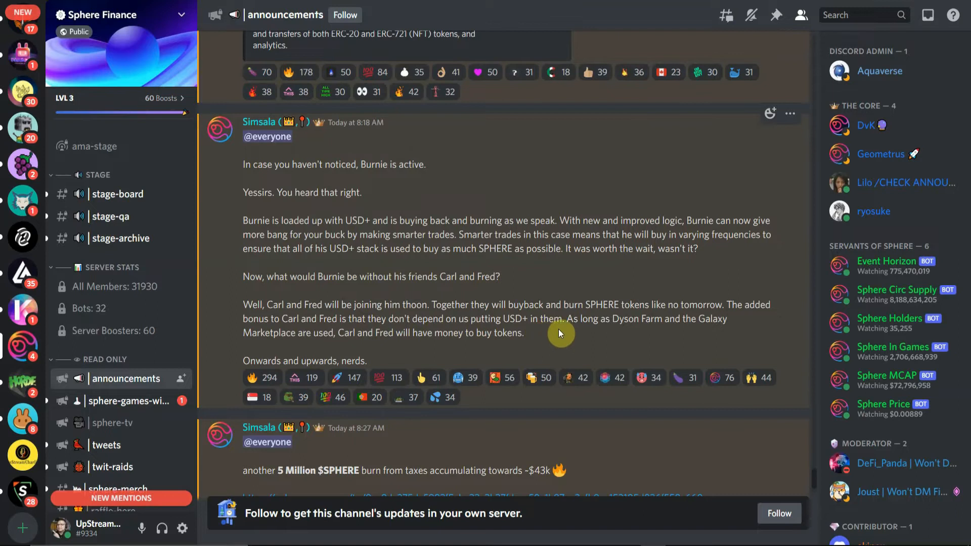
mouse_move(720, 339)
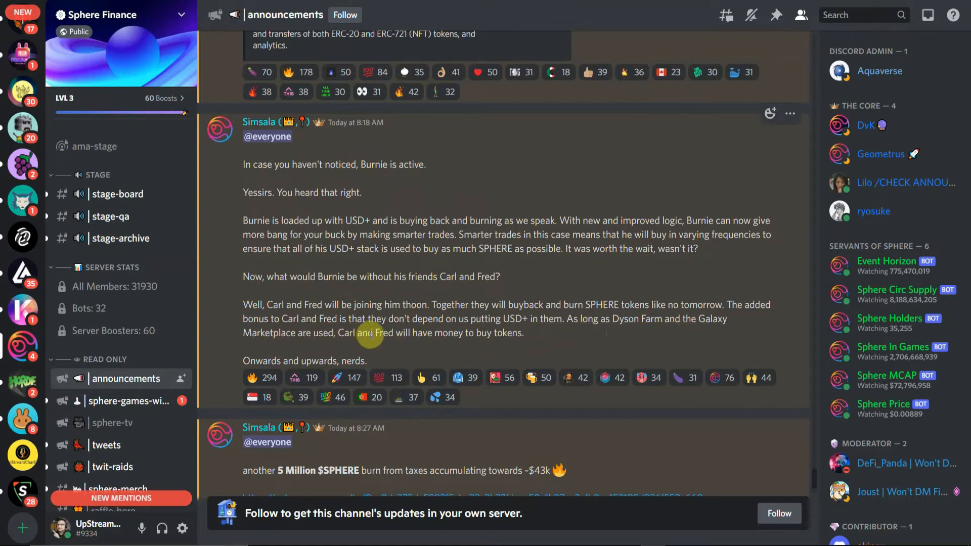
mouse_move(438, 344)
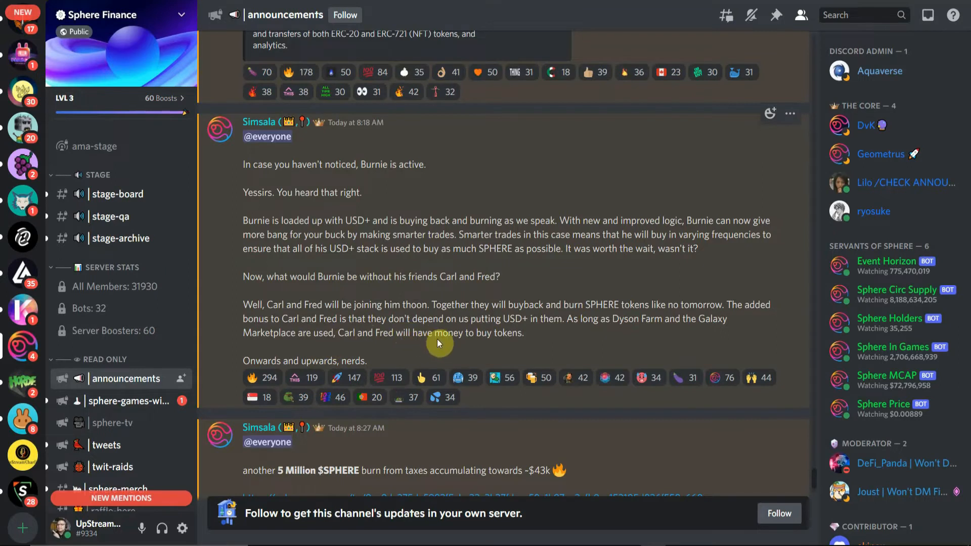
mouse_move(532, 344)
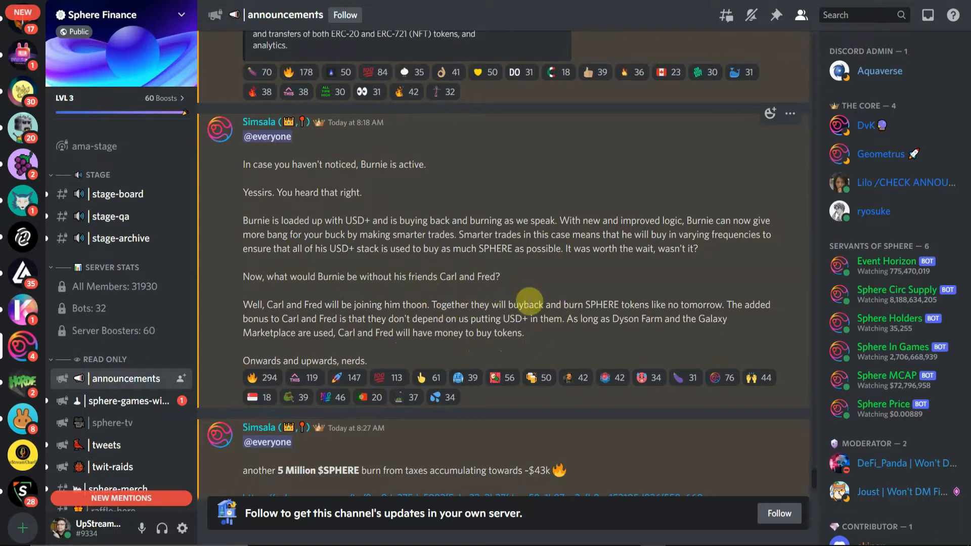
mouse_move(541, 319)
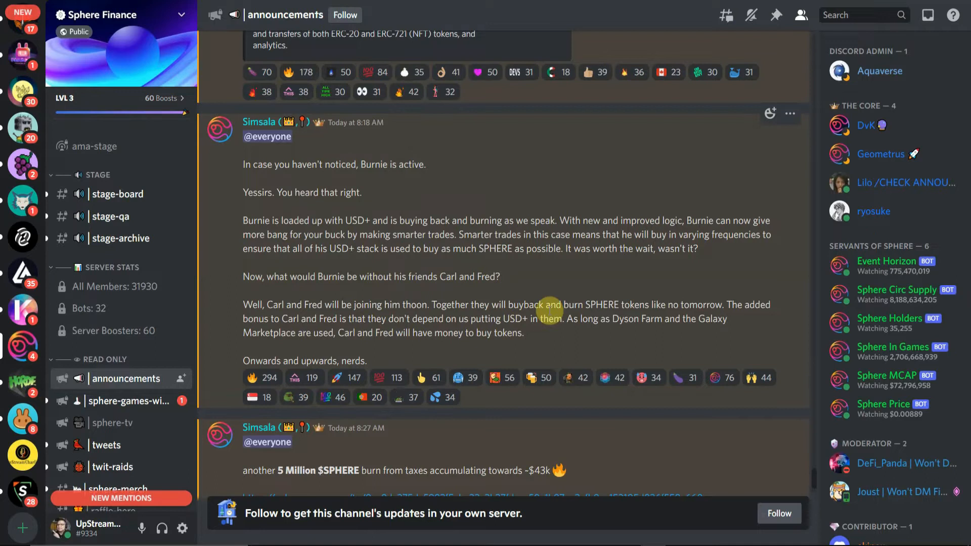
mouse_move(433, 302)
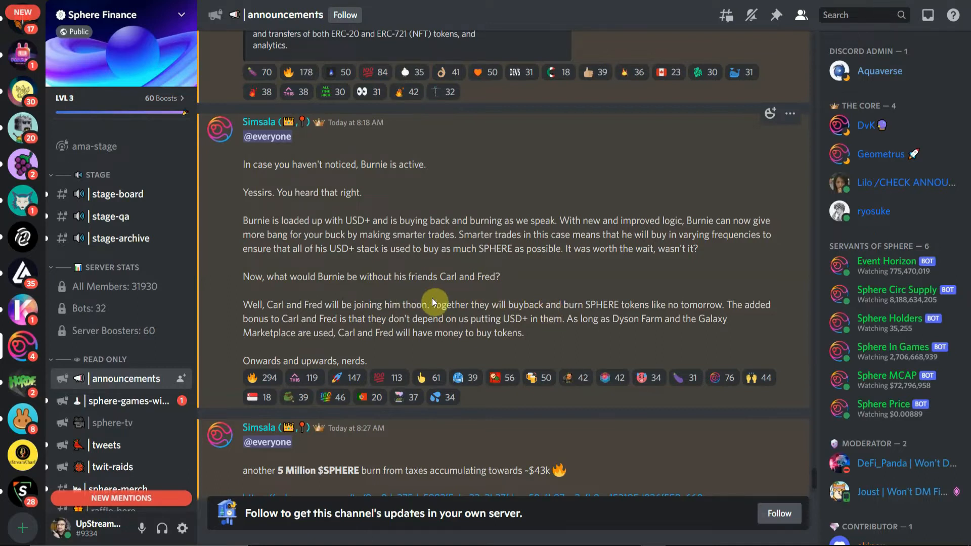
mouse_move(526, 317)
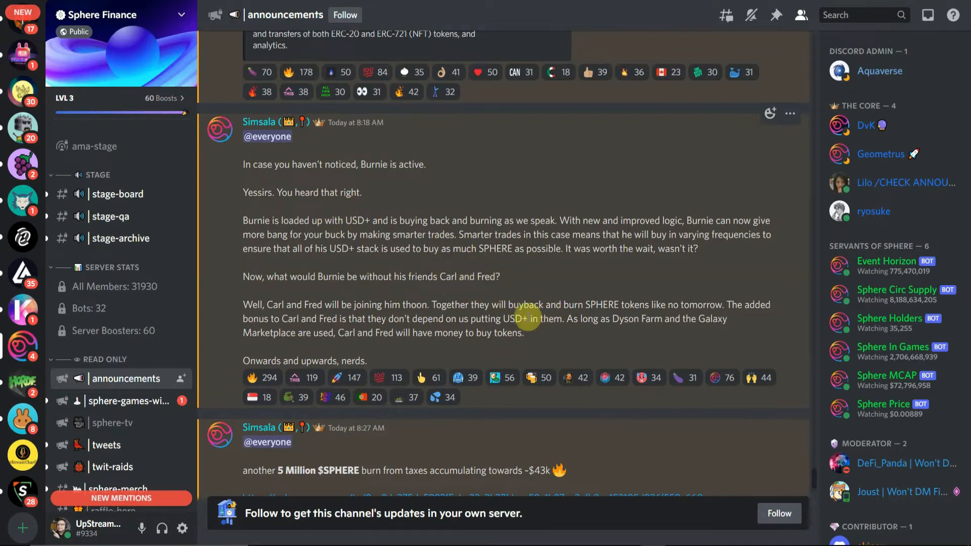
mouse_move(540, 315)
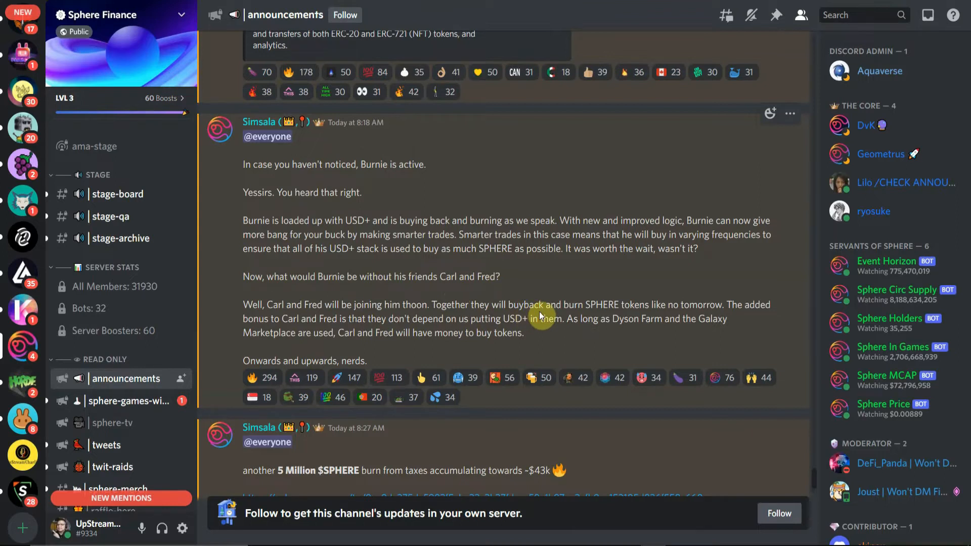
scroll(down, 3)
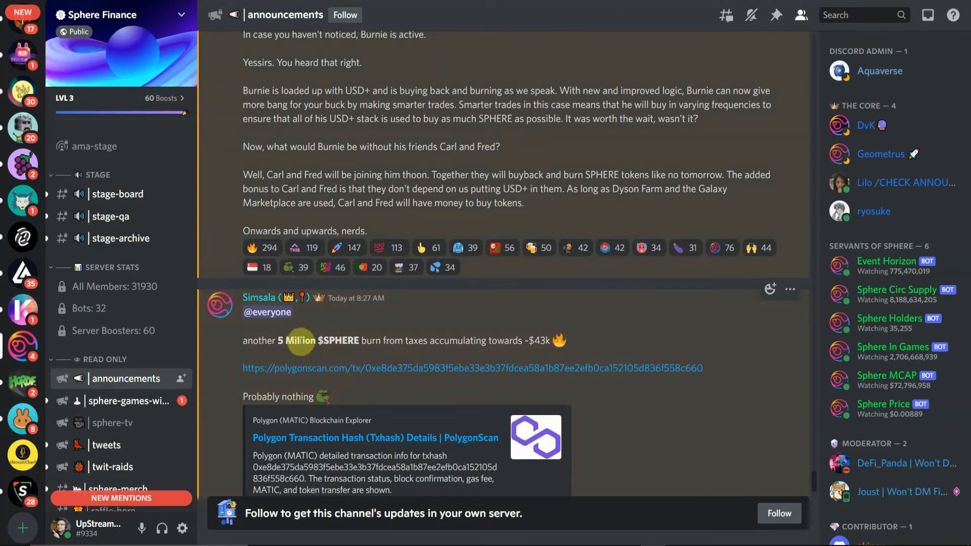
scroll(down, 3)
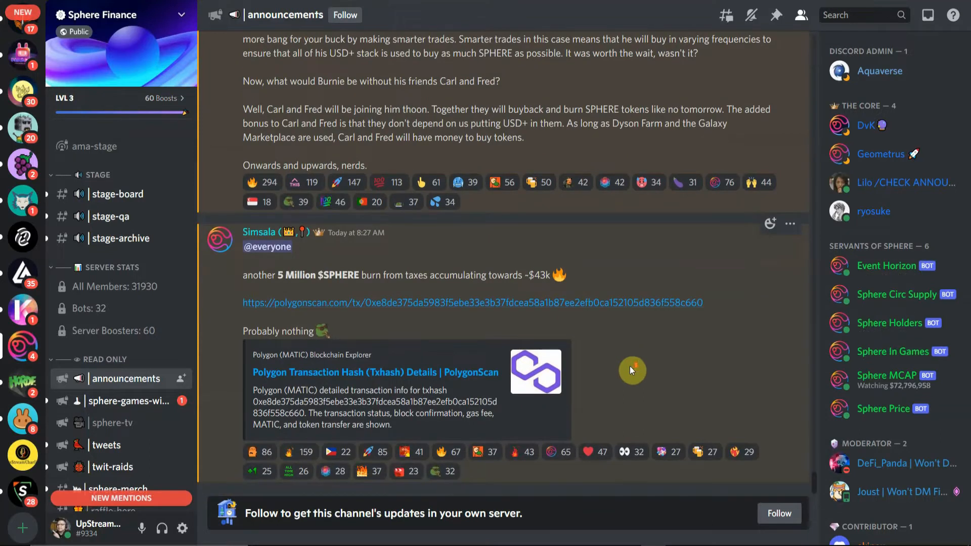
scroll(up, 3)
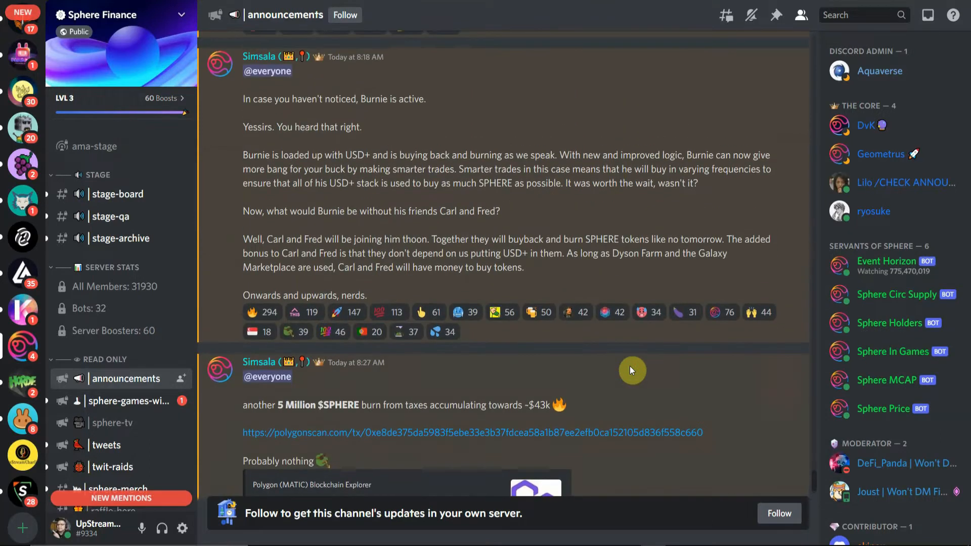
scroll(up, 3)
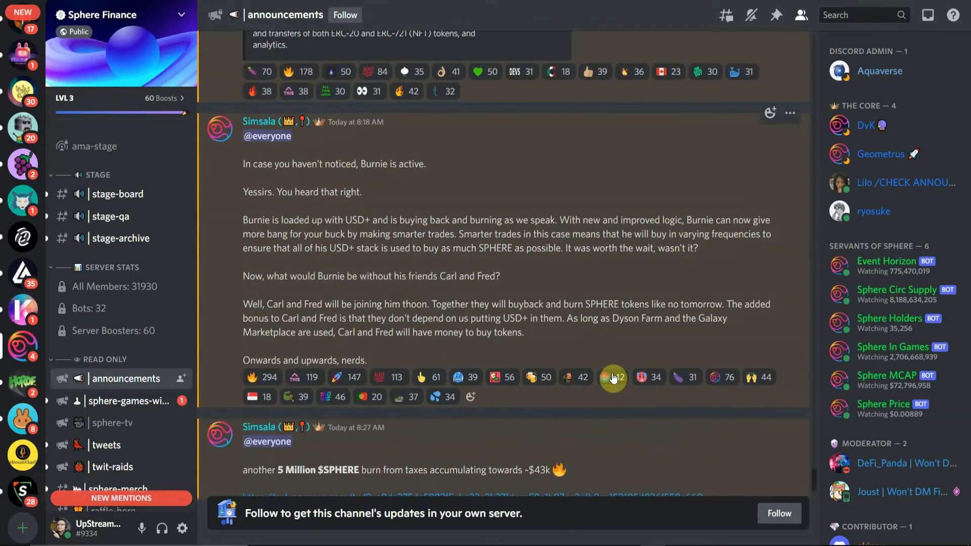
scroll(up, 3)
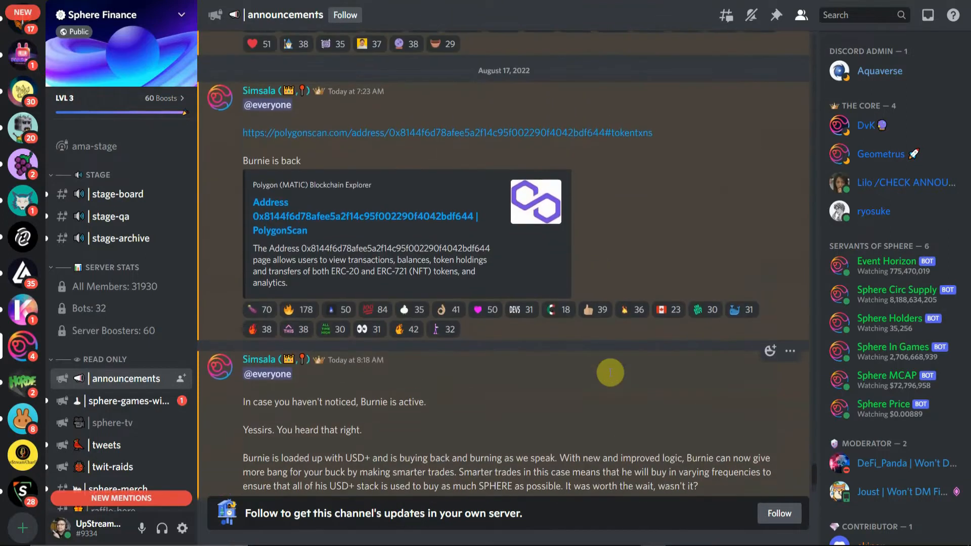
scroll(up, 3)
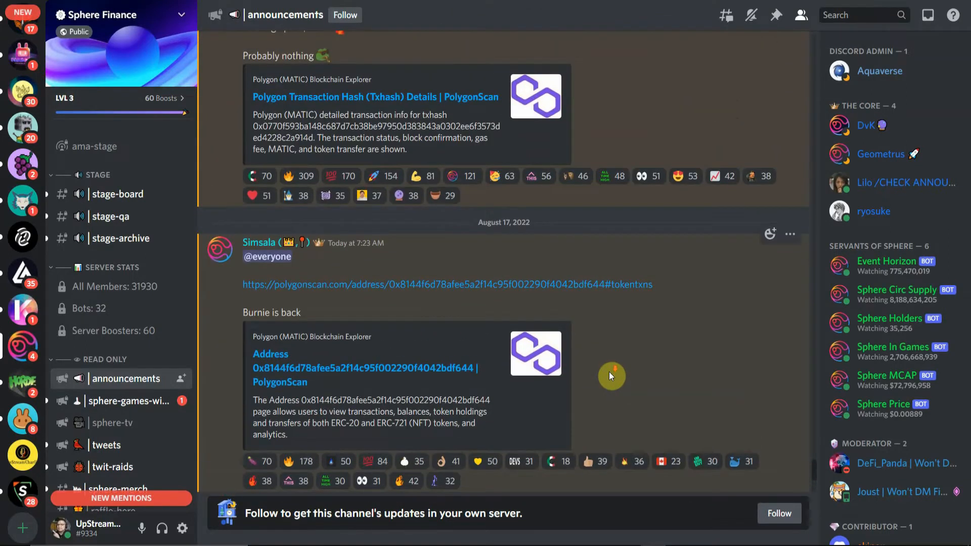
scroll(down, 3)
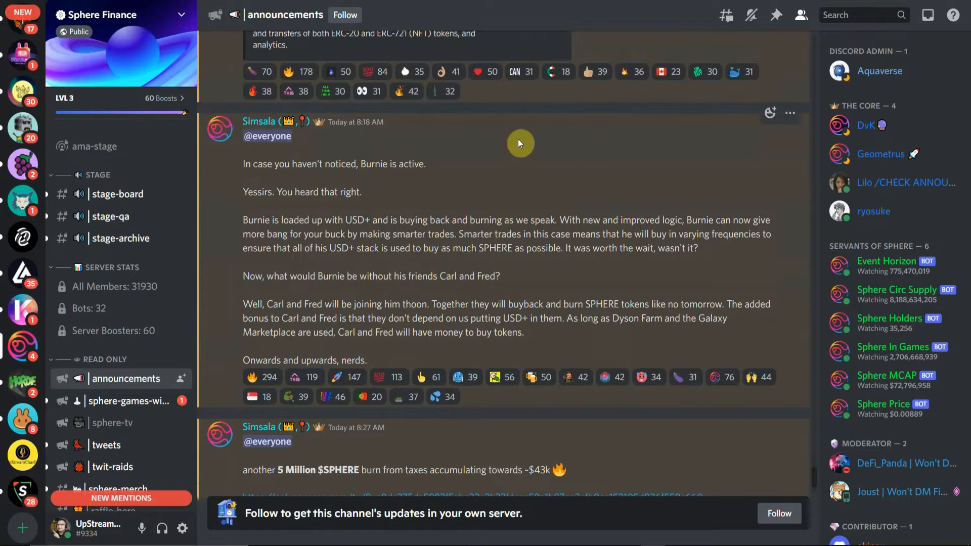
mouse_move(618, 544)
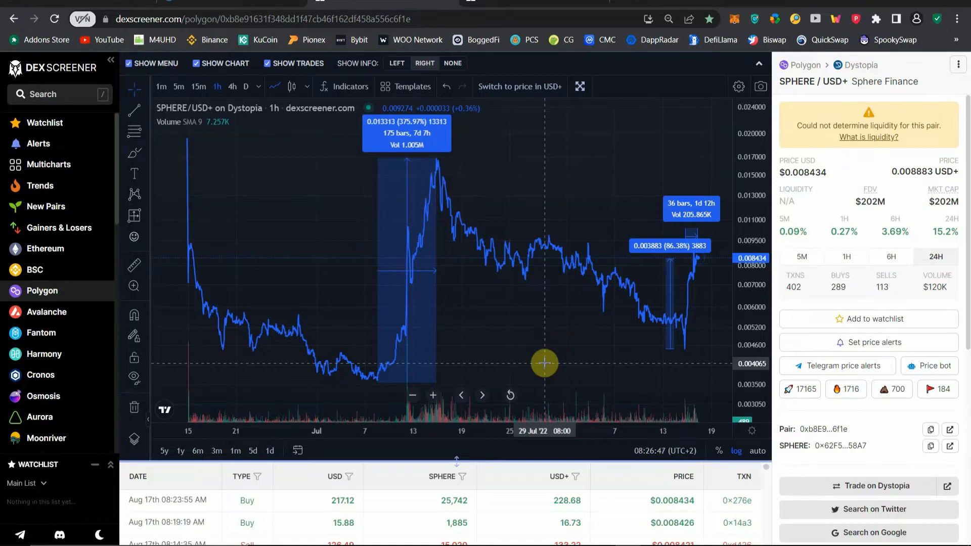
mouse_move(544, 364)
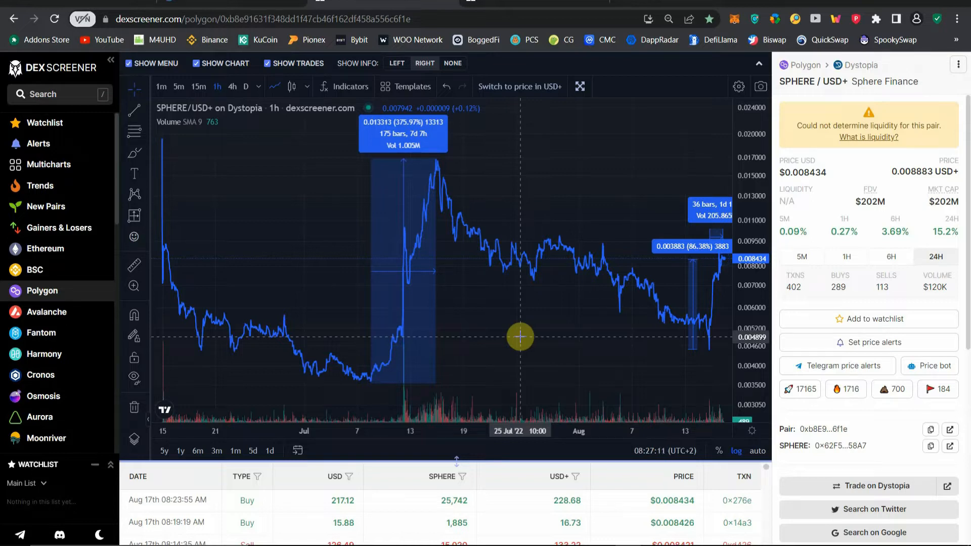
mouse_move(853, 73)
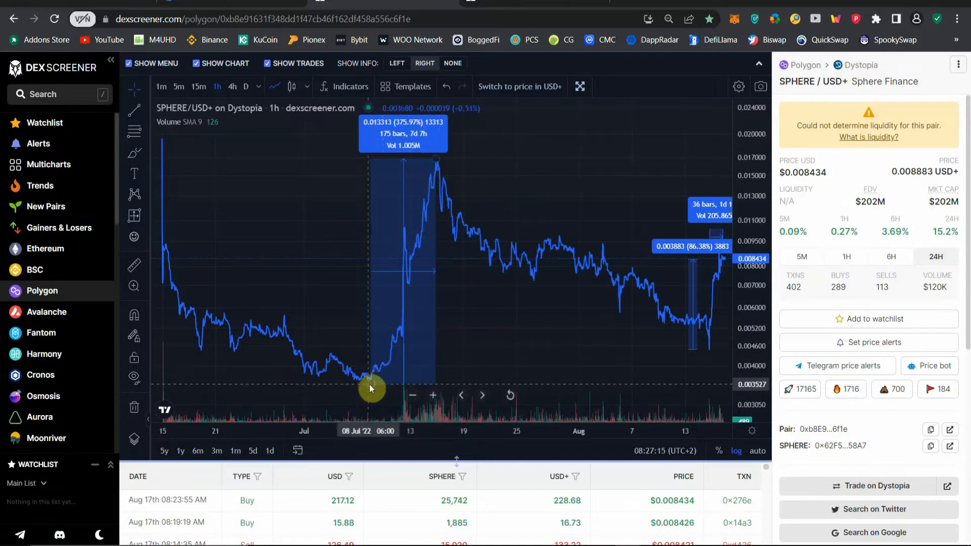
mouse_move(391, 379)
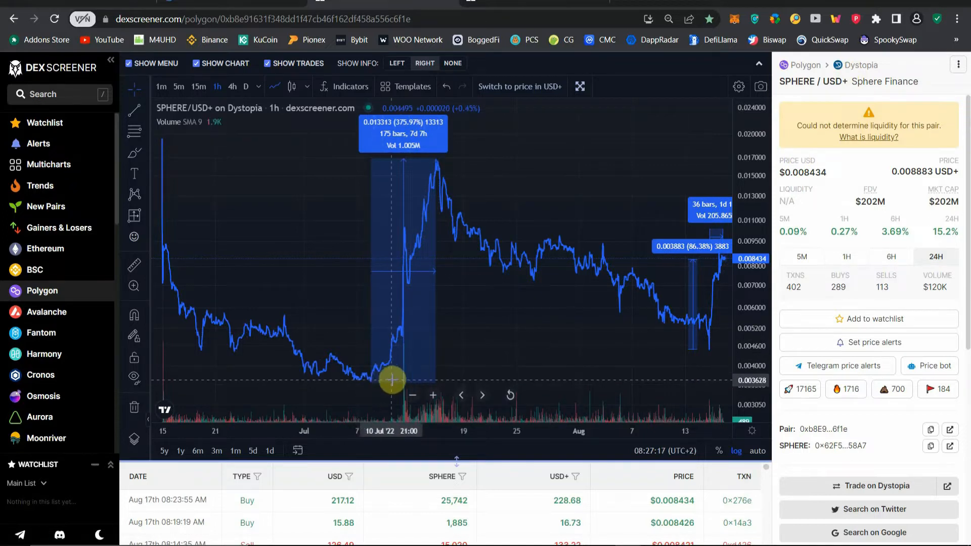
mouse_move(404, 384)
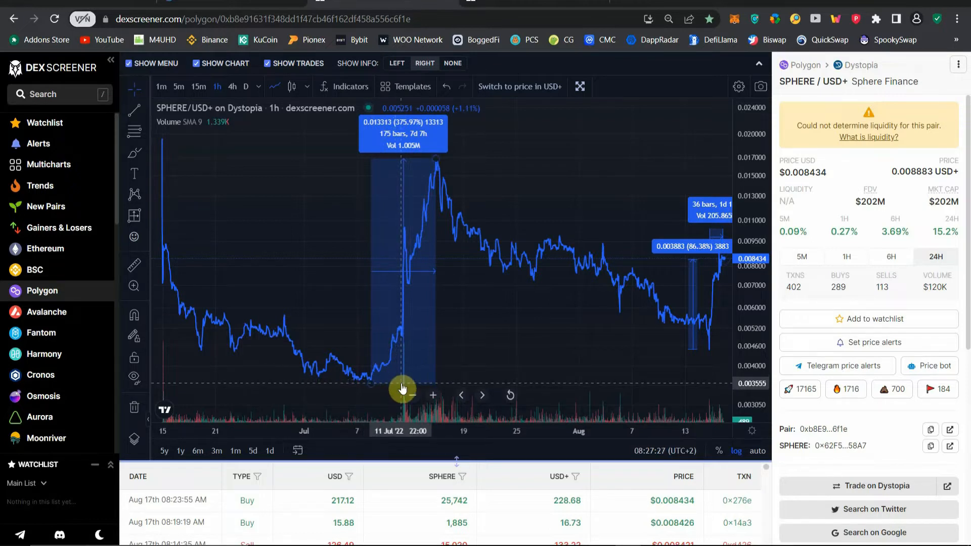
mouse_move(391, 381)
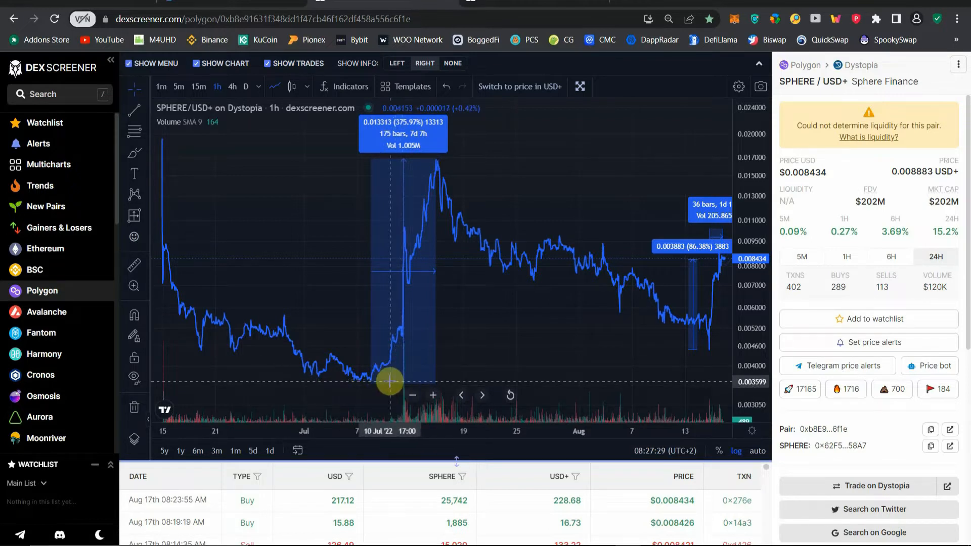
mouse_move(376, 378)
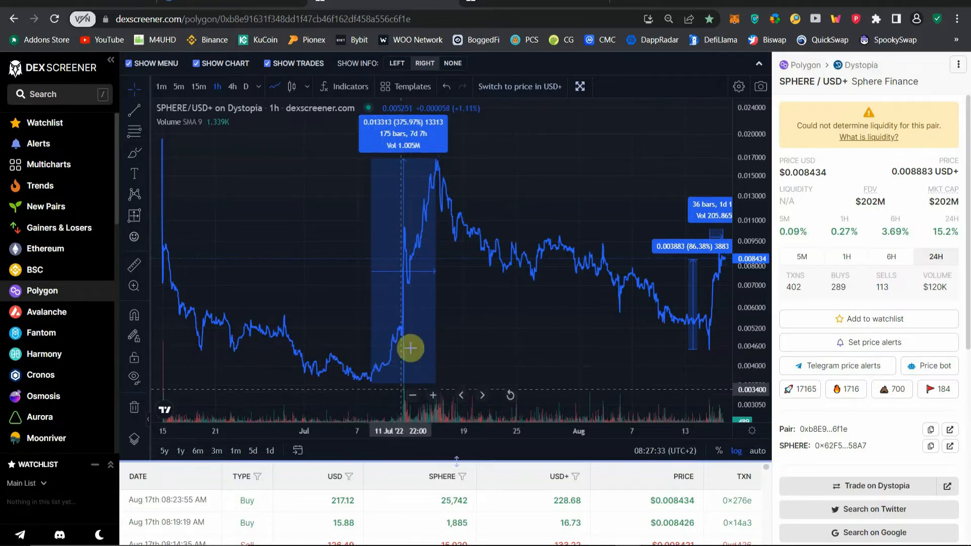
mouse_move(411, 348)
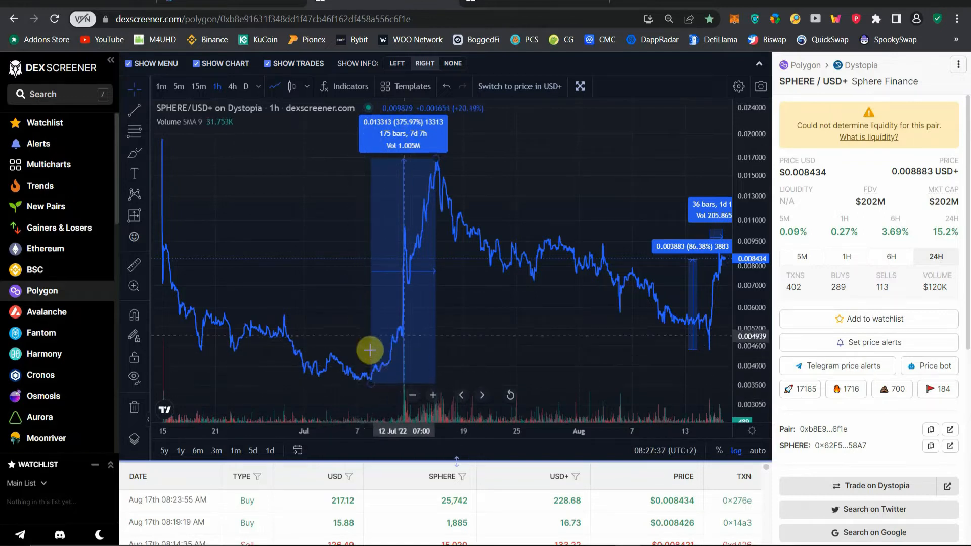
mouse_move(384, 369)
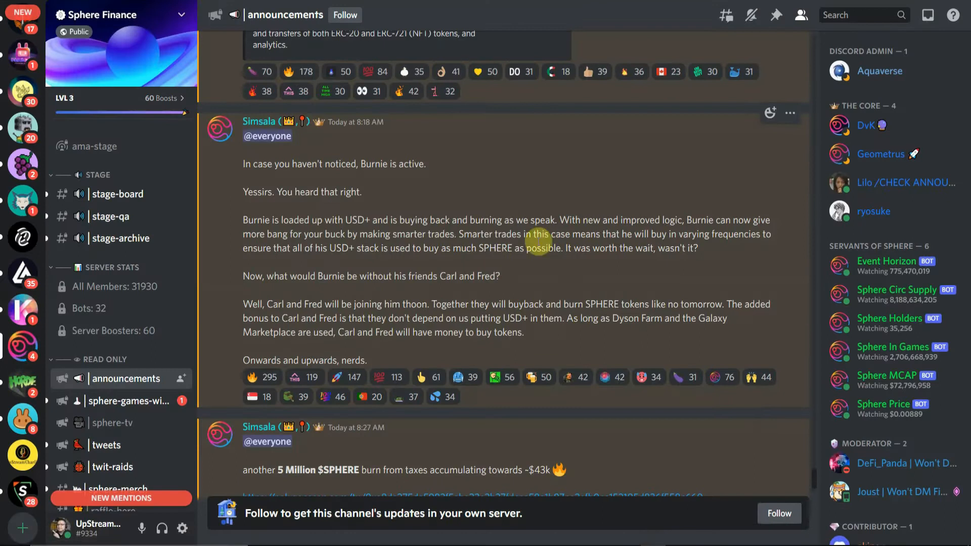
mouse_move(627, 533)
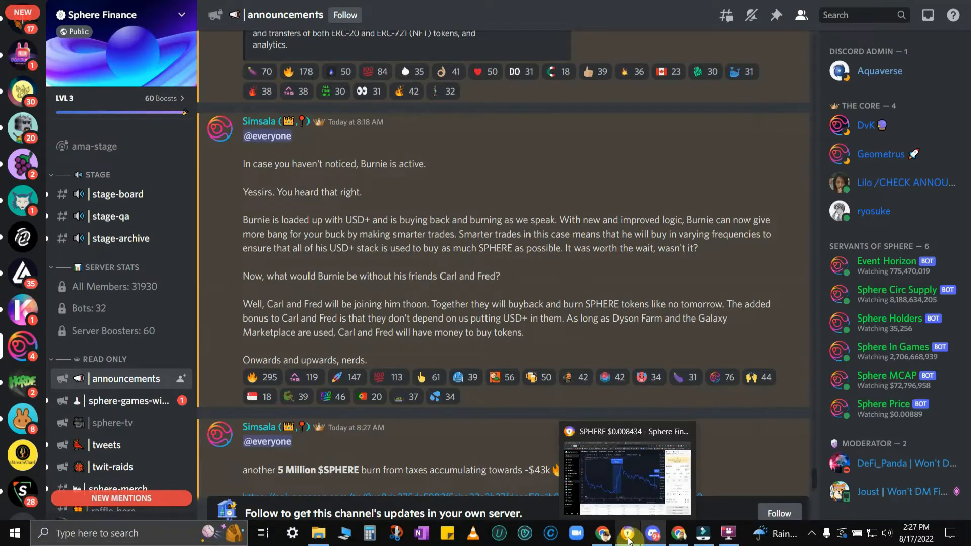
- Switch back from Discord to the SPHERE/USD+ hourly chart in DEX Screener
click(627, 533)
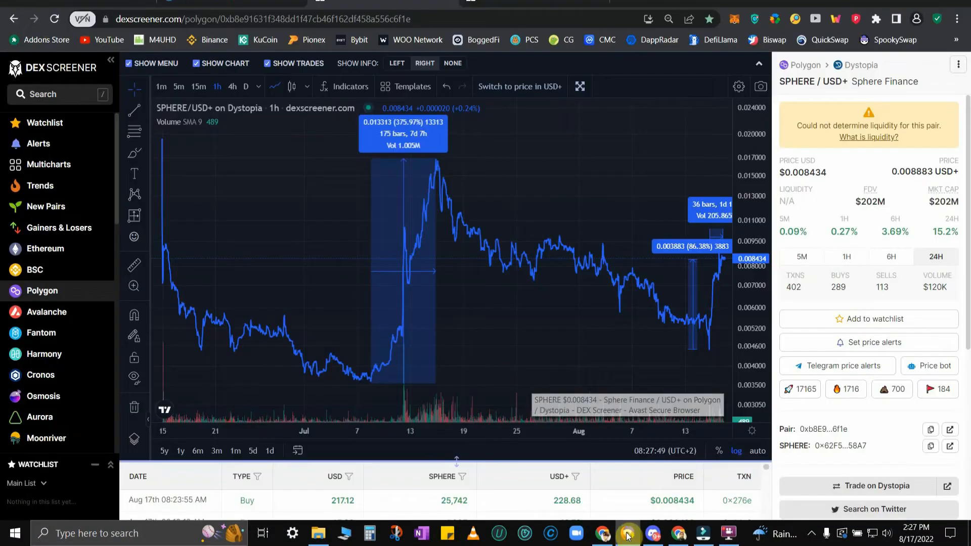
mouse_move(378, 359)
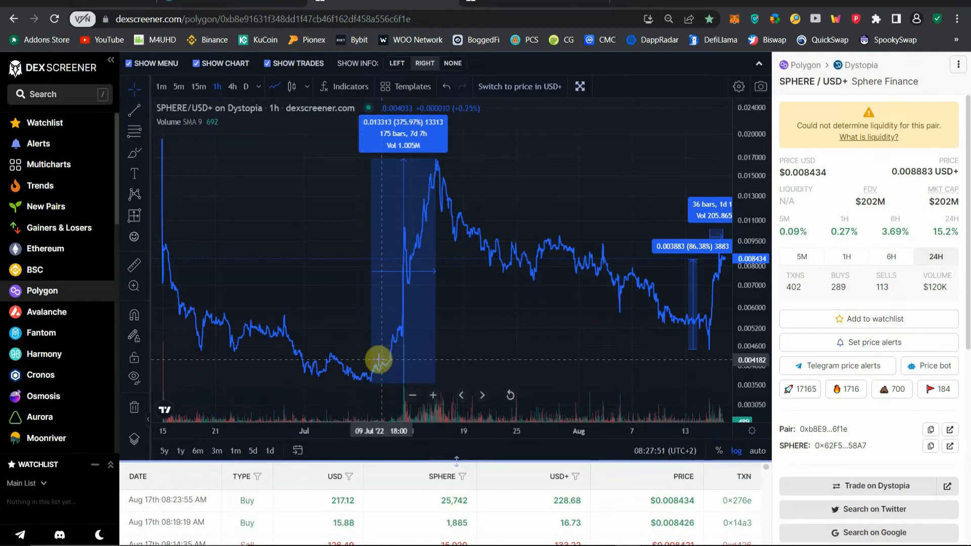
mouse_move(378, 360)
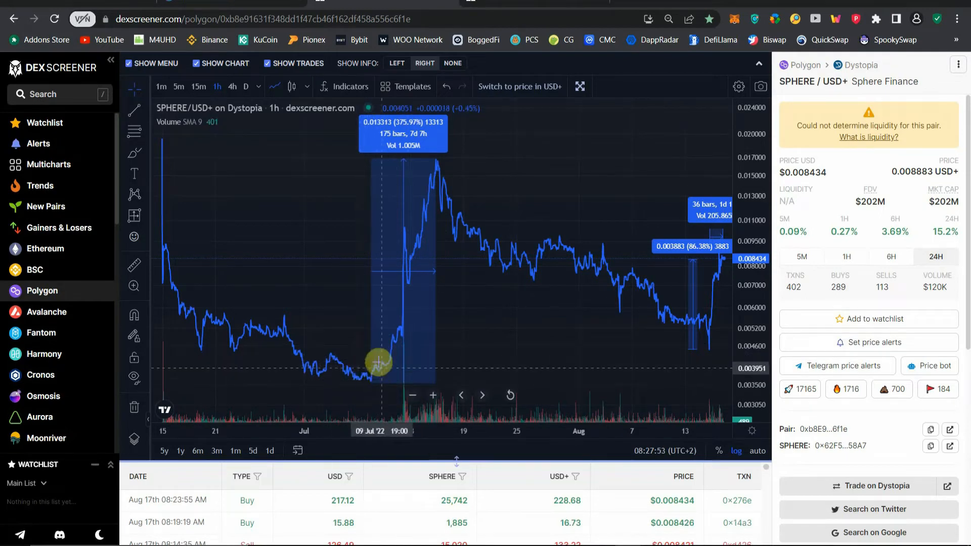
mouse_move(381, 352)
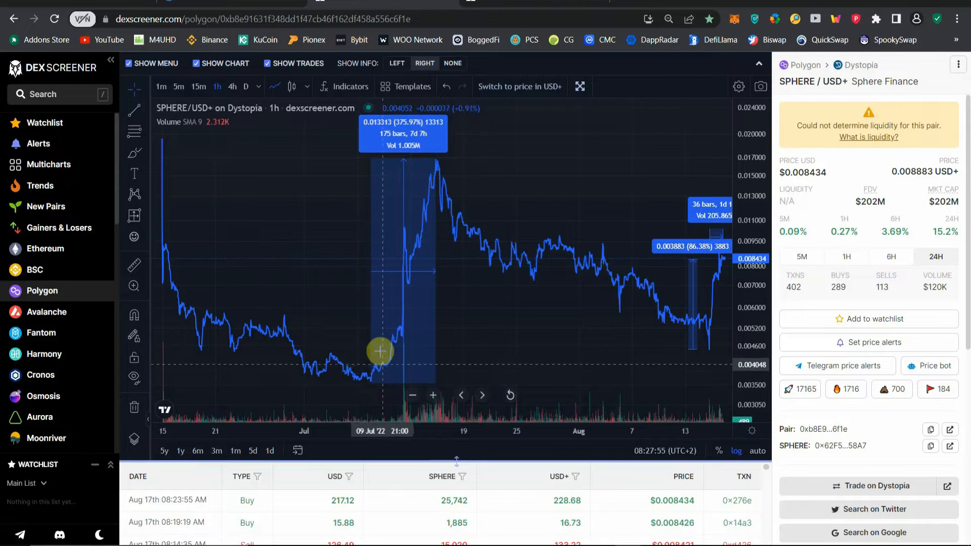
mouse_move(384, 364)
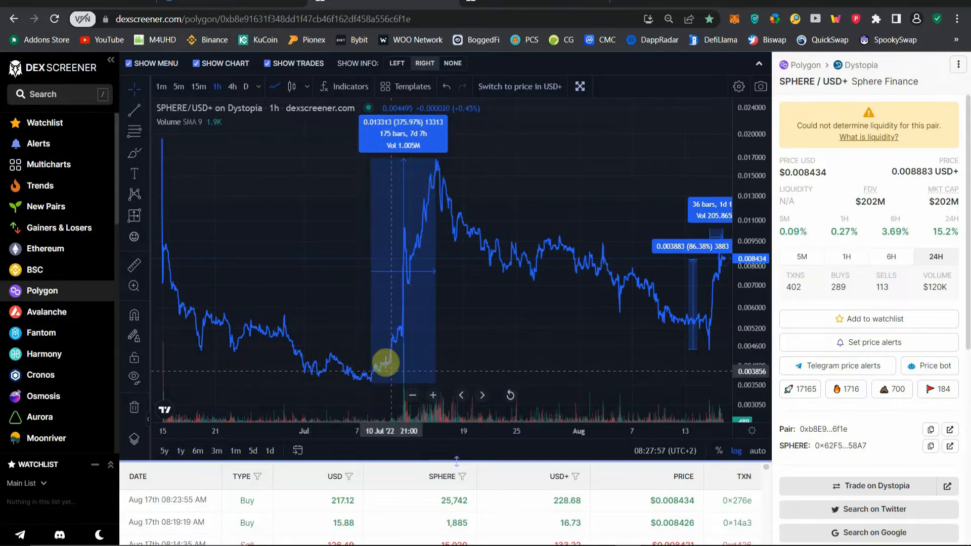
mouse_move(378, 375)
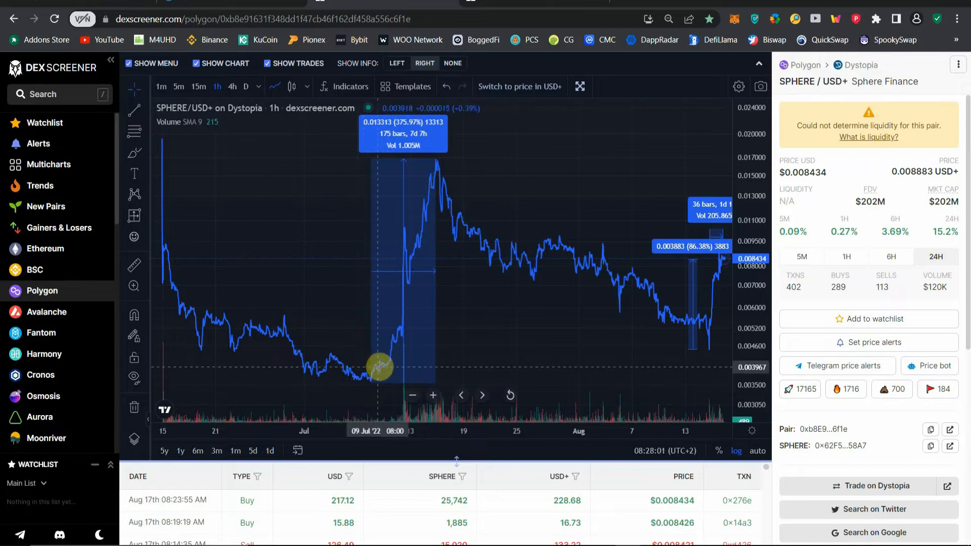
mouse_move(381, 386)
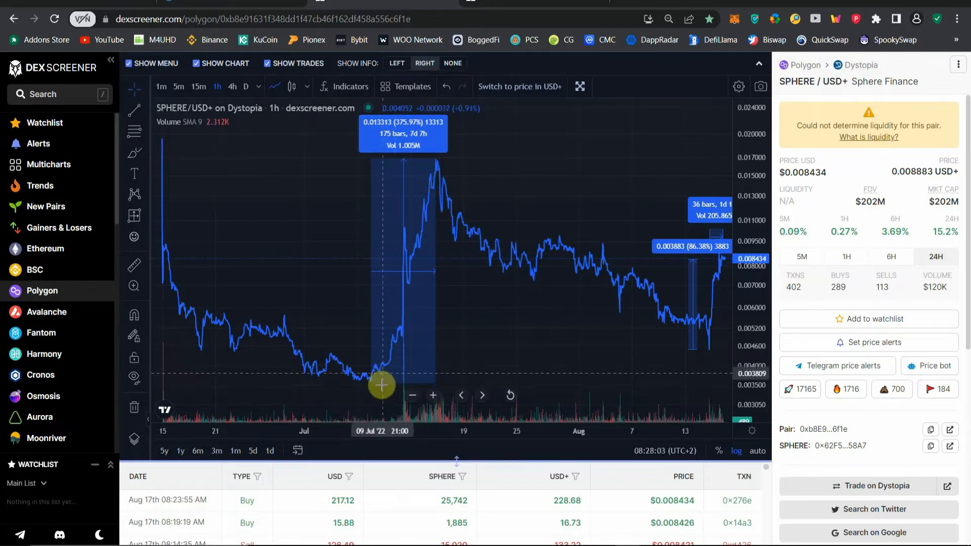
mouse_move(373, 383)
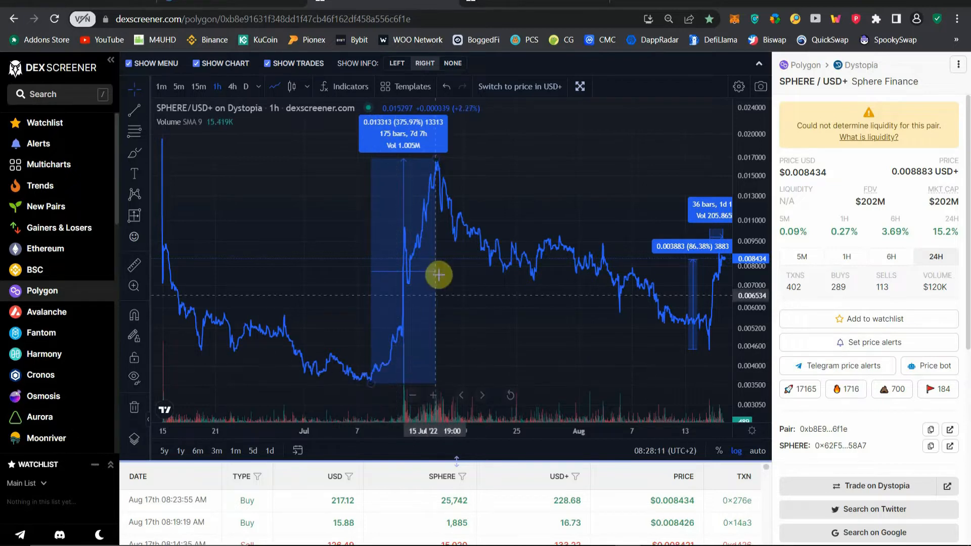
mouse_move(378, 219)
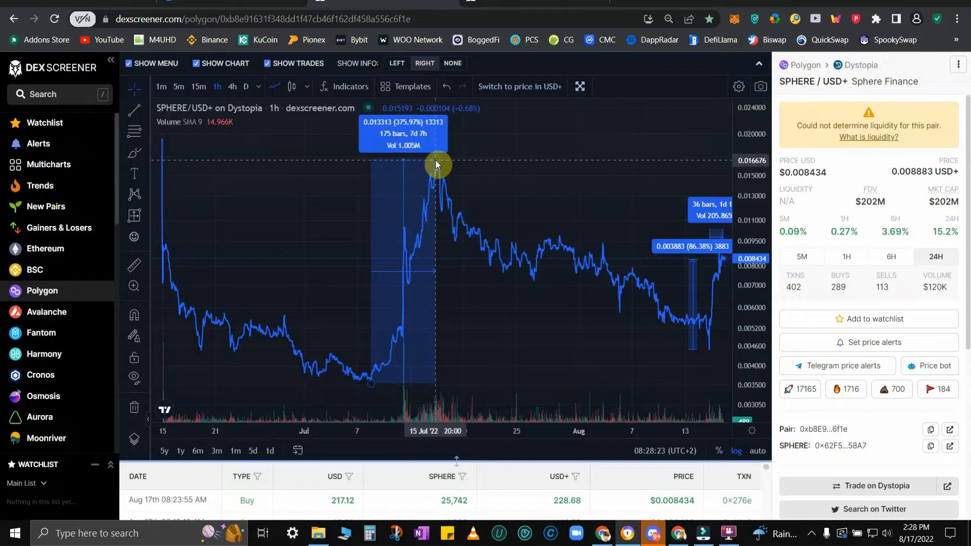
mouse_move(436, 260)
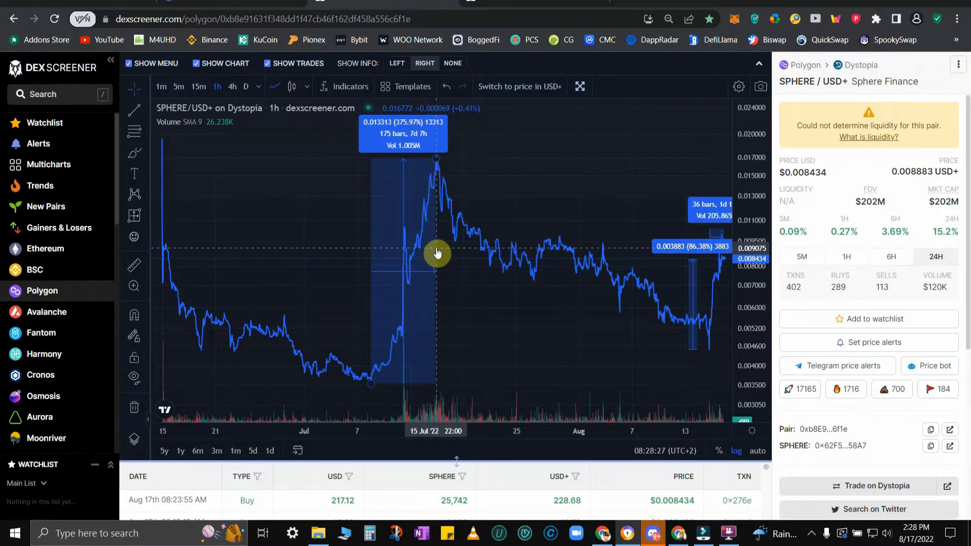
mouse_move(437, 241)
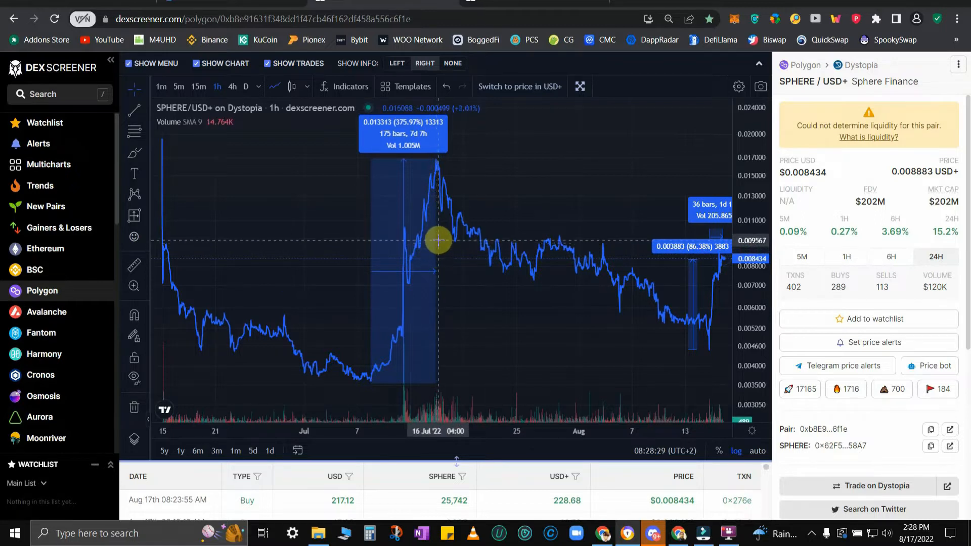
mouse_move(441, 232)
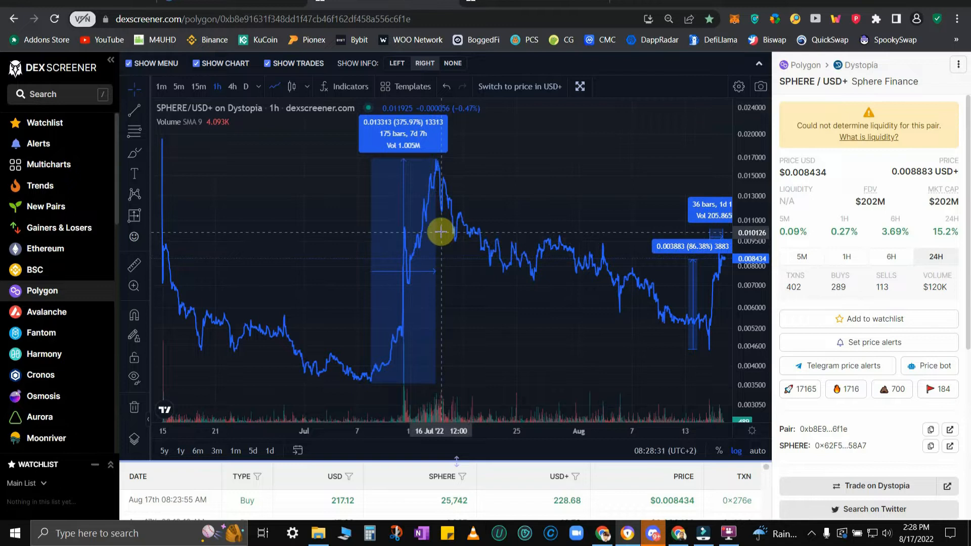
mouse_move(412, 232)
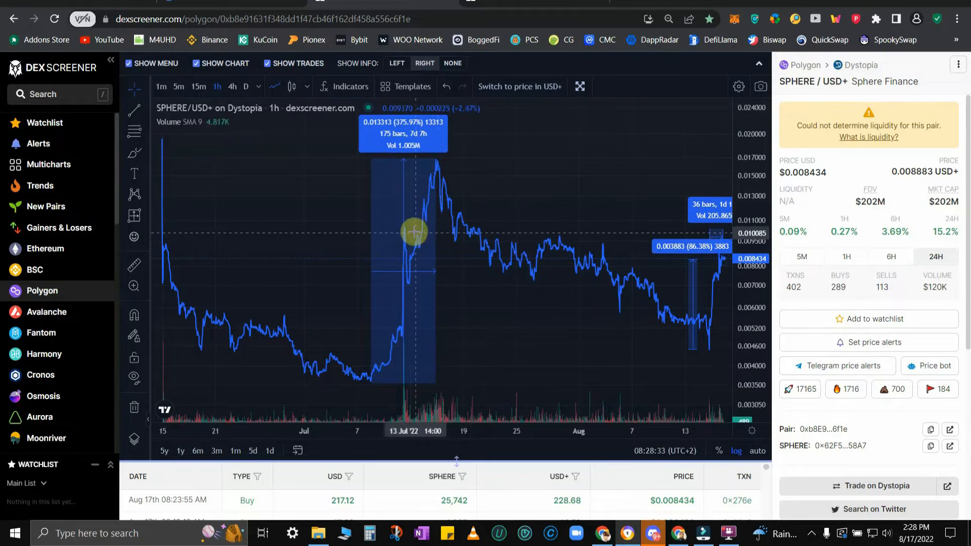
mouse_move(405, 236)
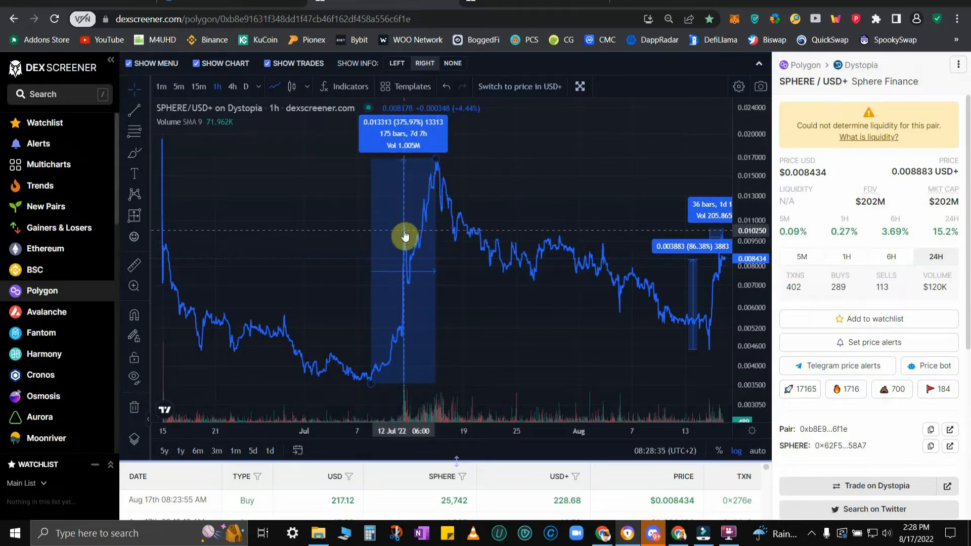
mouse_move(406, 276)
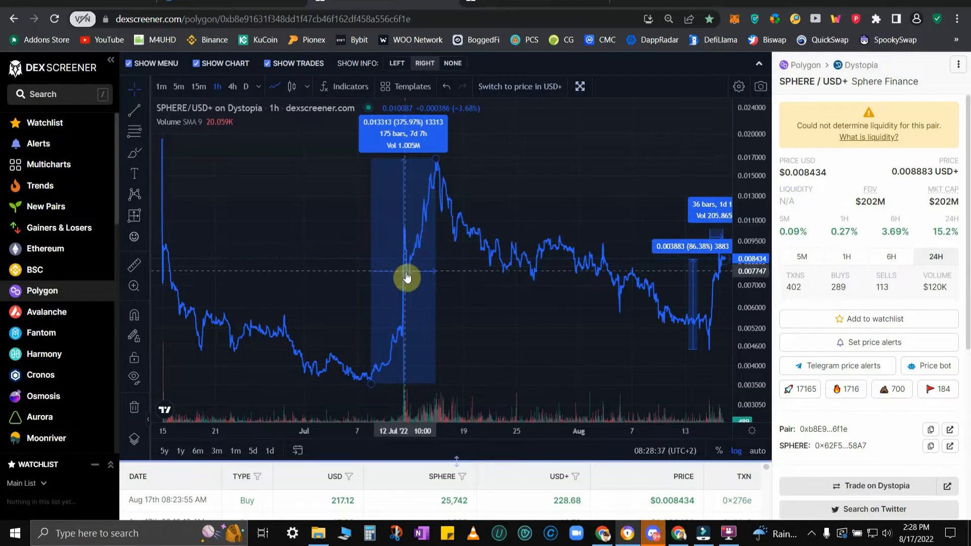
mouse_move(403, 234)
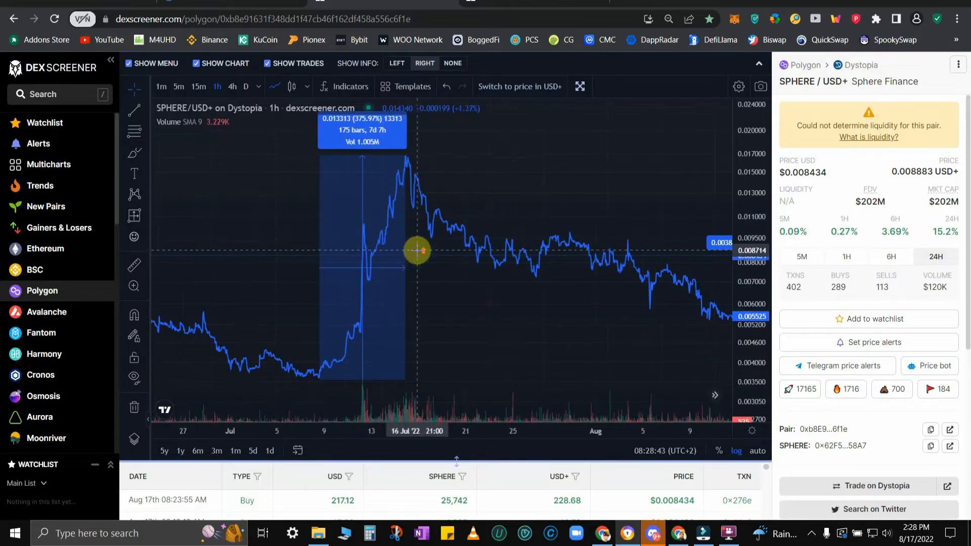
mouse_move(382, 272)
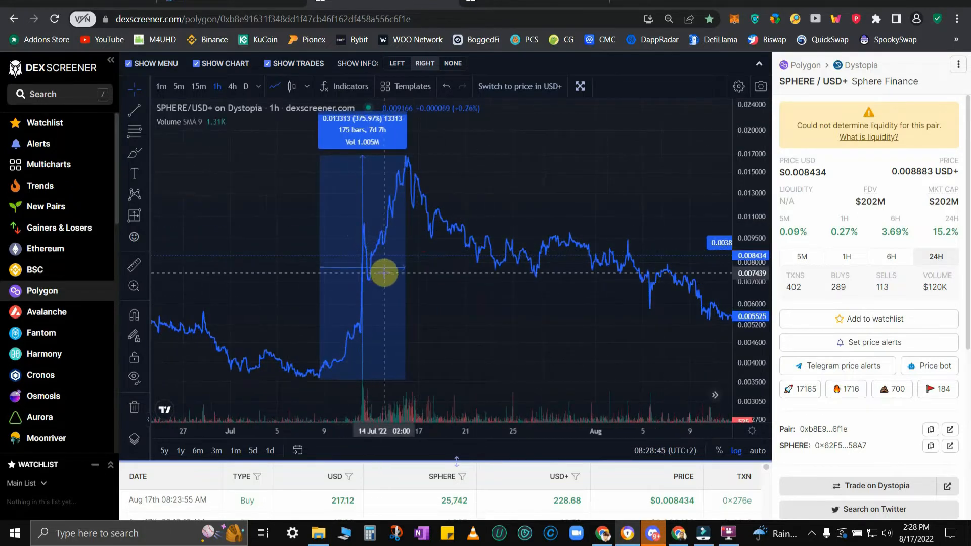
mouse_move(353, 266)
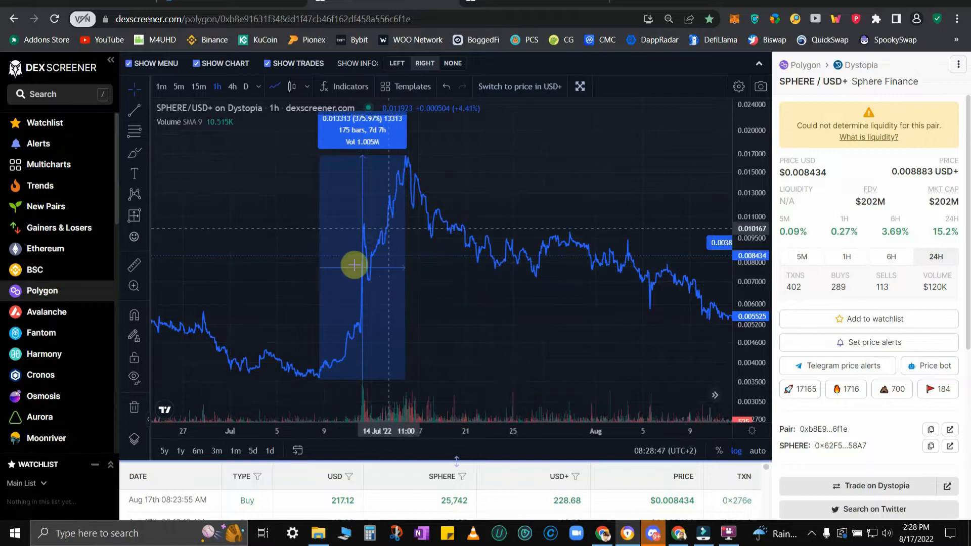
mouse_move(405, 157)
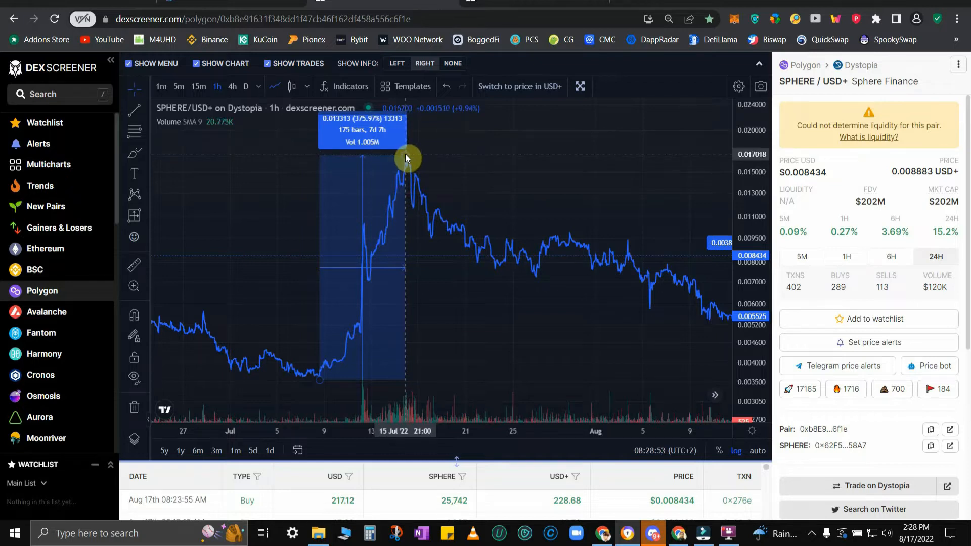
mouse_move(394, 262)
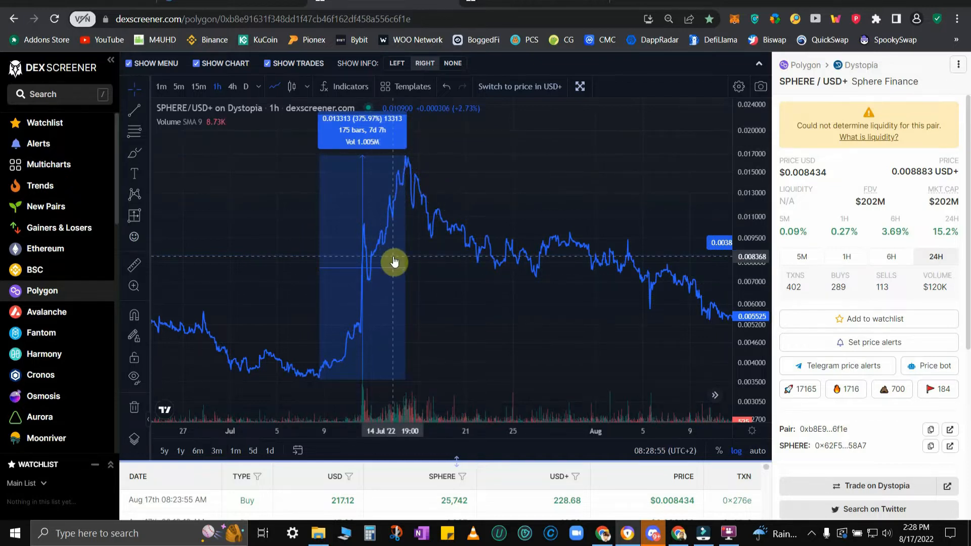
mouse_move(413, 181)
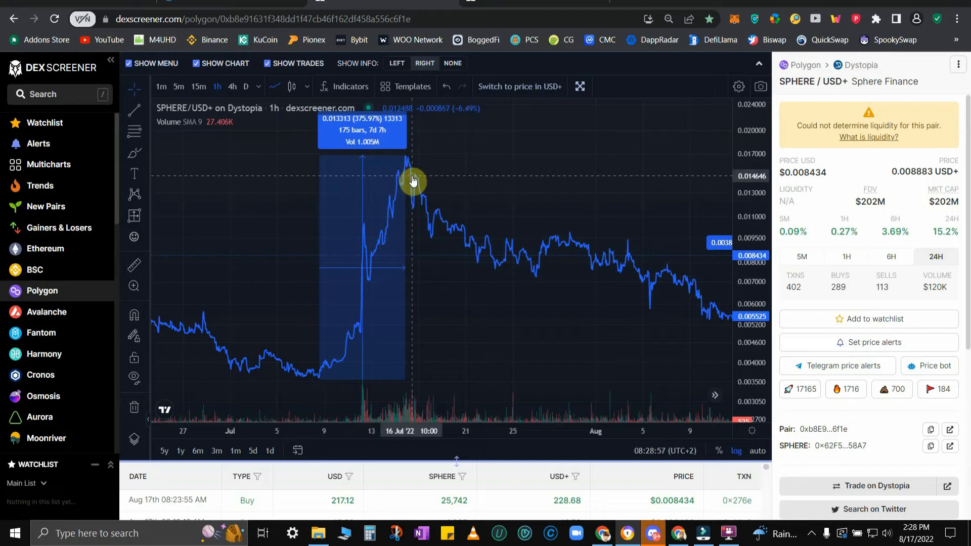
mouse_move(415, 182)
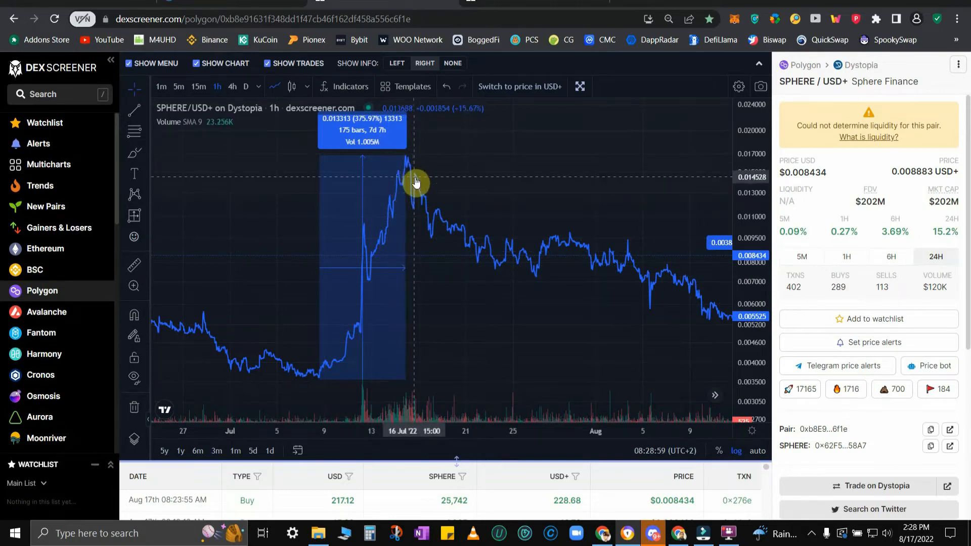
mouse_move(604, 352)
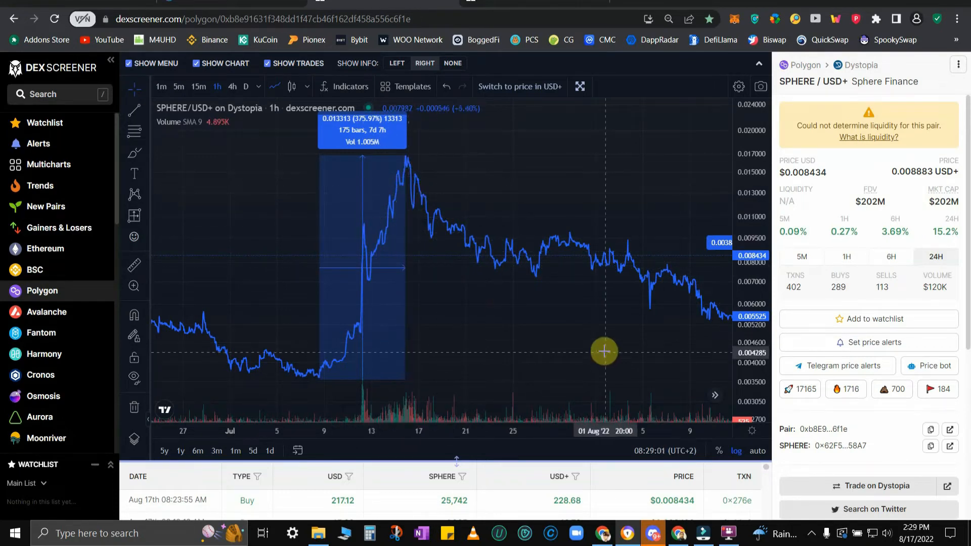
mouse_move(329, 384)
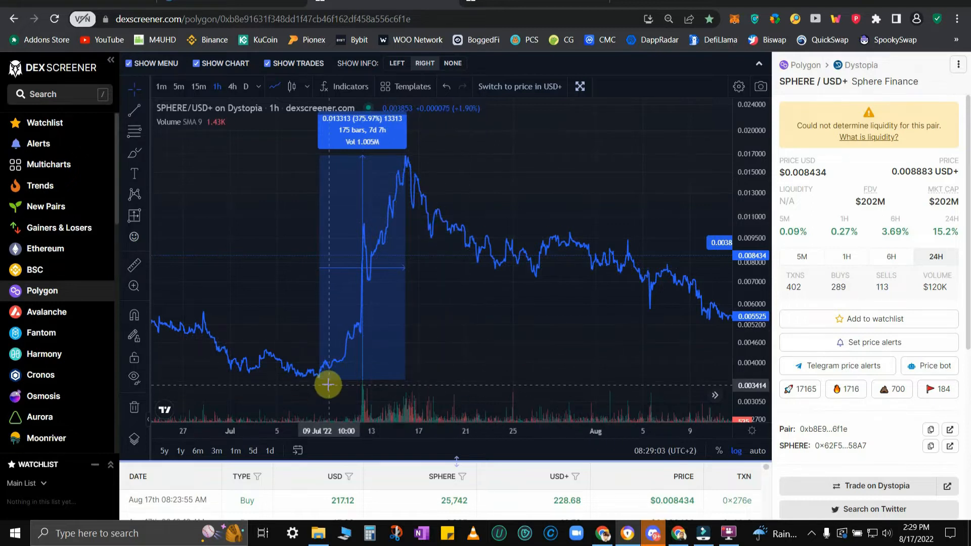
mouse_move(323, 391)
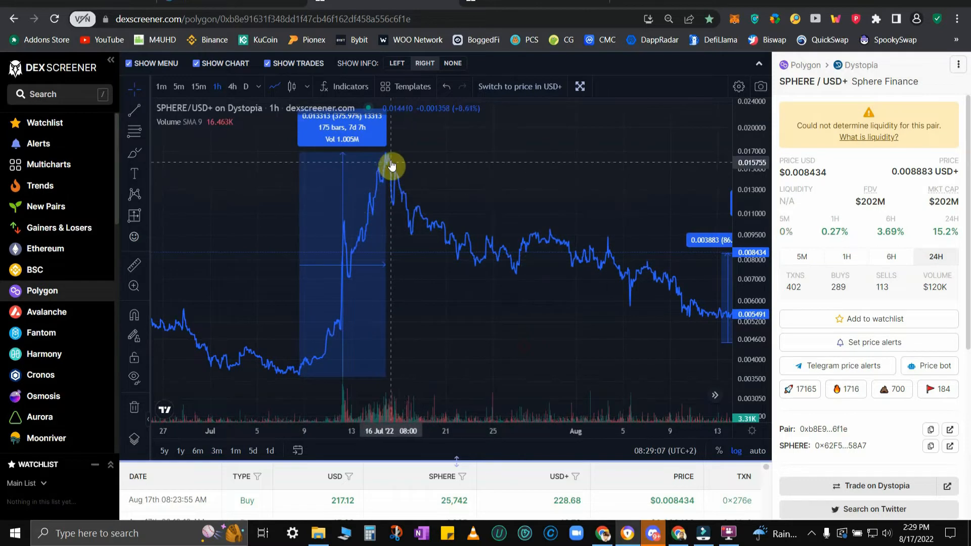
mouse_move(481, 216)
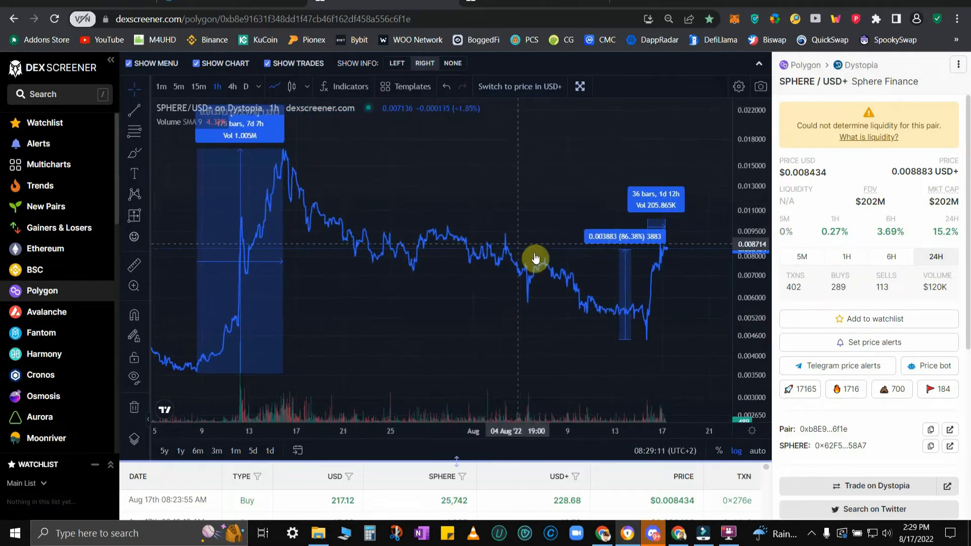
mouse_move(647, 357)
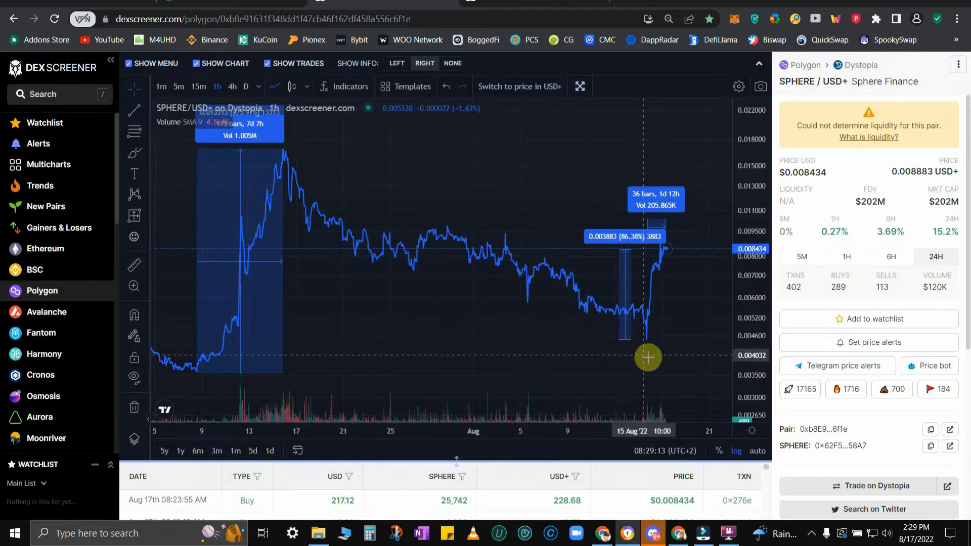
mouse_move(643, 333)
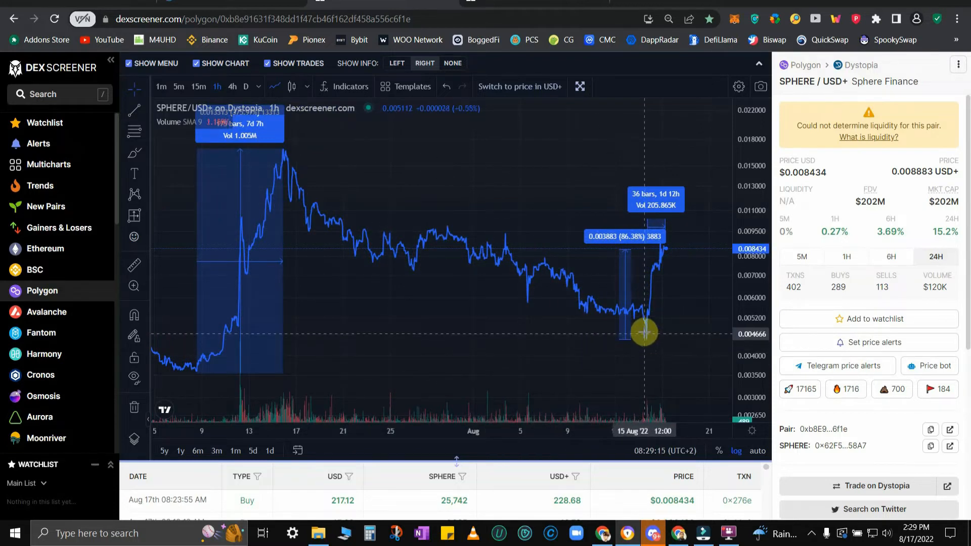
mouse_move(647, 328)
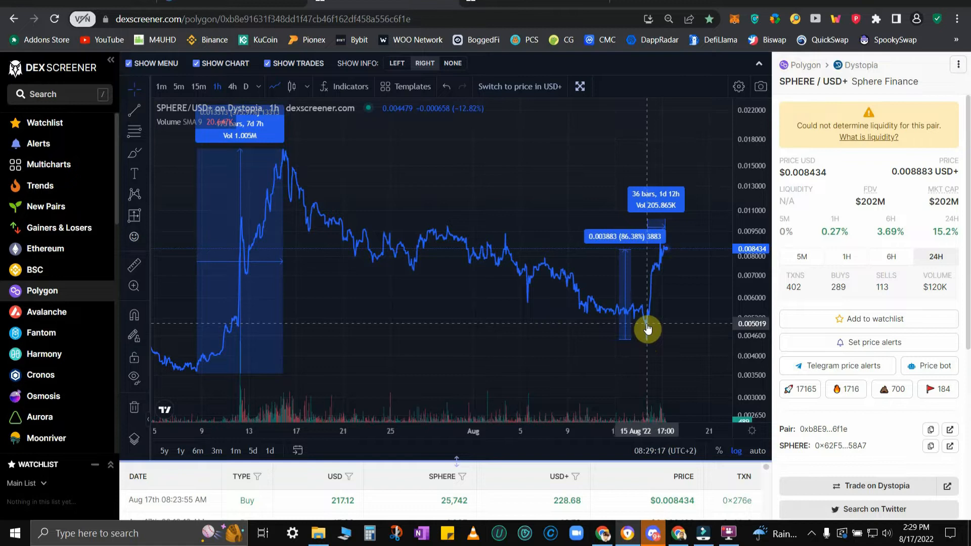
mouse_move(199, 377)
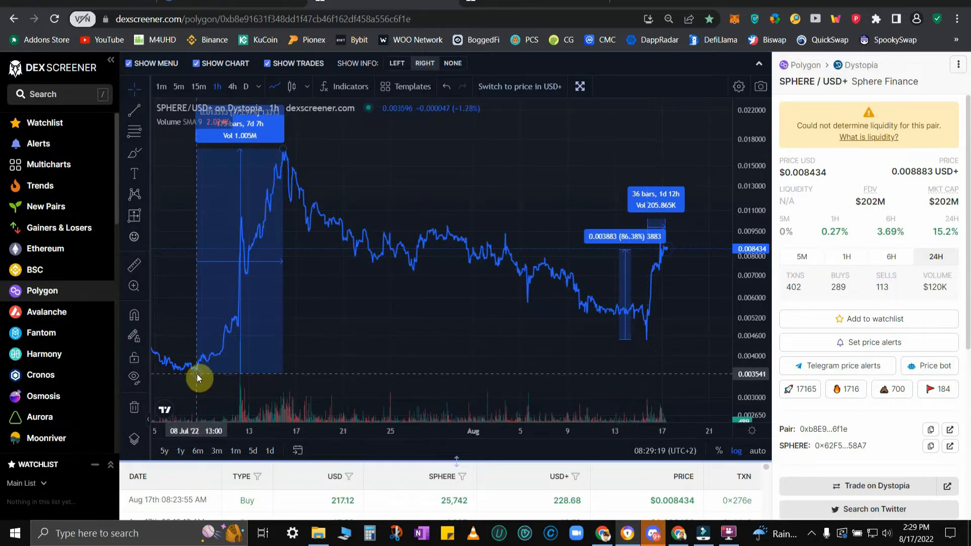
mouse_move(179, 370)
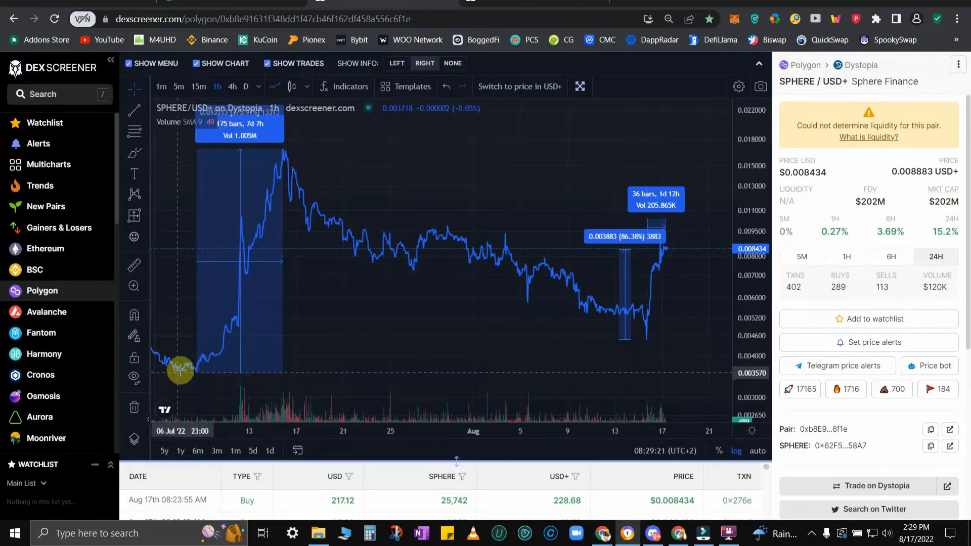
mouse_move(180, 372)
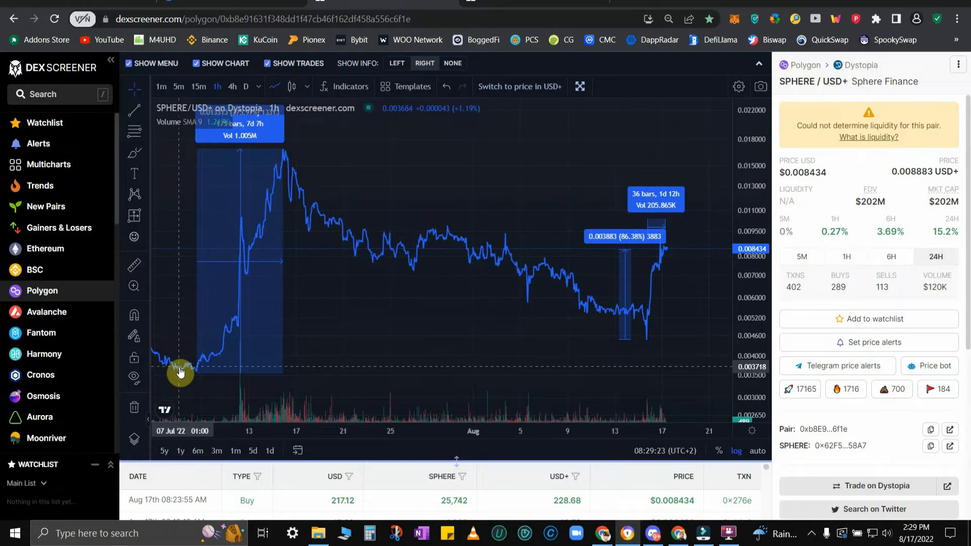
mouse_move(210, 373)
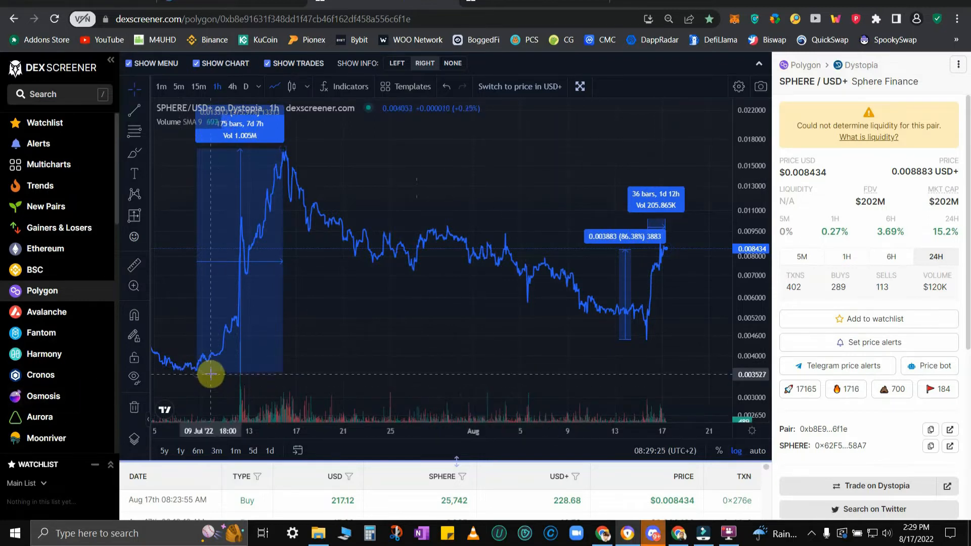
mouse_move(391, 374)
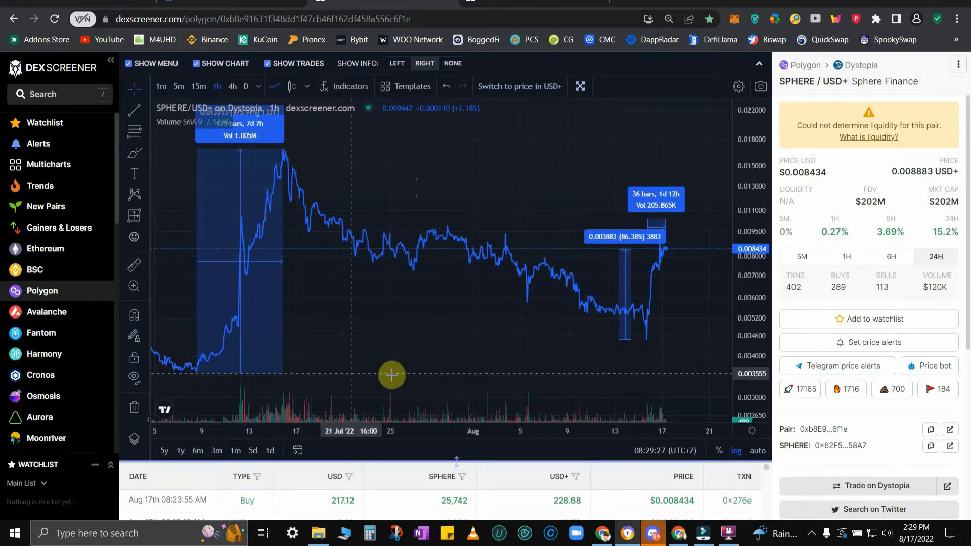
mouse_move(646, 342)
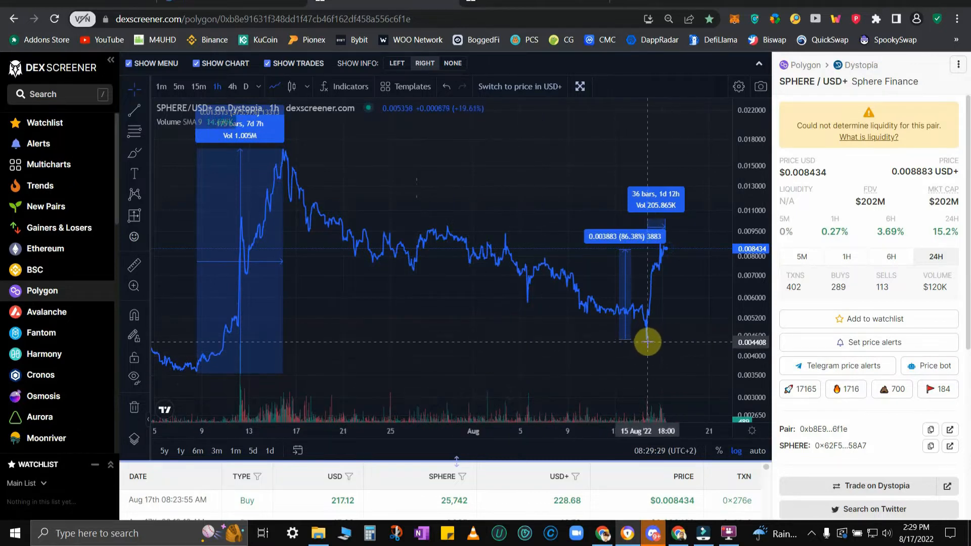
mouse_move(648, 339)
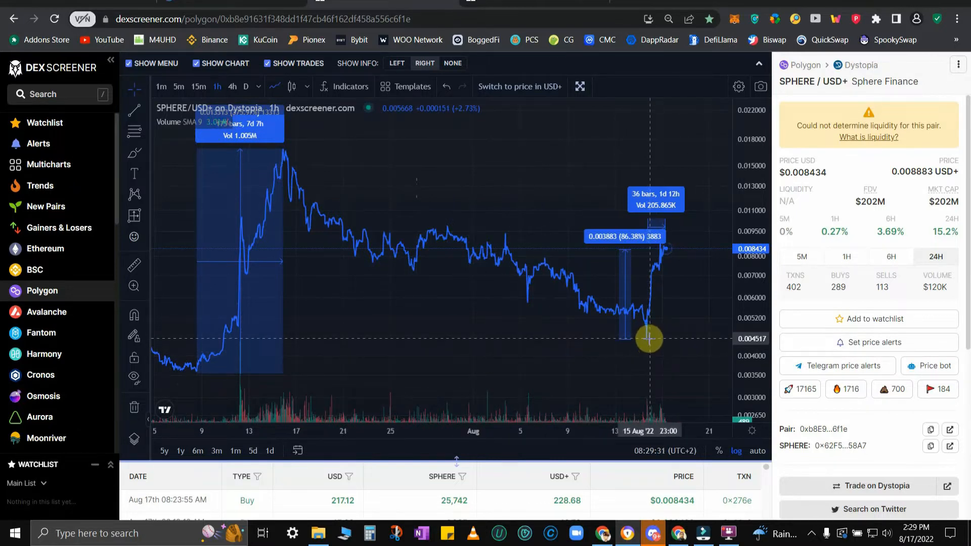
mouse_move(651, 329)
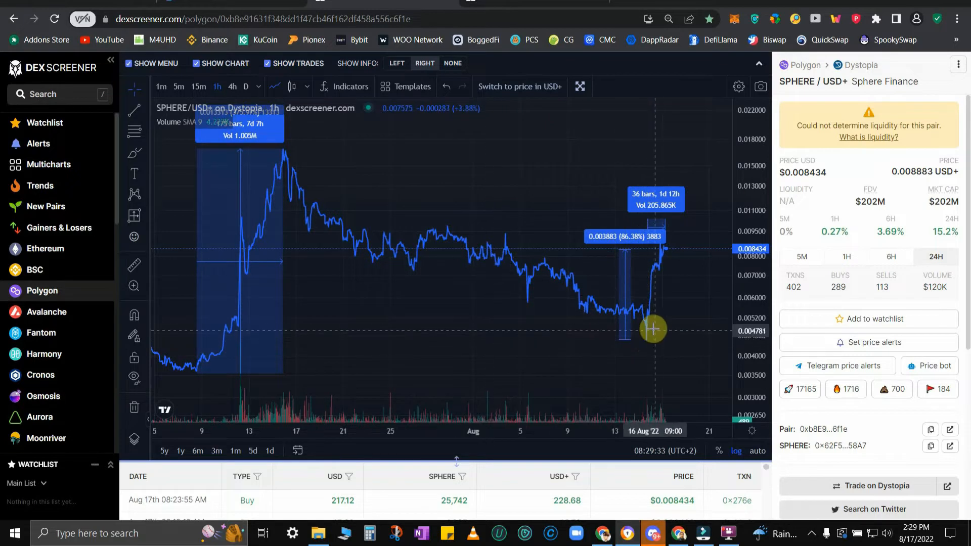
mouse_move(656, 331)
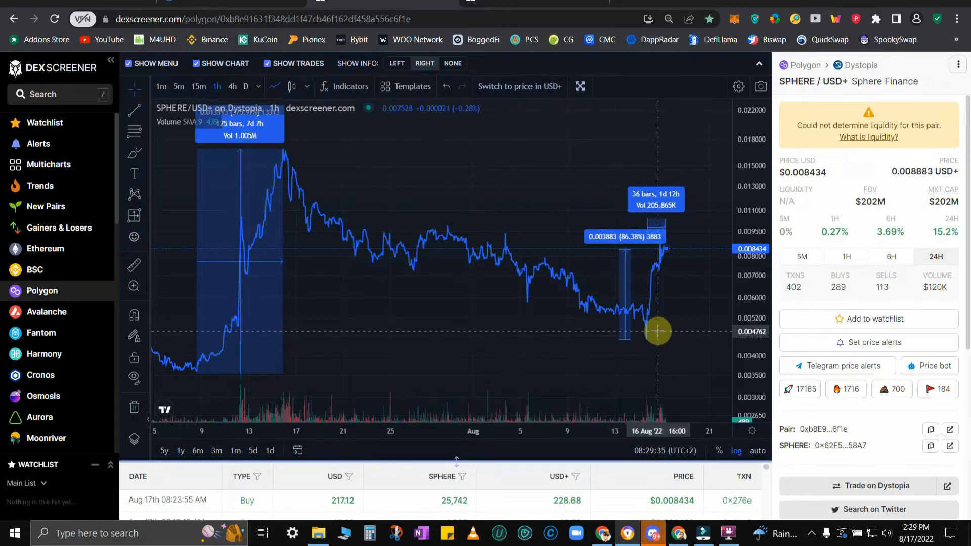
mouse_move(676, 312)
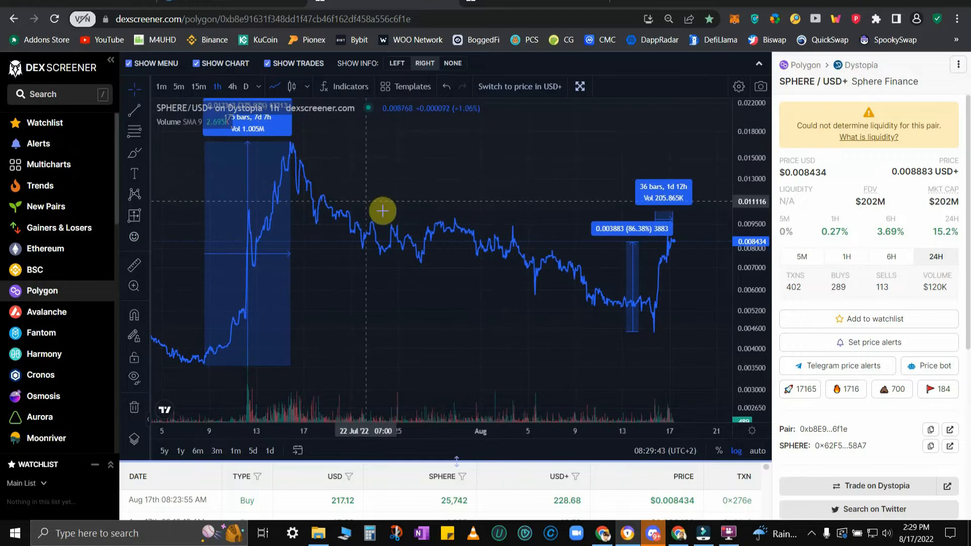
mouse_move(538, 260)
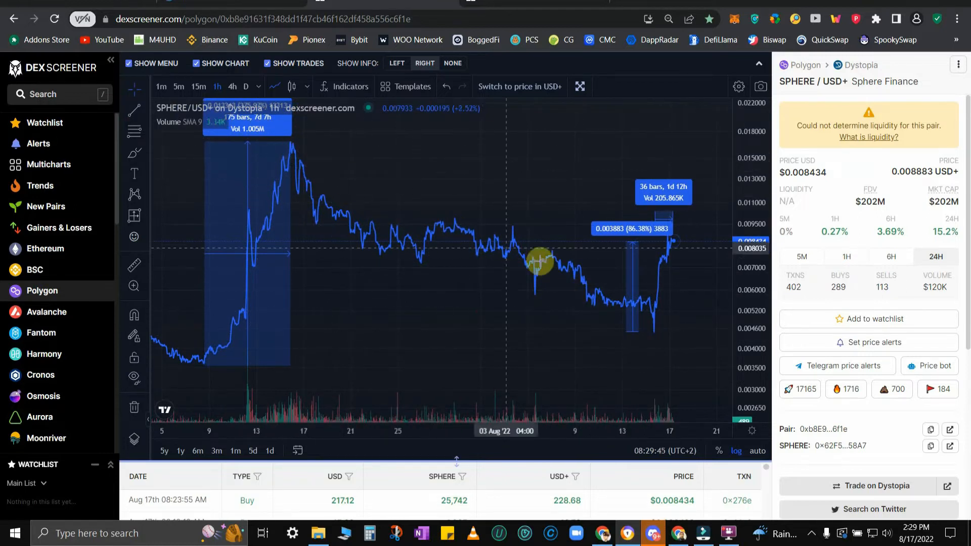
mouse_move(653, 330)
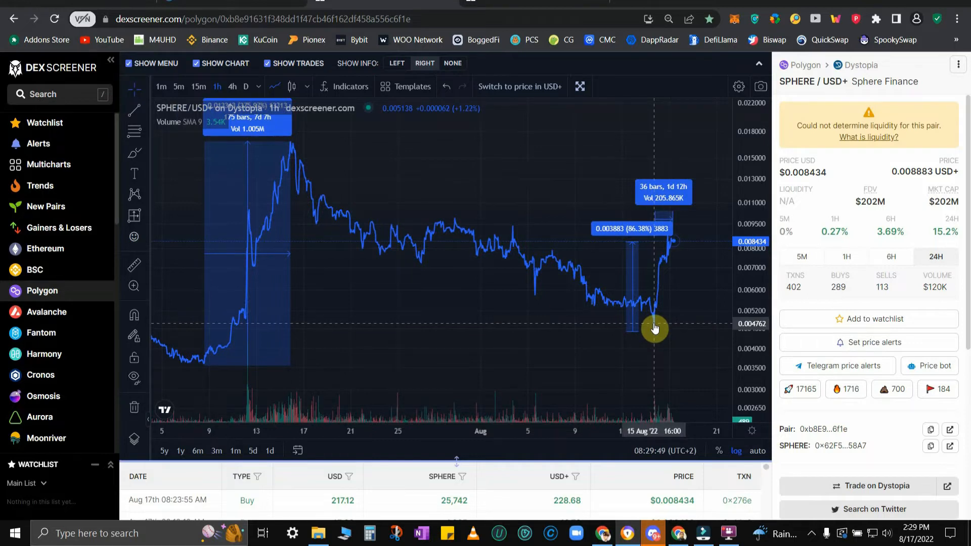
mouse_move(648, 323)
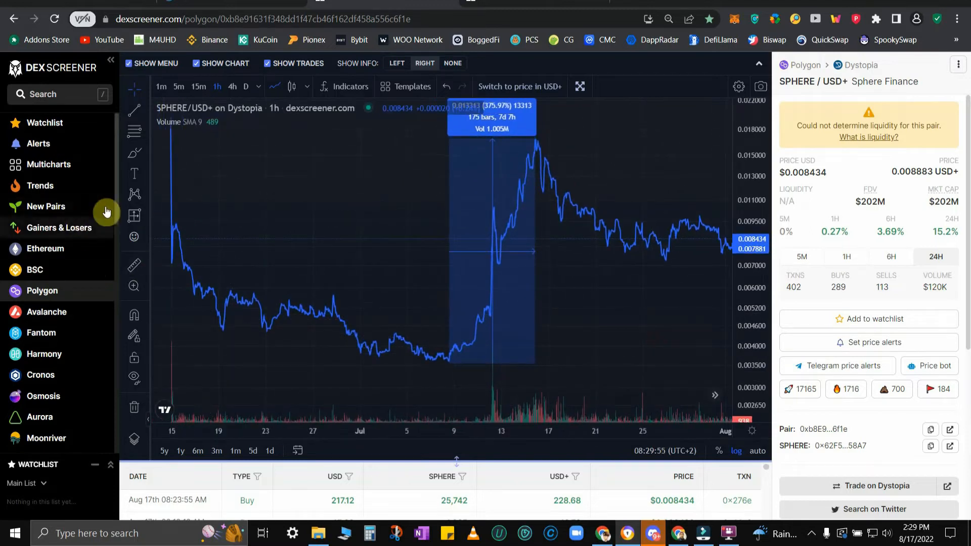
- Start a date-and-price range measurement from the July 15 peak on the chart
click(134, 215)
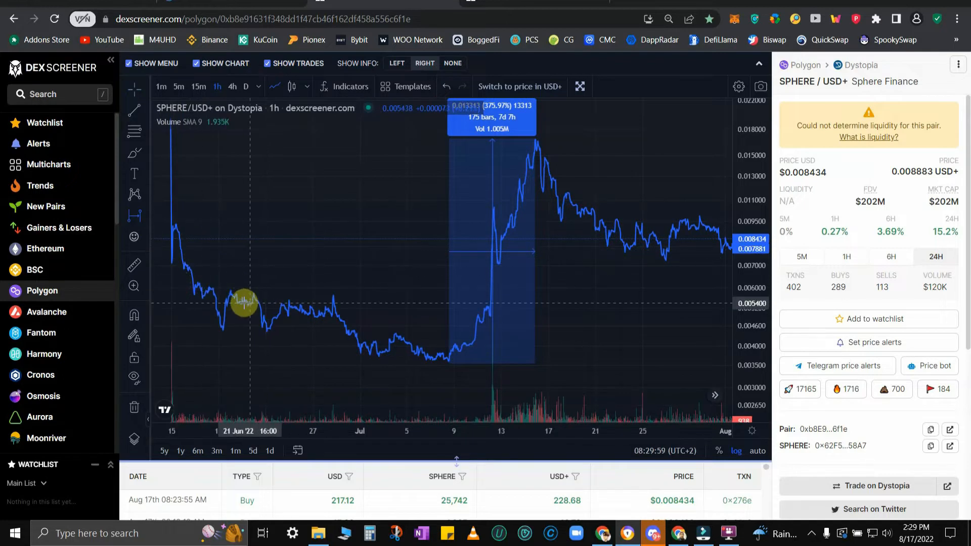
mouse_move(172, 261)
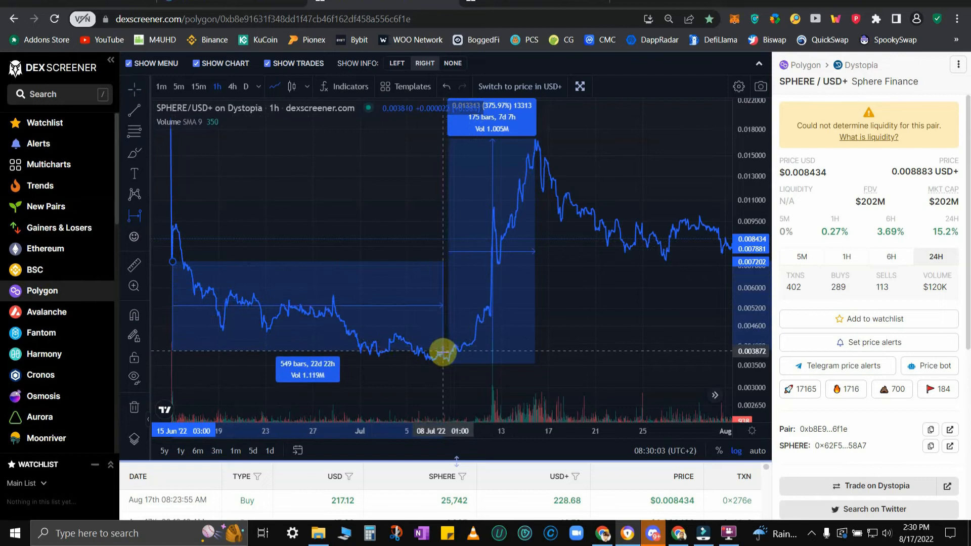
mouse_move(444, 352)
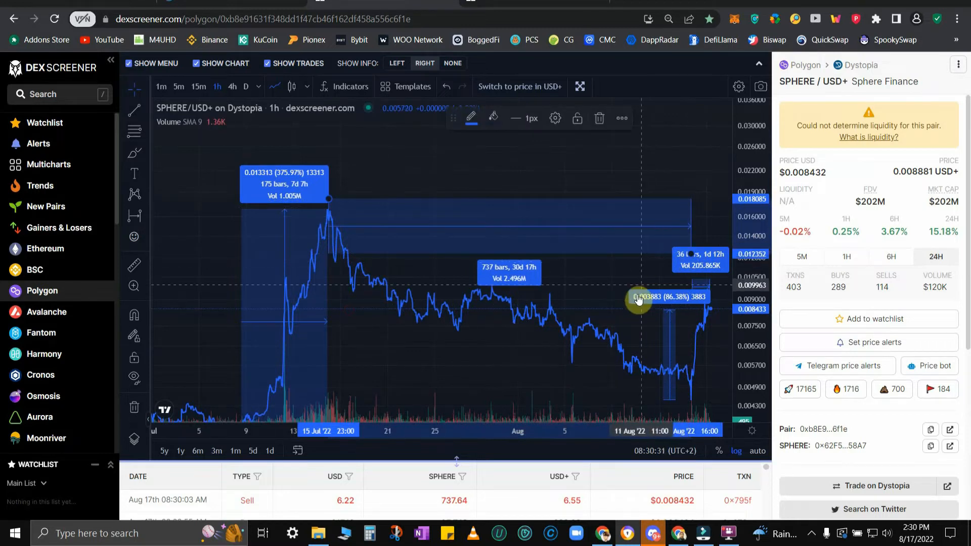
mouse_move(615, 284)
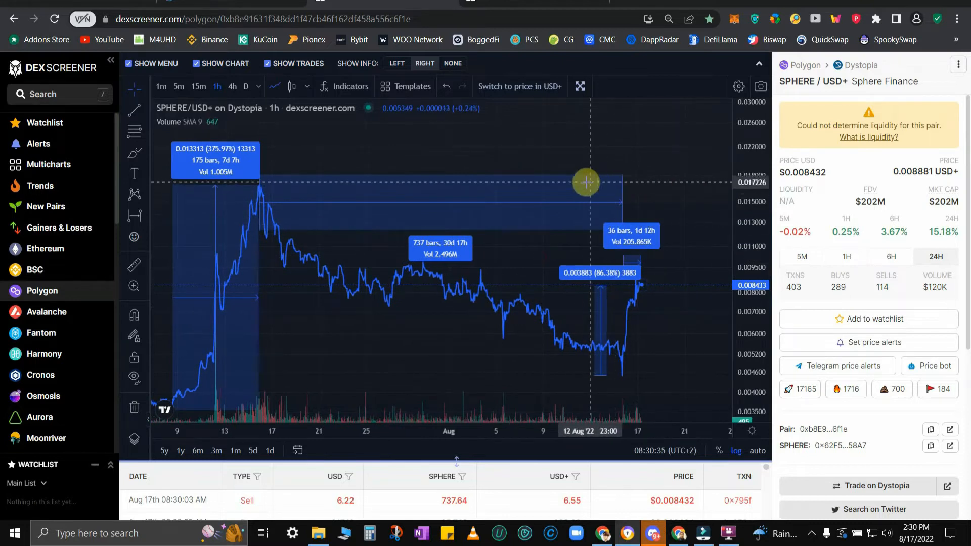
mouse_move(537, 199)
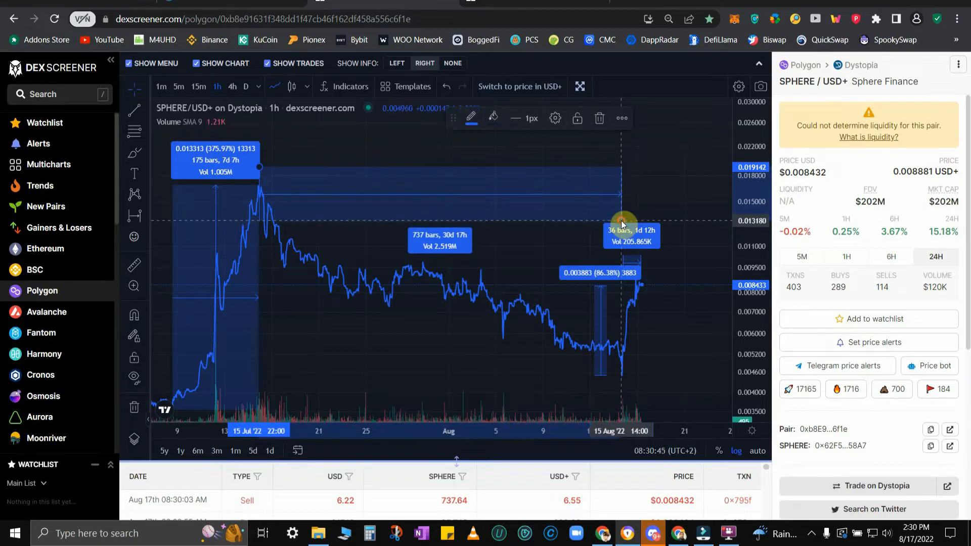
mouse_move(650, 364)
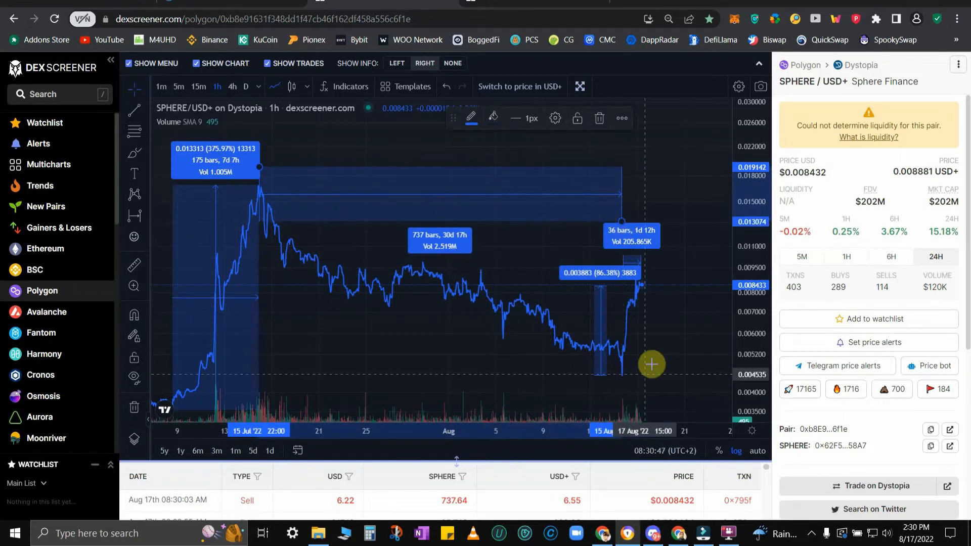
mouse_move(624, 223)
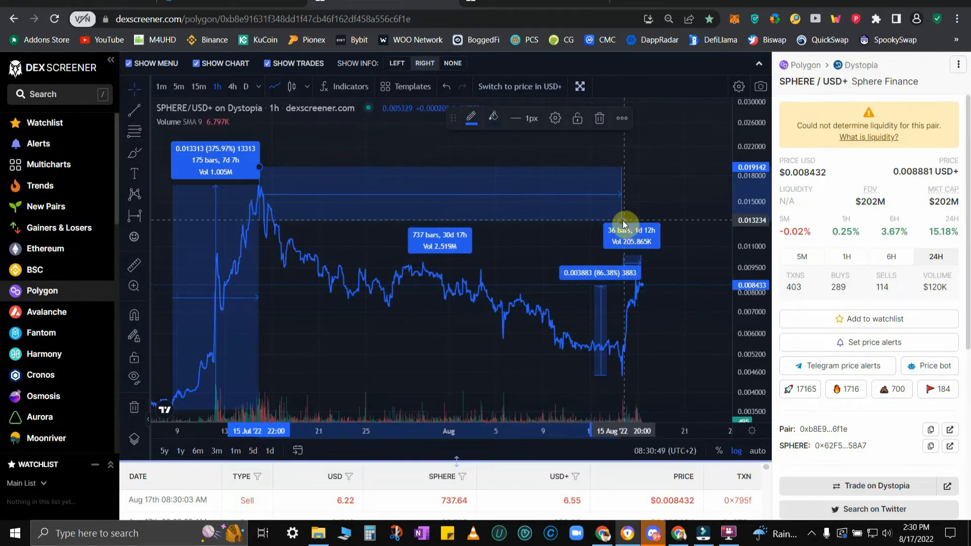
mouse_move(620, 367)
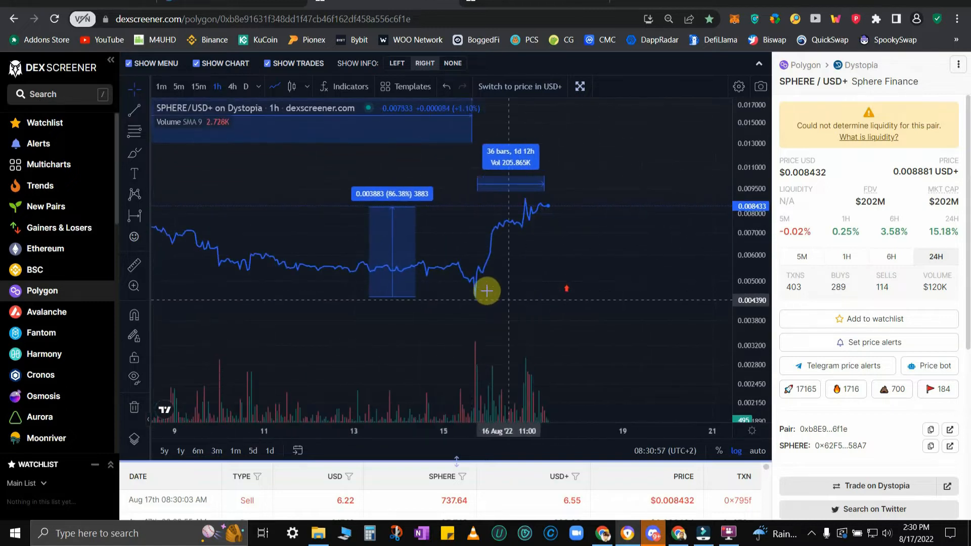
mouse_move(477, 304)
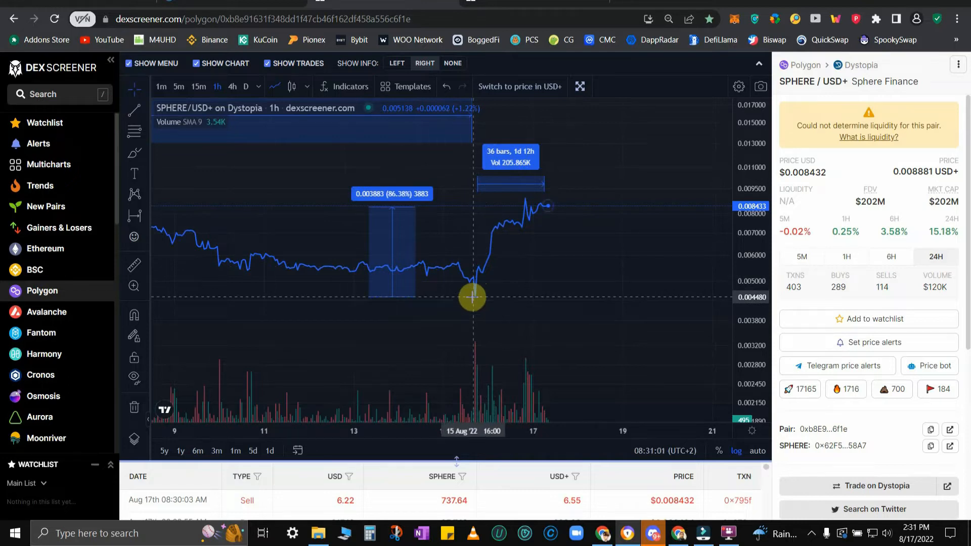
mouse_move(477, 298)
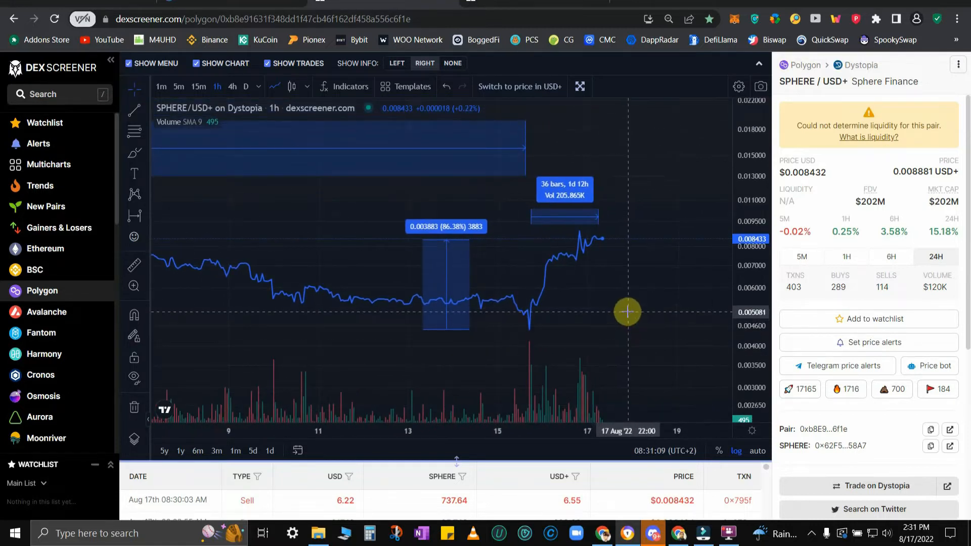
mouse_move(624, 303)
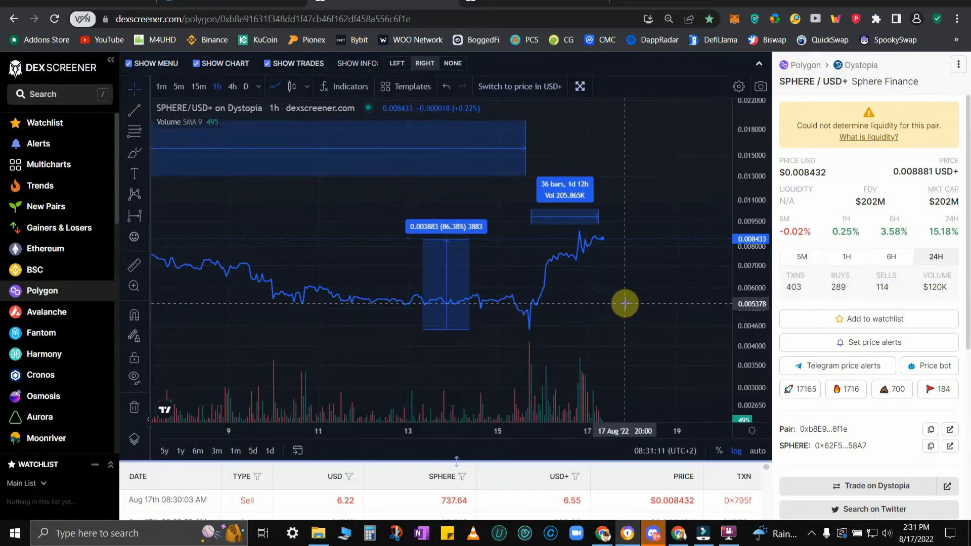
mouse_move(557, 300)
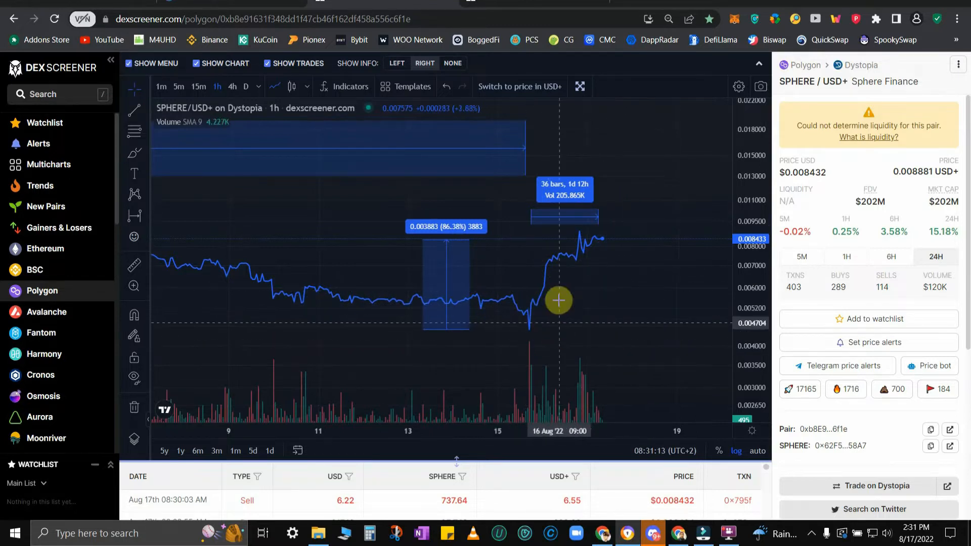
mouse_move(499, 319)
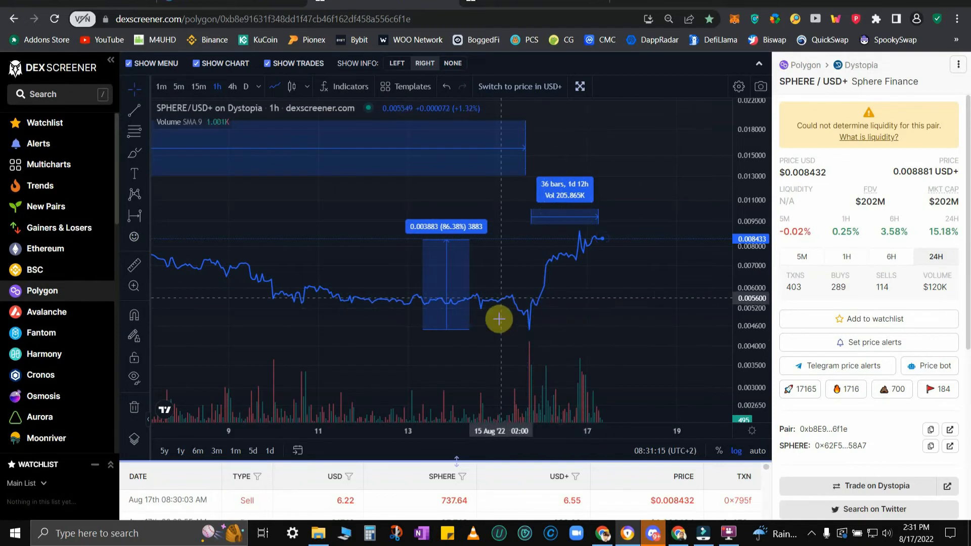
mouse_move(614, 322)
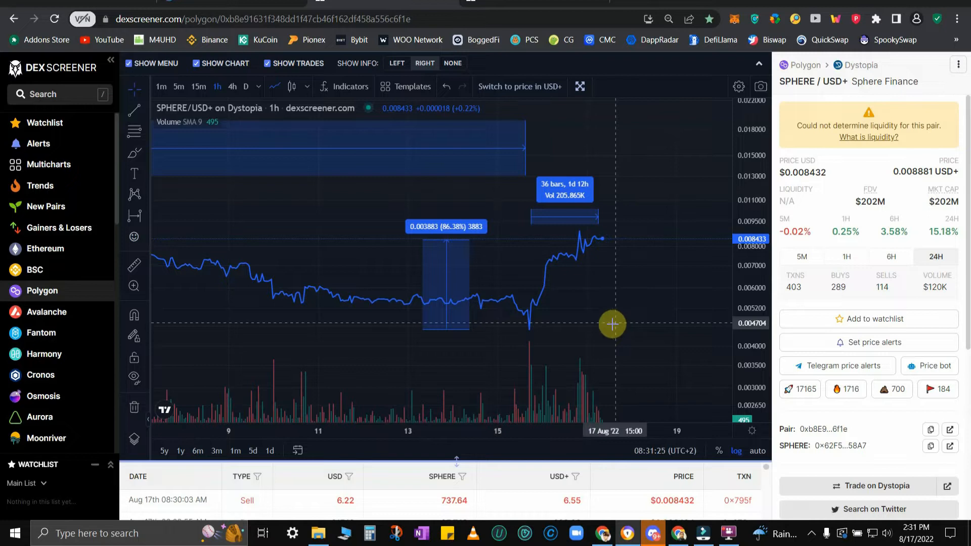
mouse_move(627, 334)
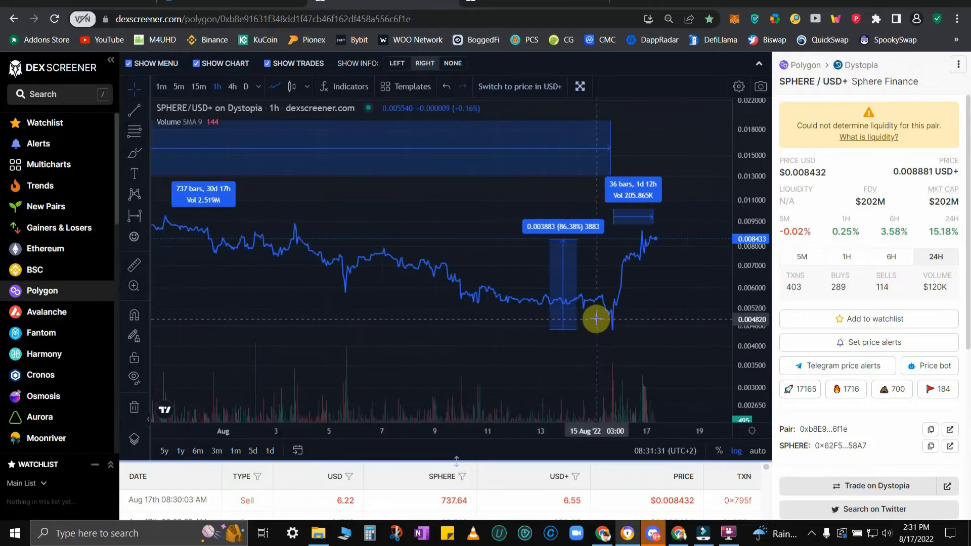
mouse_move(668, 328)
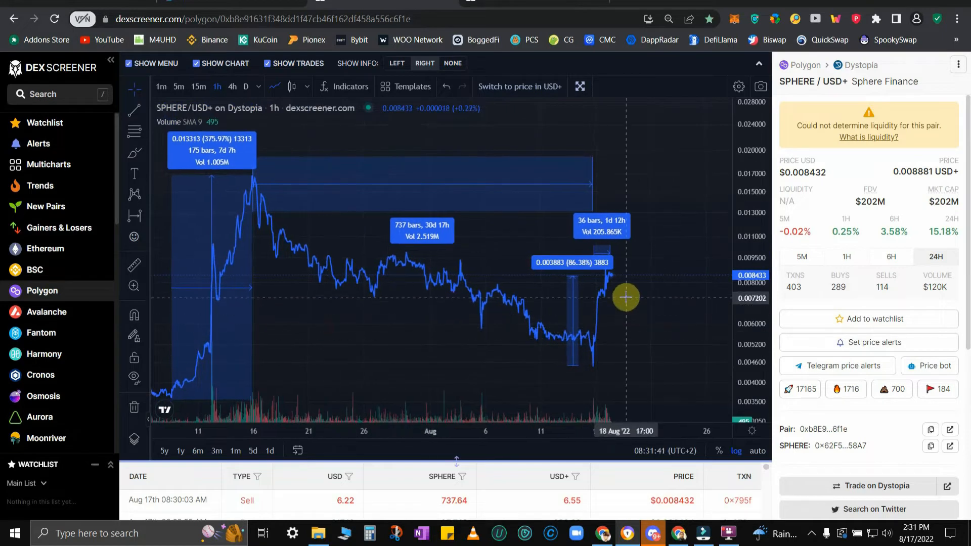
mouse_move(634, 277)
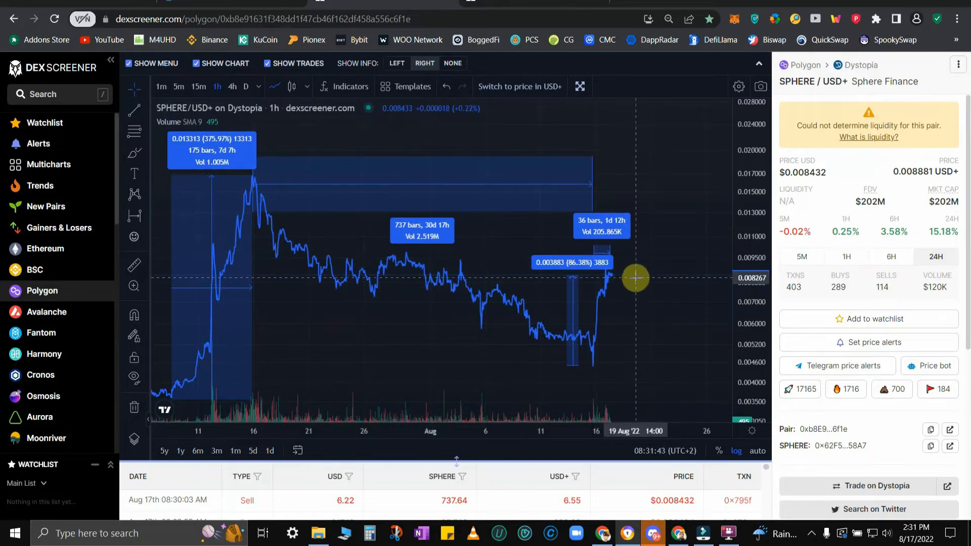
mouse_move(645, 201)
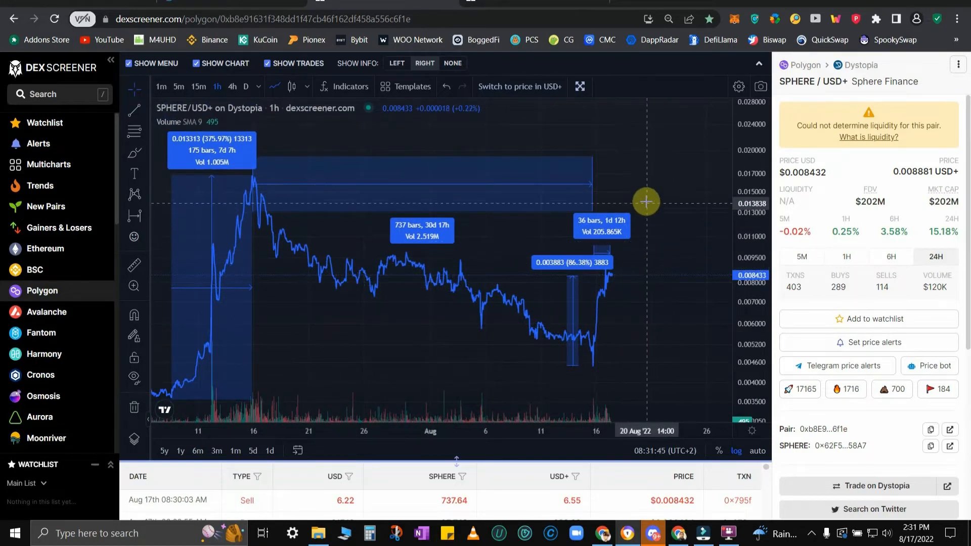
mouse_move(135, 219)
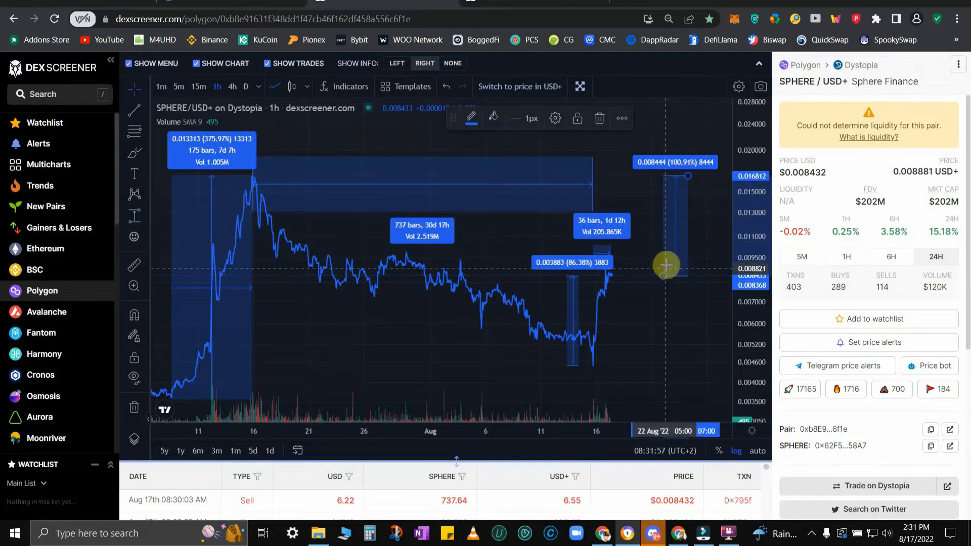
mouse_move(682, 338)
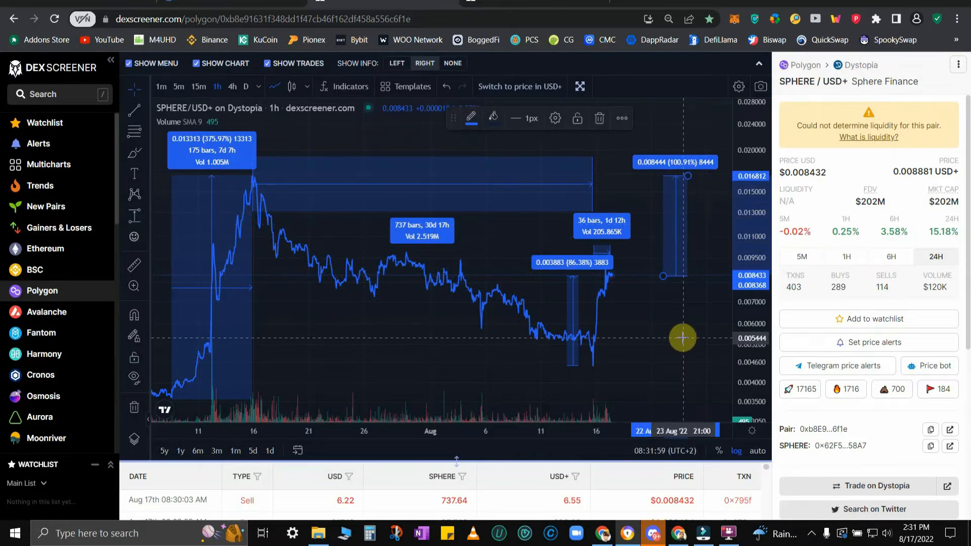
mouse_move(642, 326)
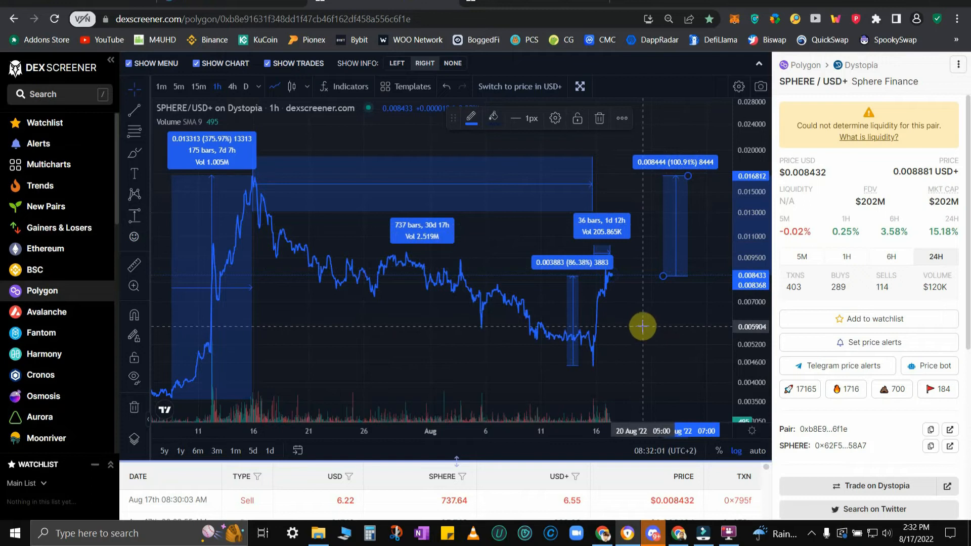
mouse_move(637, 319)
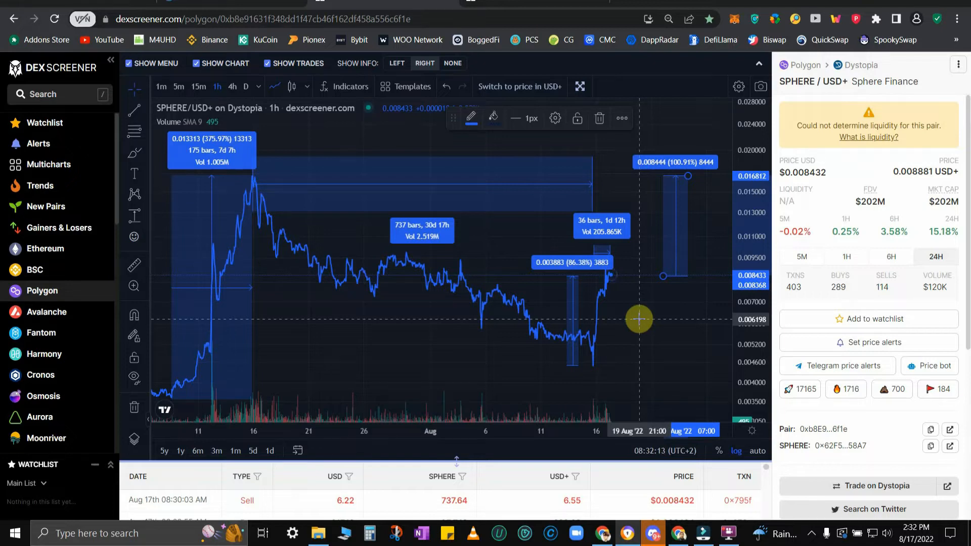
mouse_move(244, 221)
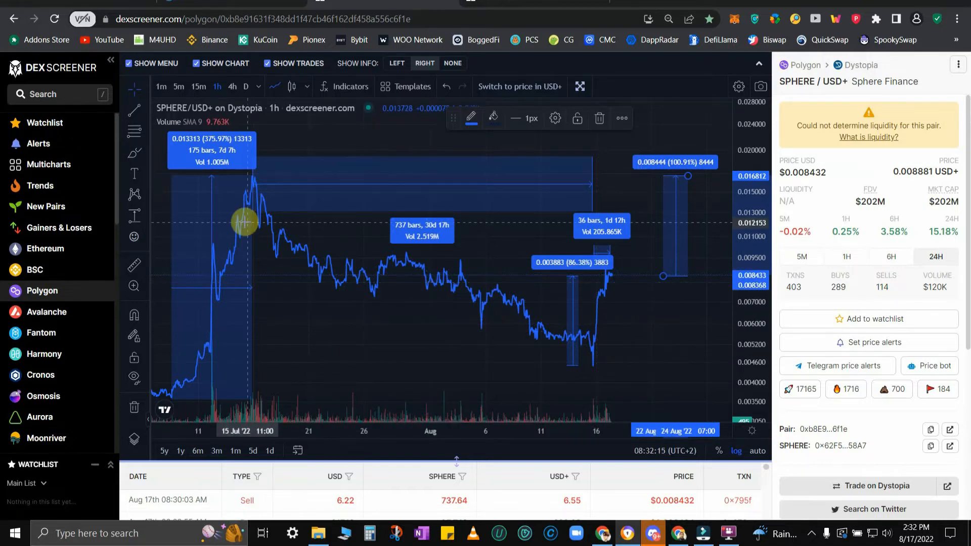
mouse_move(595, 322)
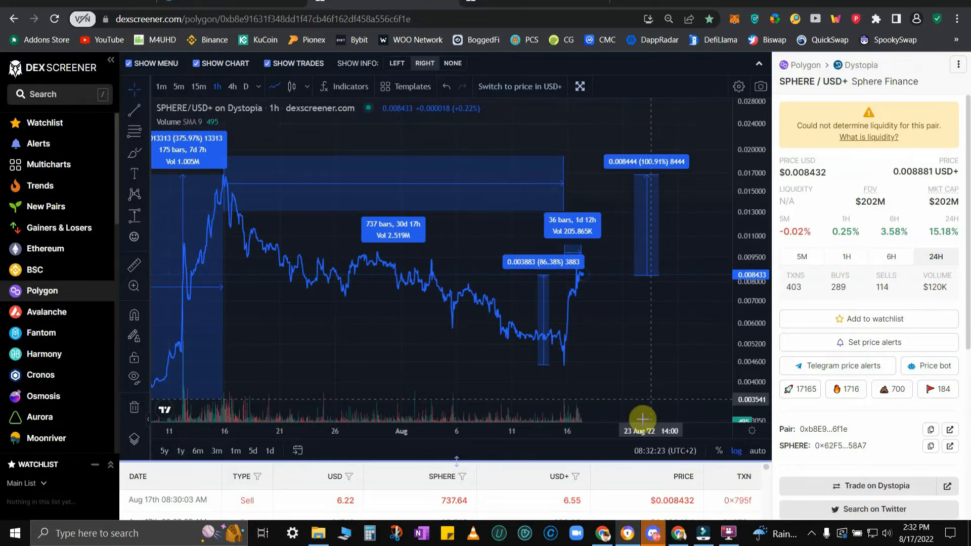
- Bring Discord forward and scroll #announcements back to the 30-million tax burn and 50-million Gauss burn posts
click(651, 533)
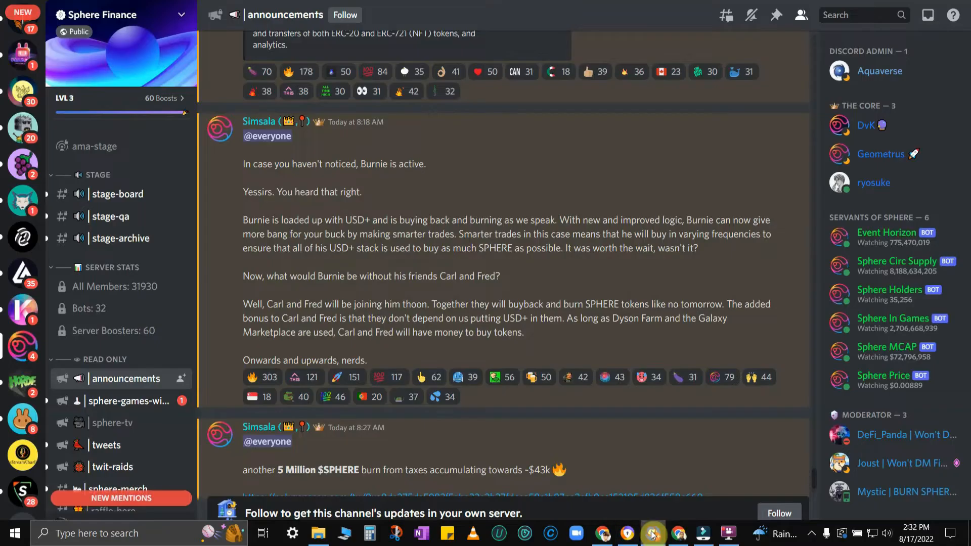
scroll(down, 3)
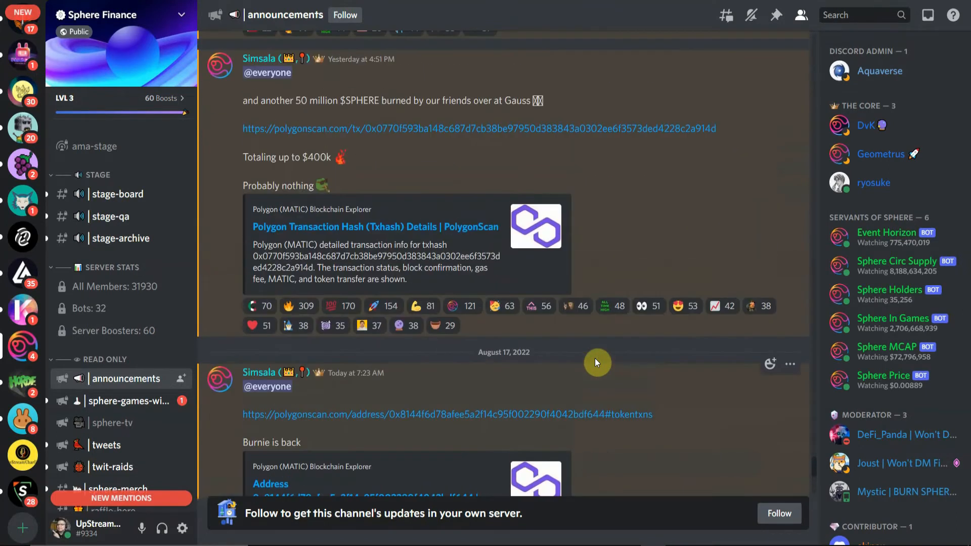
scroll(up, 3)
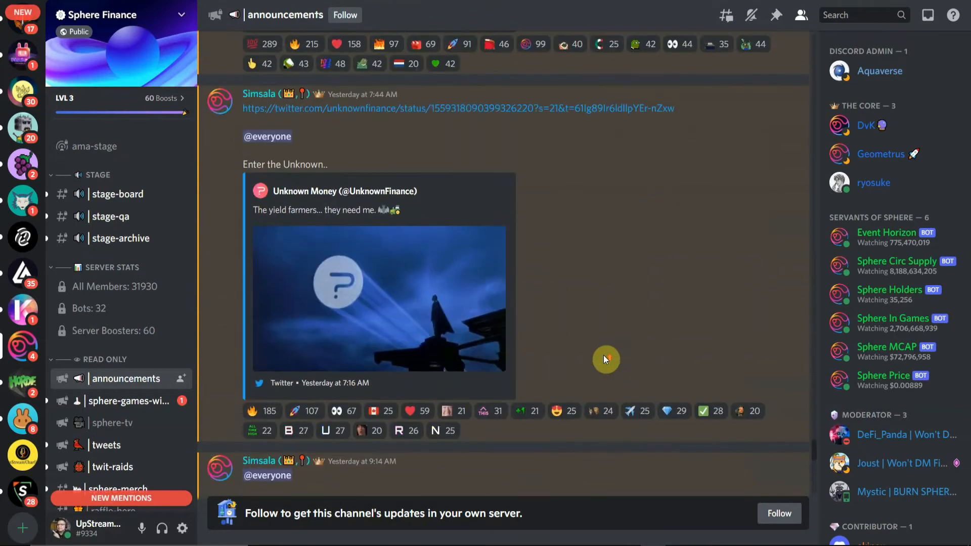
scroll(down, 3)
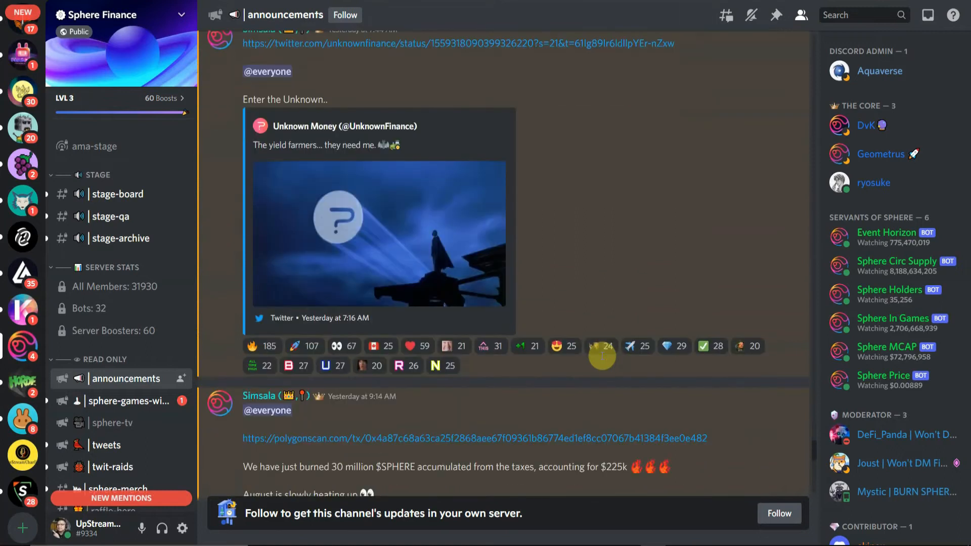
scroll(up, 3)
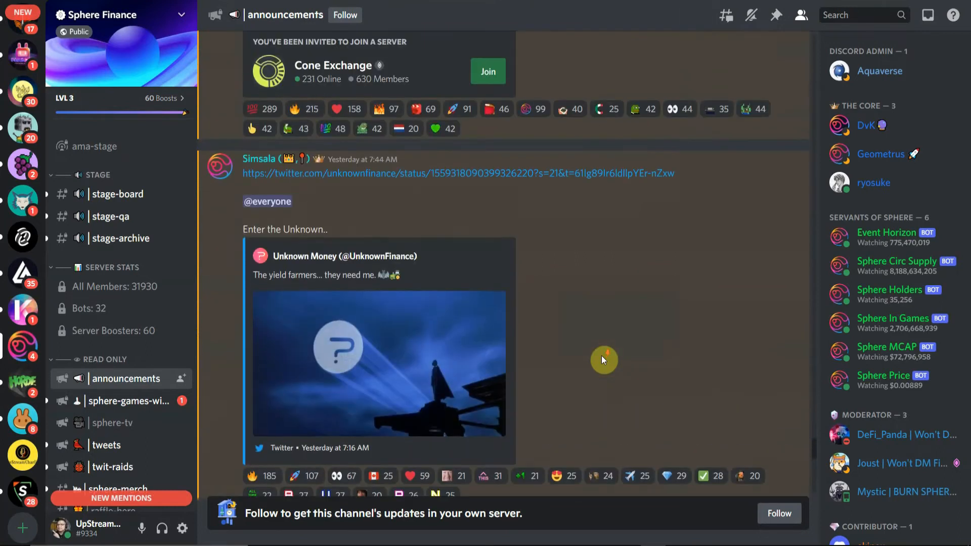
scroll(down, 3)
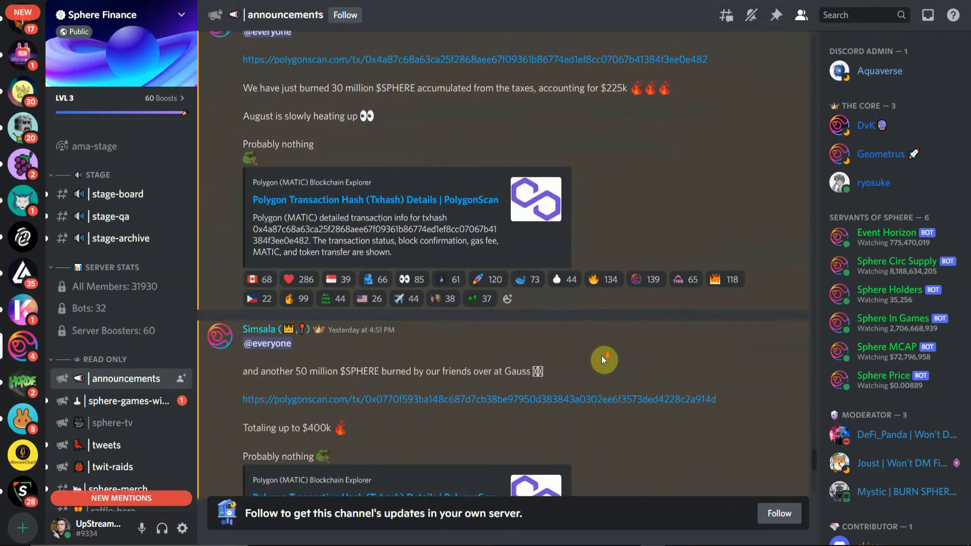
scroll(down, 3)
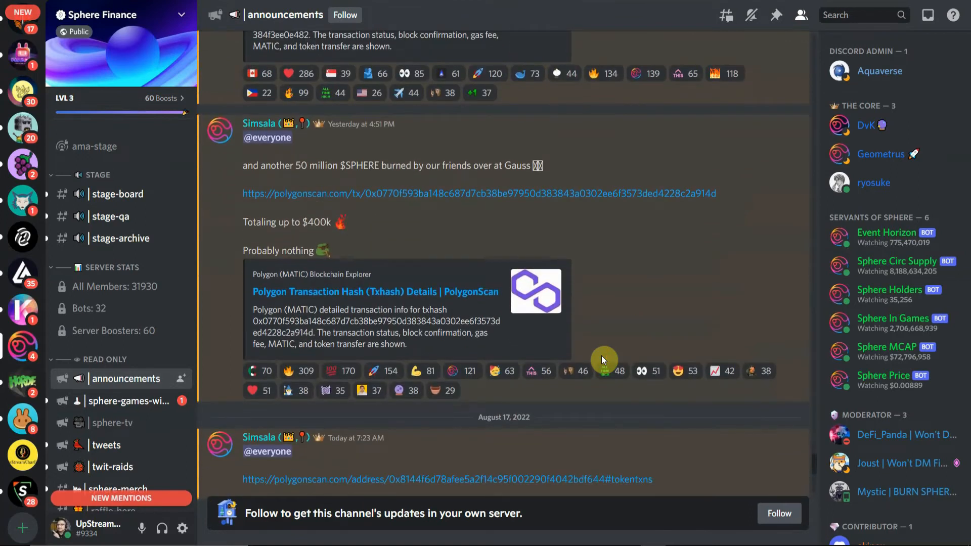
scroll(down, 3)
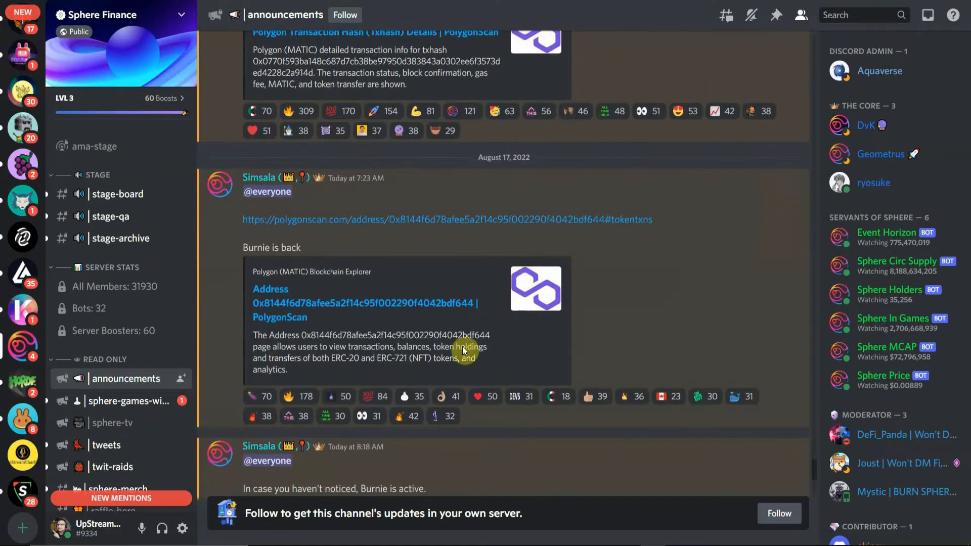
mouse_move(302, 309)
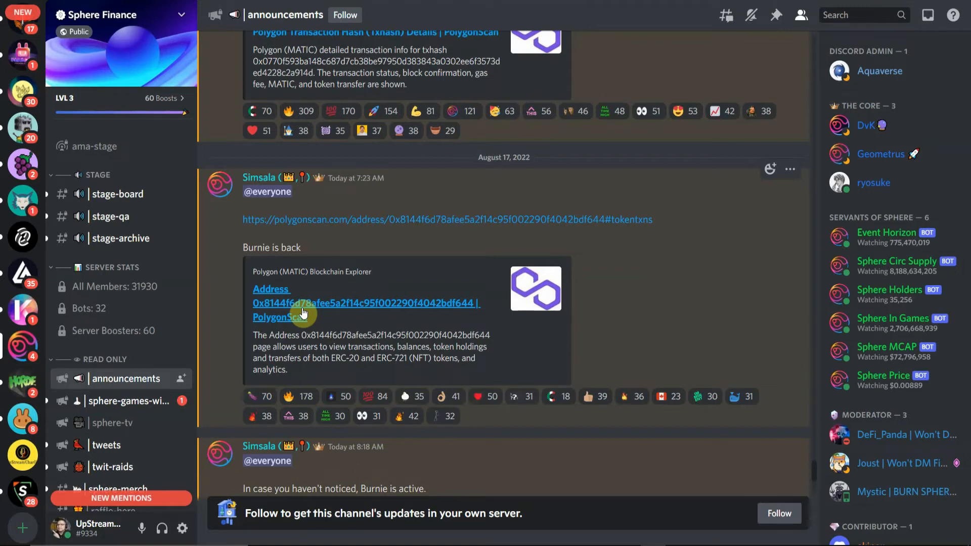
mouse_move(670, 354)
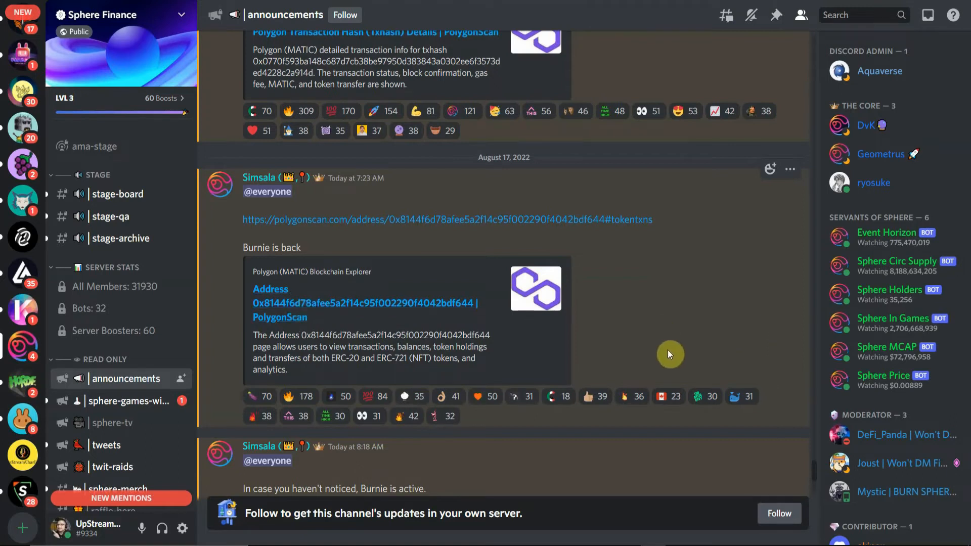
mouse_move(704, 364)
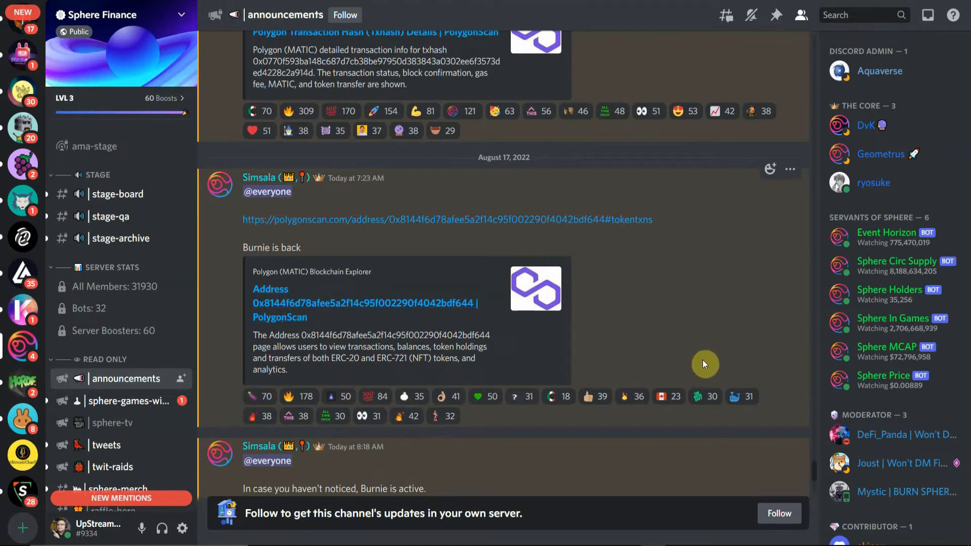
scroll(down, 3)
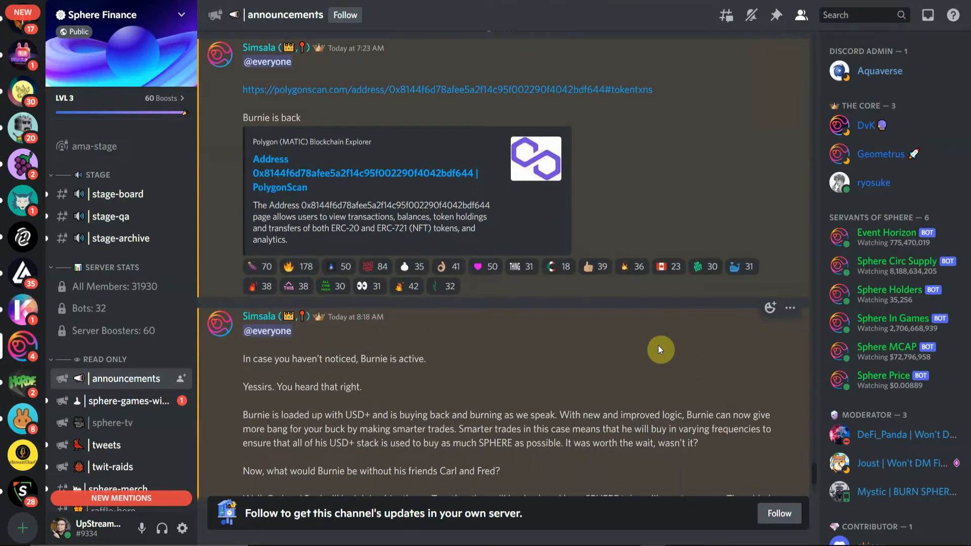
mouse_move(741, 267)
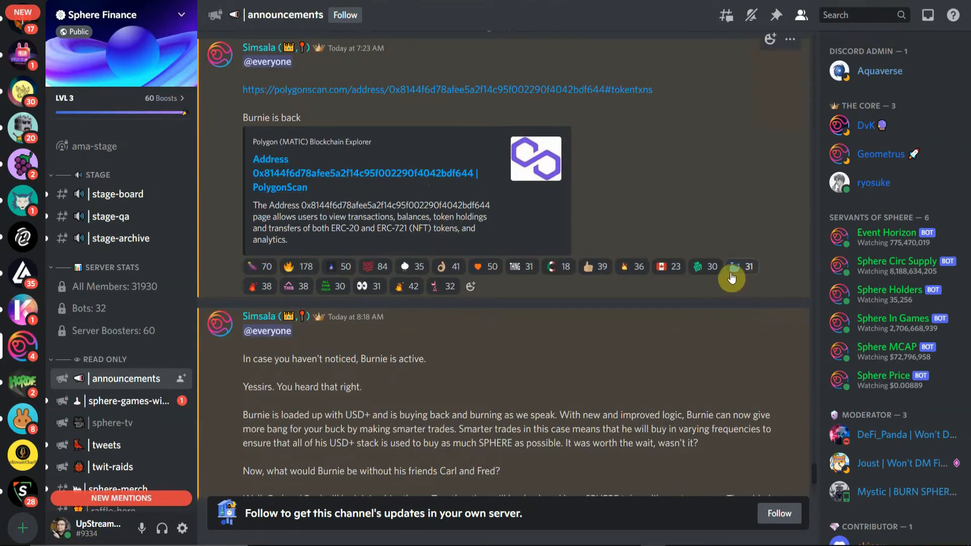
scroll(down, 3)
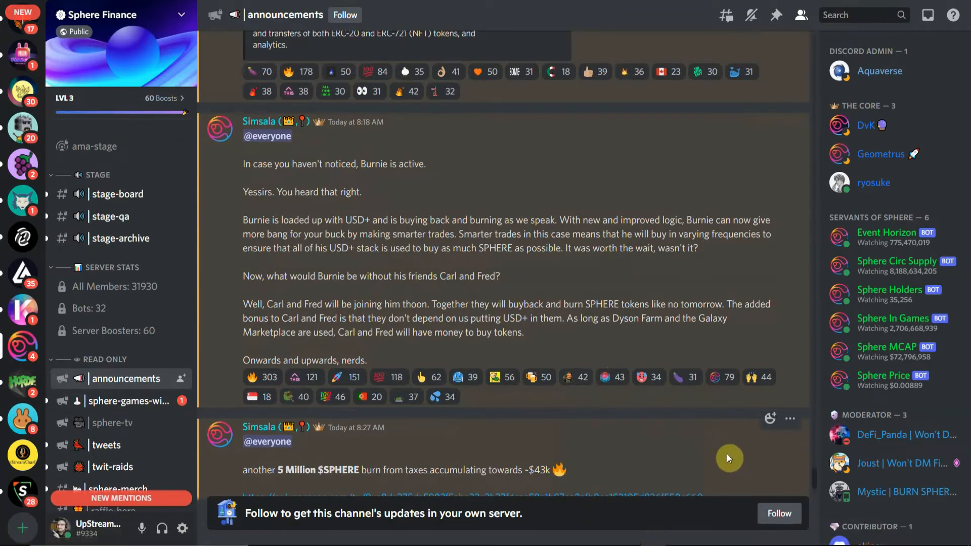
mouse_move(720, 455)
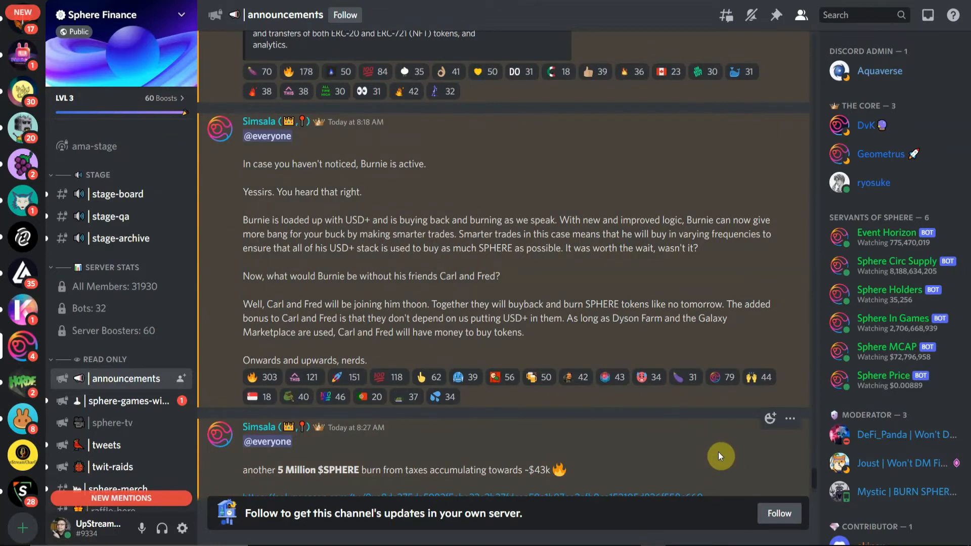
scroll(up, 3)
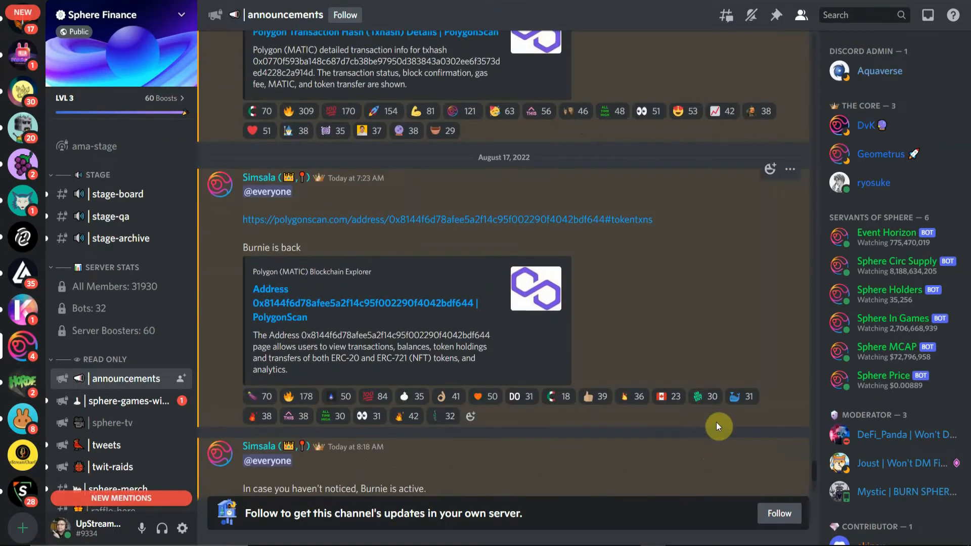
scroll(down, 3)
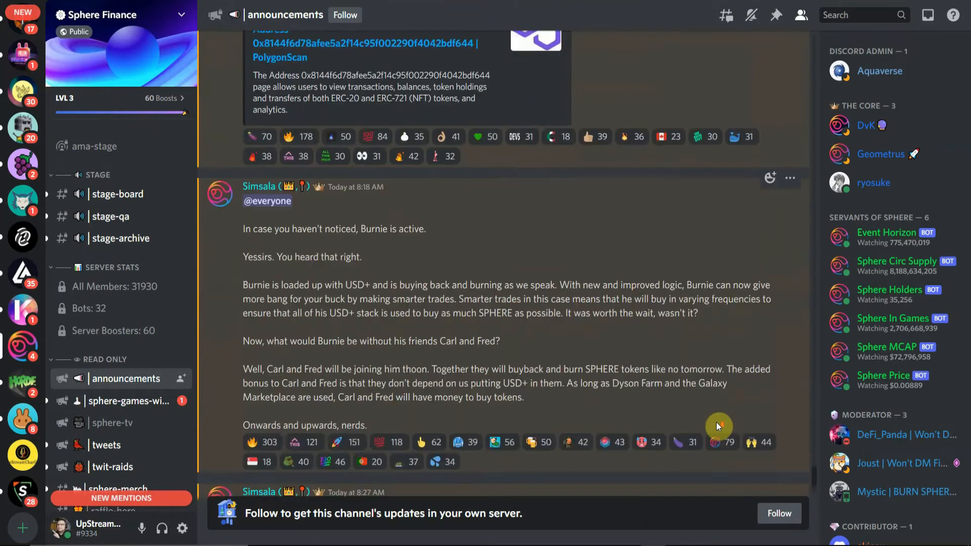
scroll(down, 3)
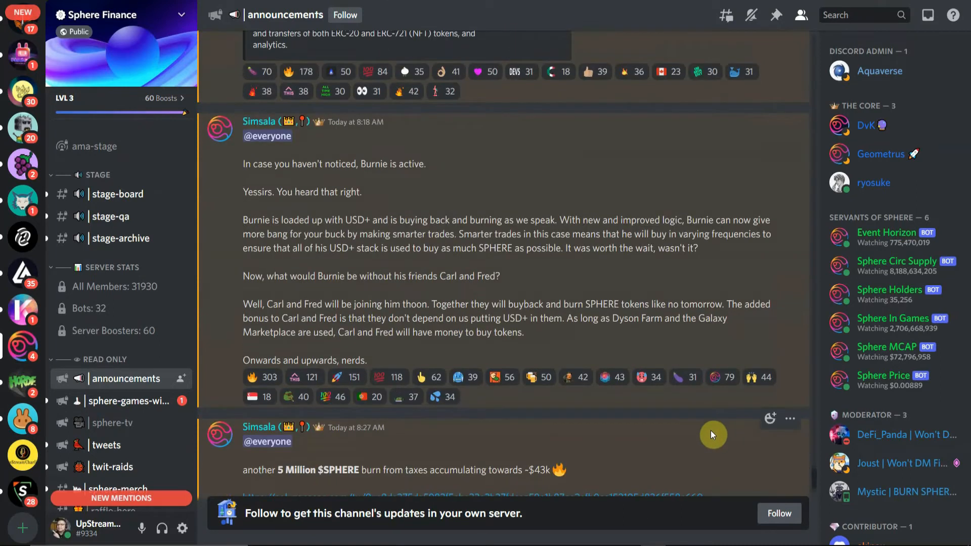
scroll(up, 3)
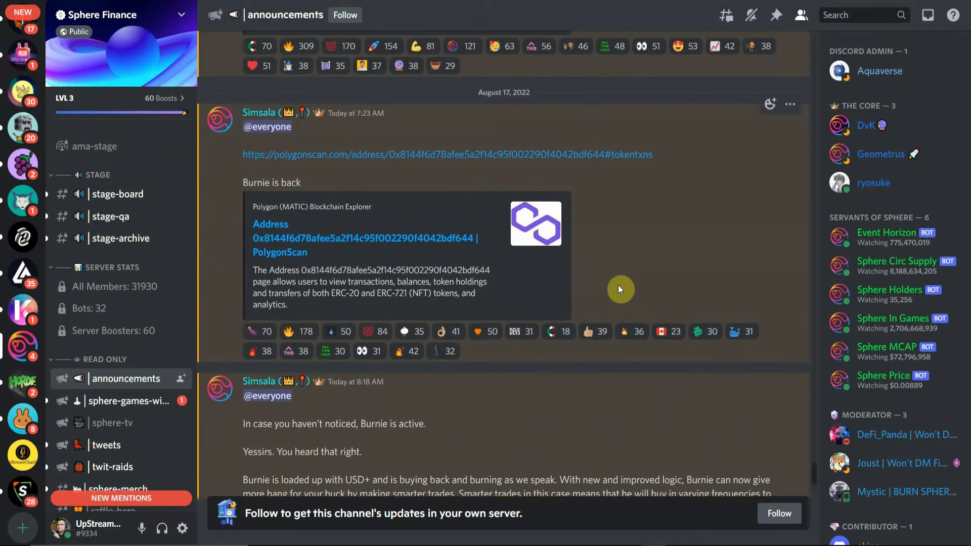
scroll(down, 3)
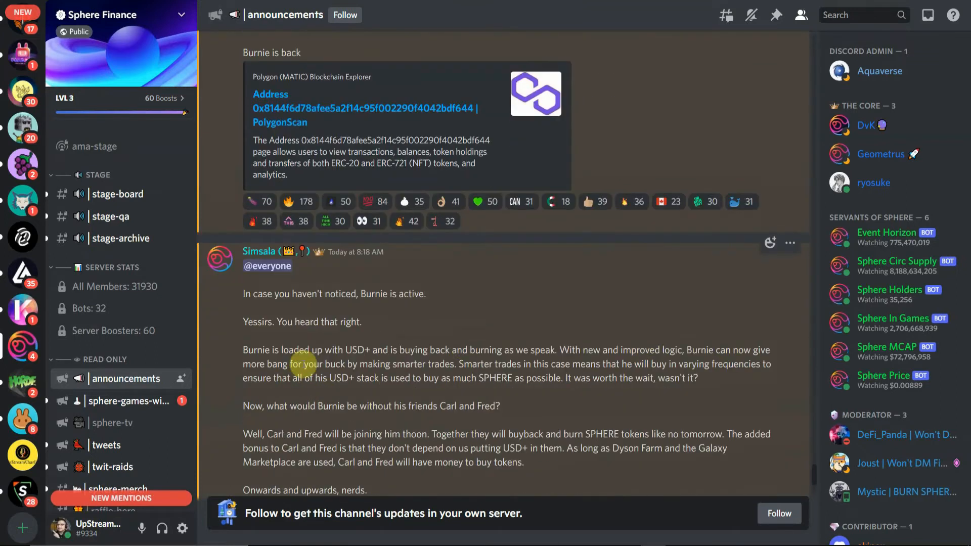
scroll(up, 3)
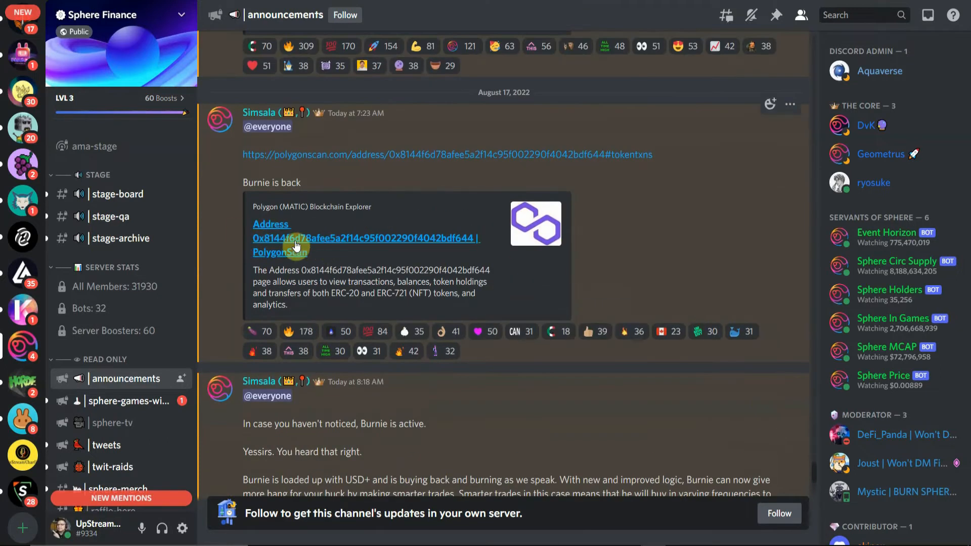
mouse_move(640, 376)
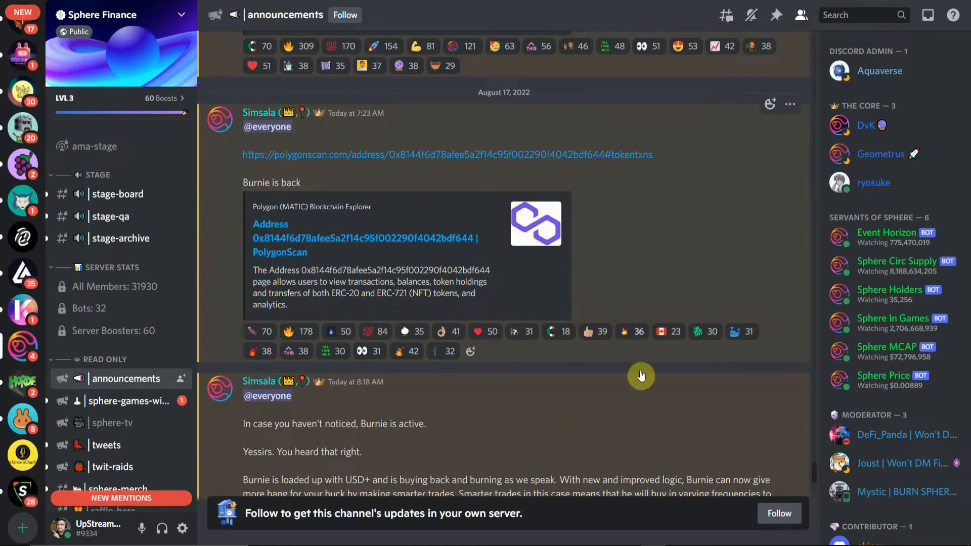
mouse_move(750, 368)
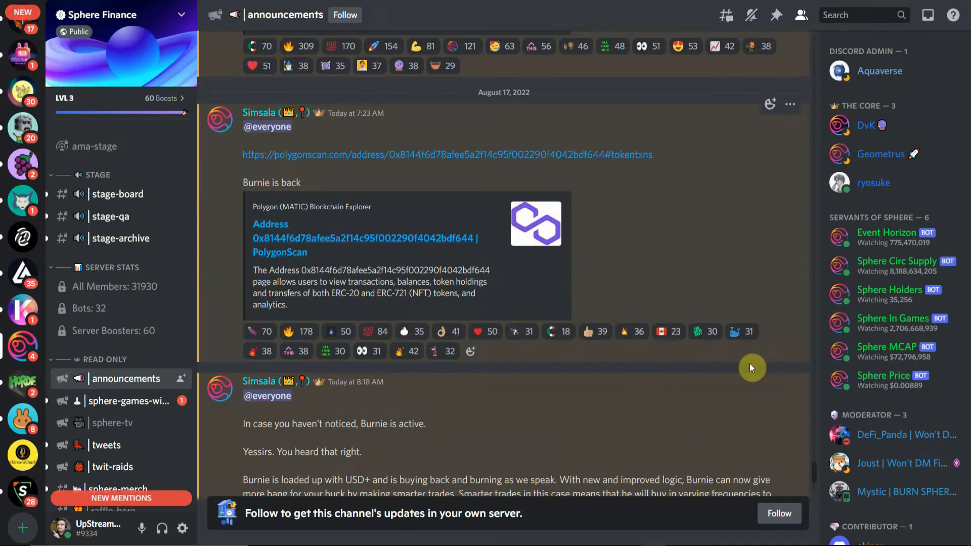
mouse_move(431, 276)
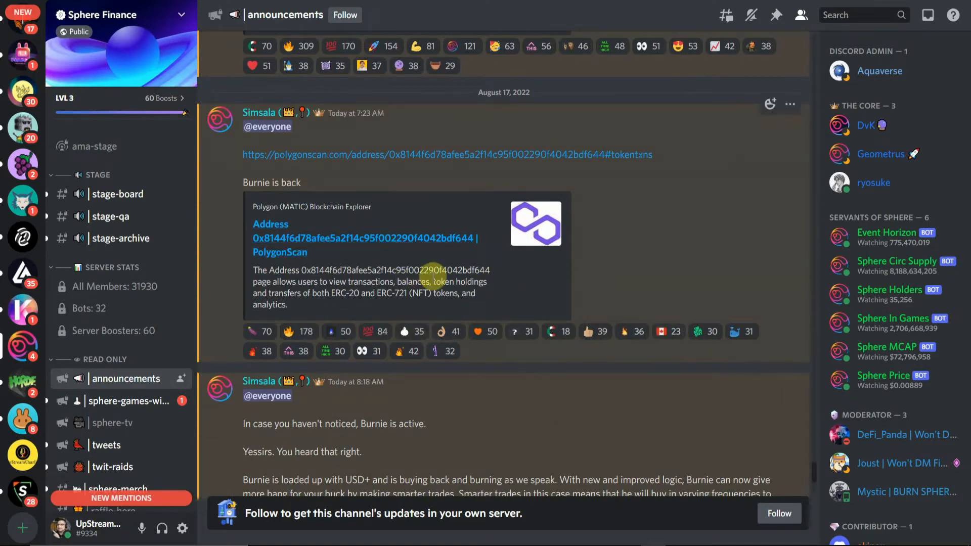
mouse_move(712, 436)
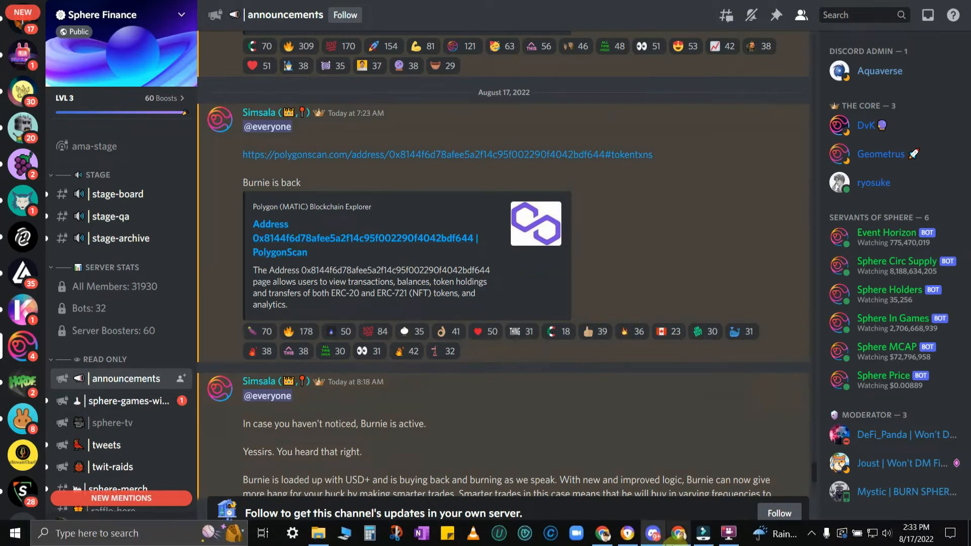
mouse_move(624, 533)
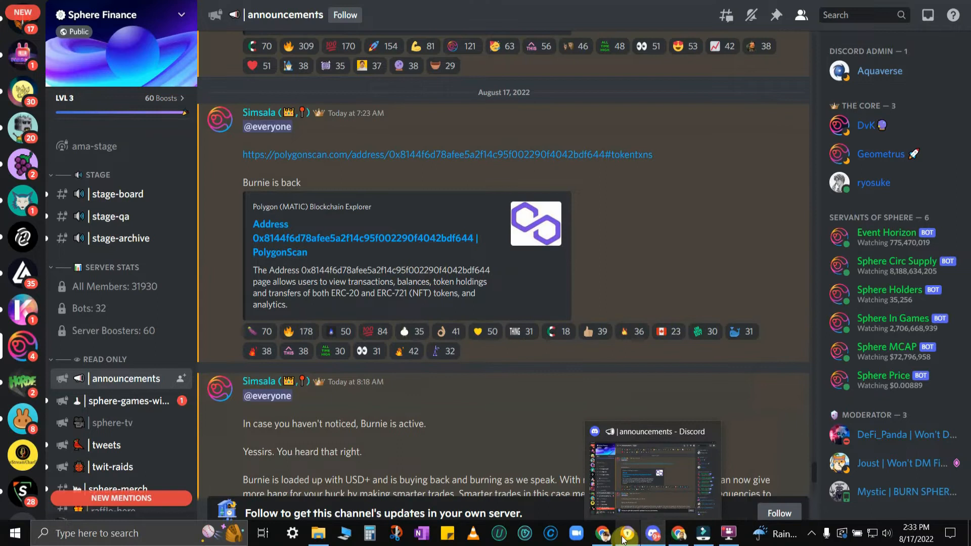
mouse_move(628, 533)
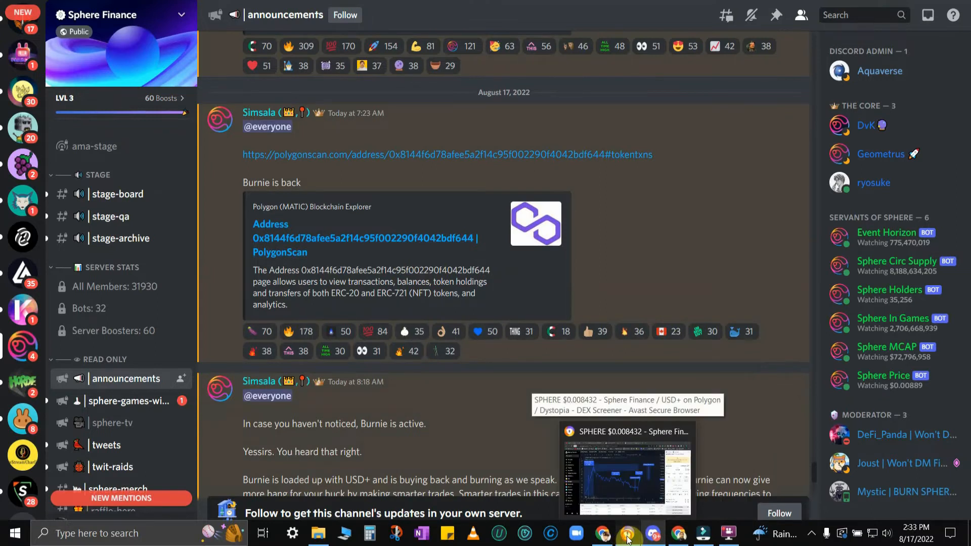
click(627, 533)
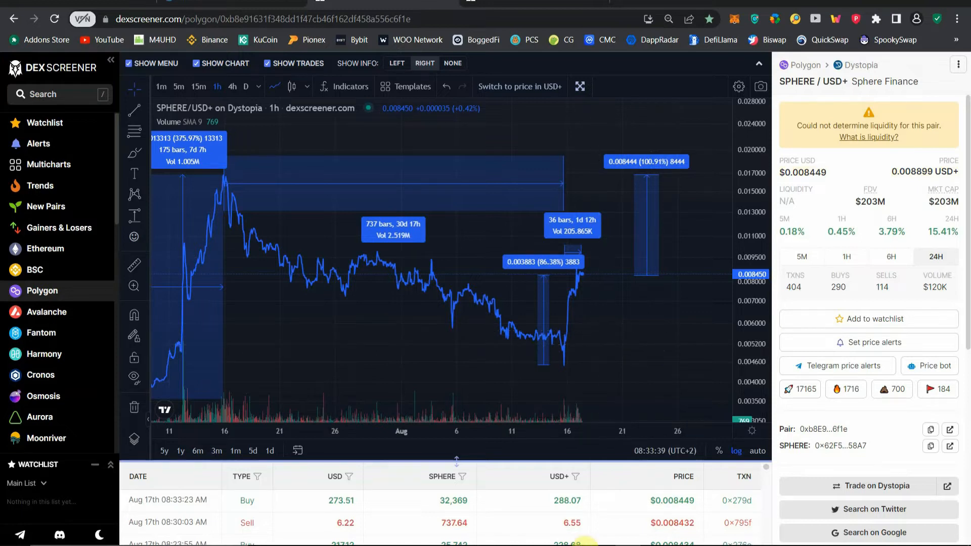
mouse_move(651, 532)
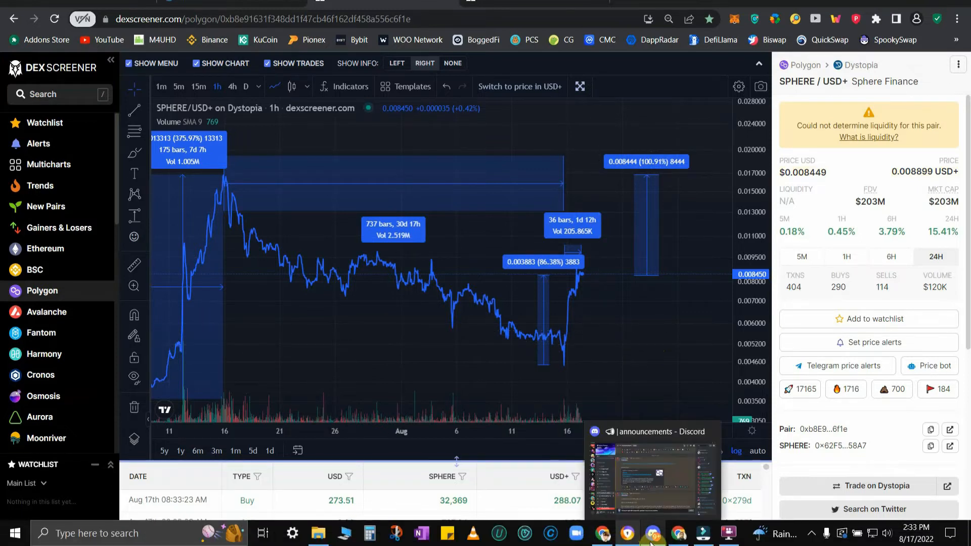
click(651, 471)
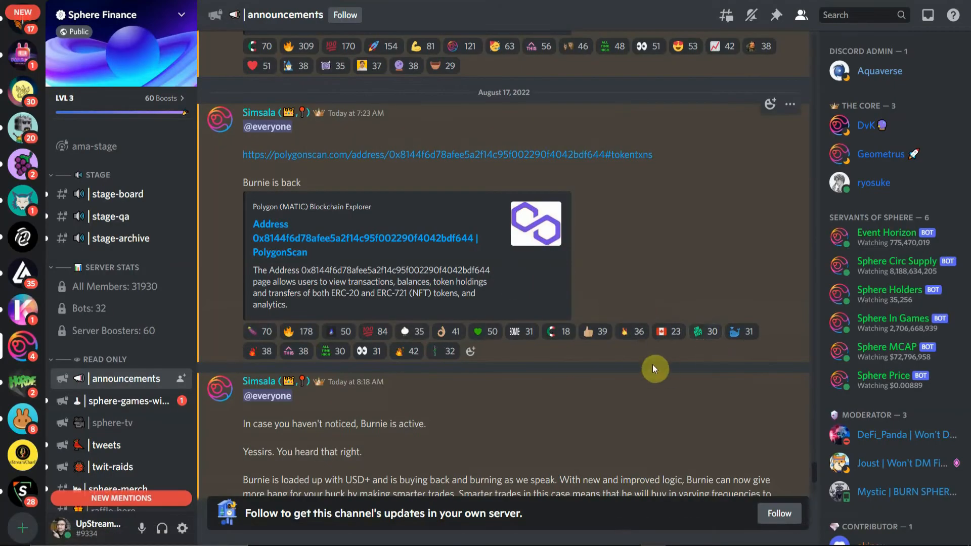
mouse_move(560, 432)
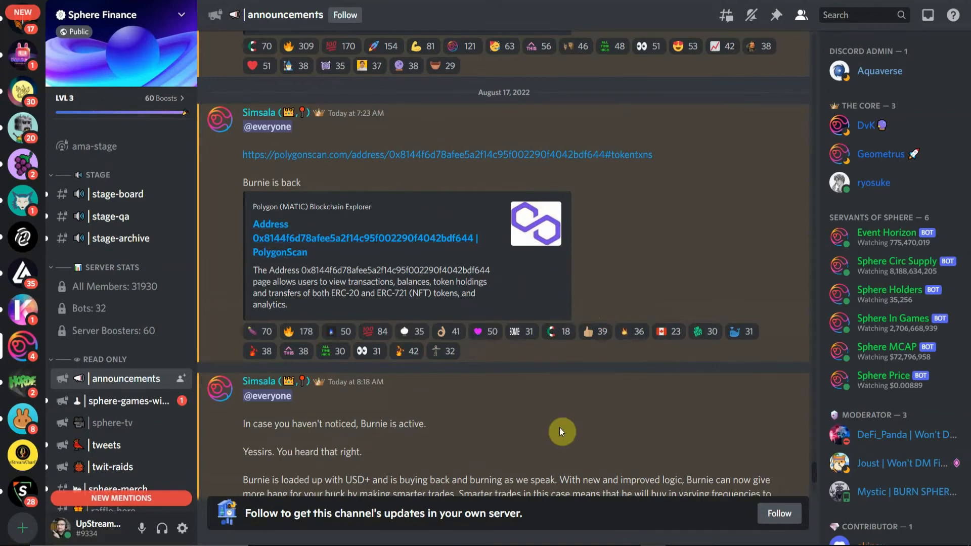
mouse_move(339, 219)
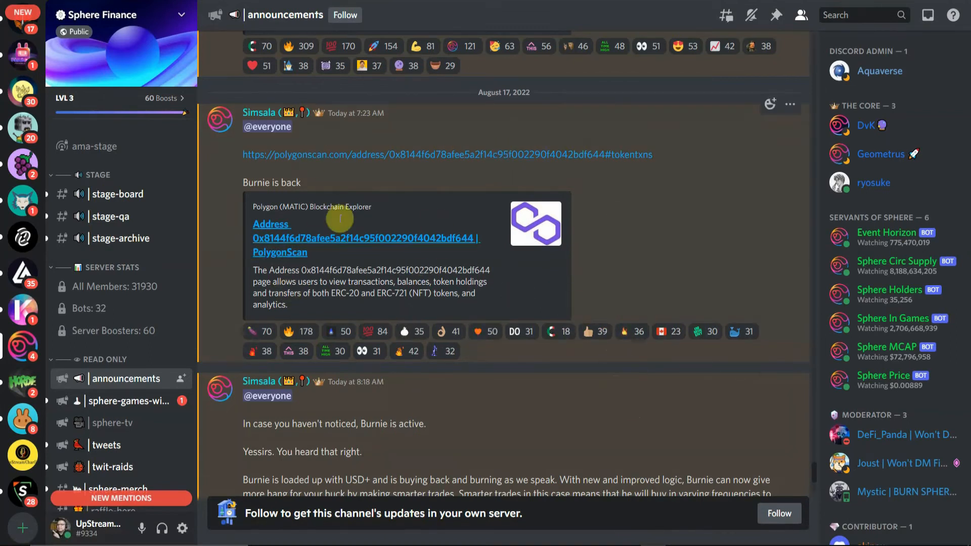
mouse_move(679, 533)
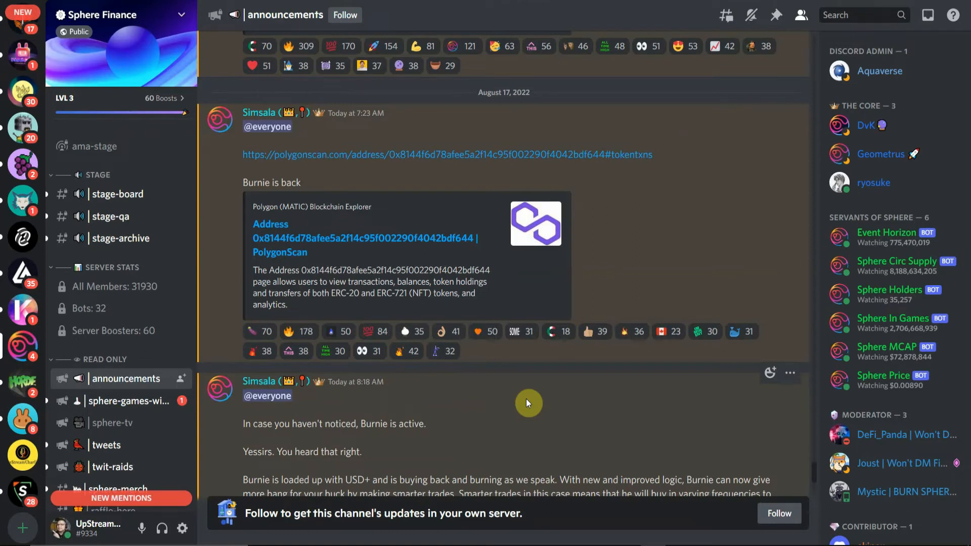
mouse_move(624, 533)
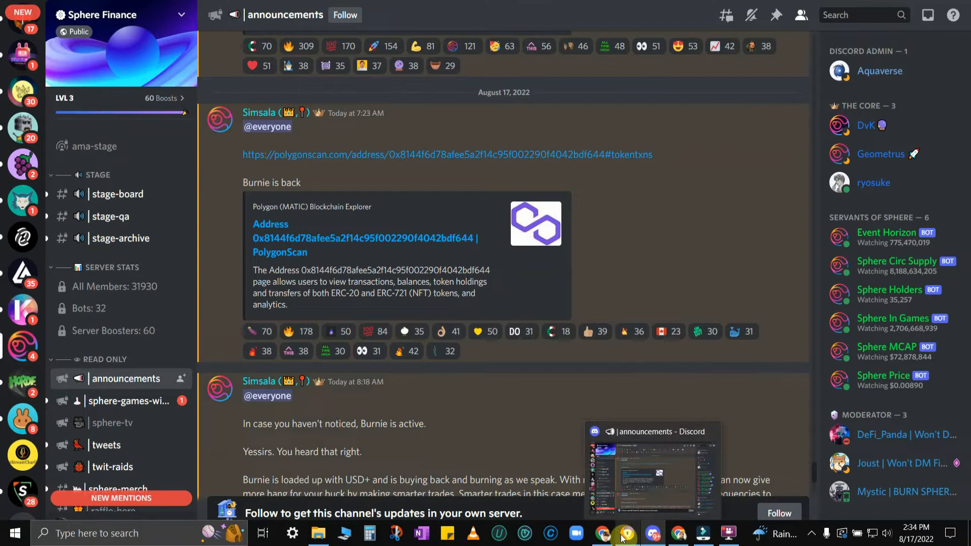
mouse_move(629, 533)
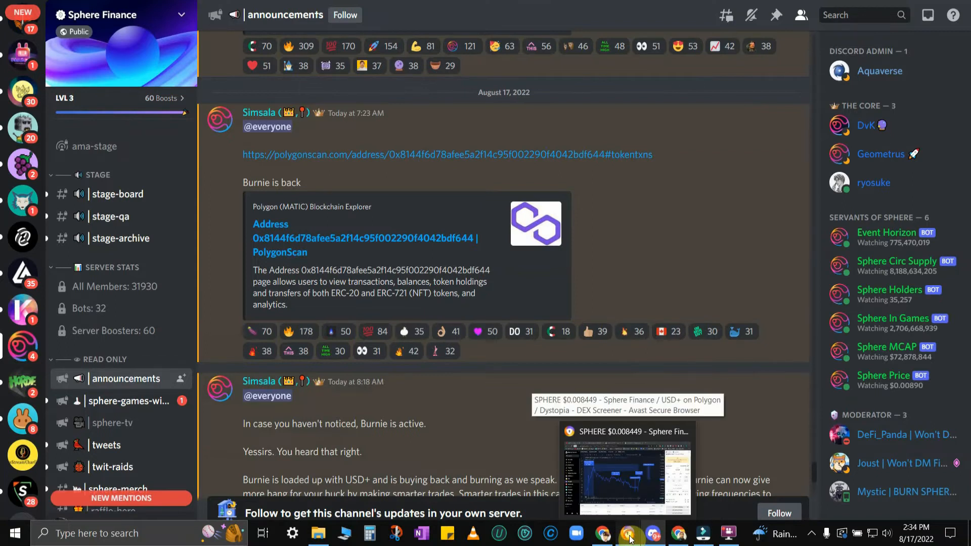
- Switch to the SPHERE/USD+ chart window to reshape the mid-August price-range measurement
click(627, 464)
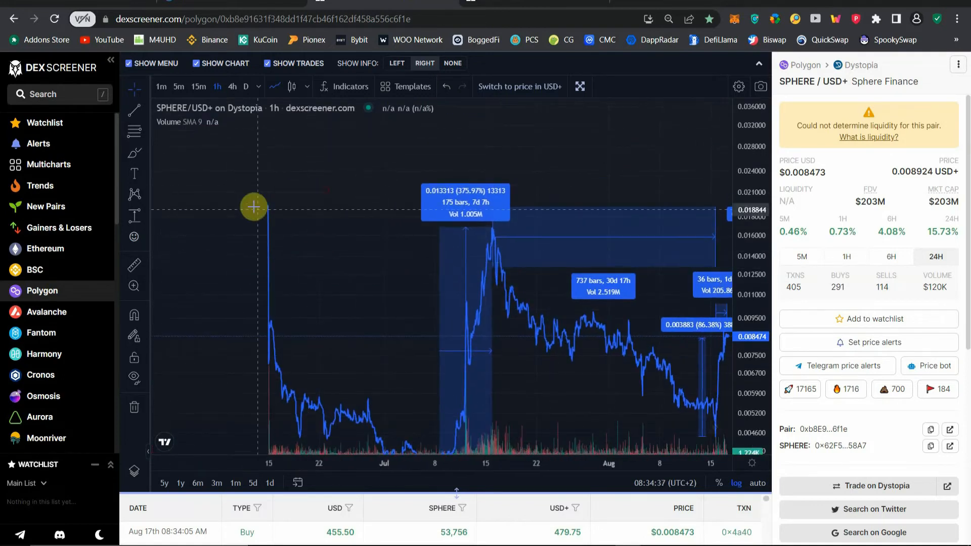
mouse_move(321, 268)
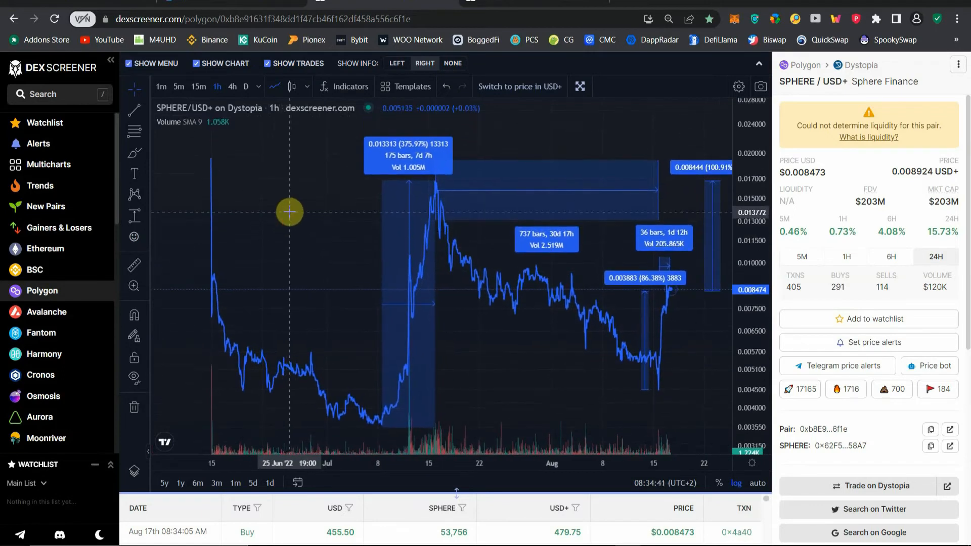
mouse_move(295, 205)
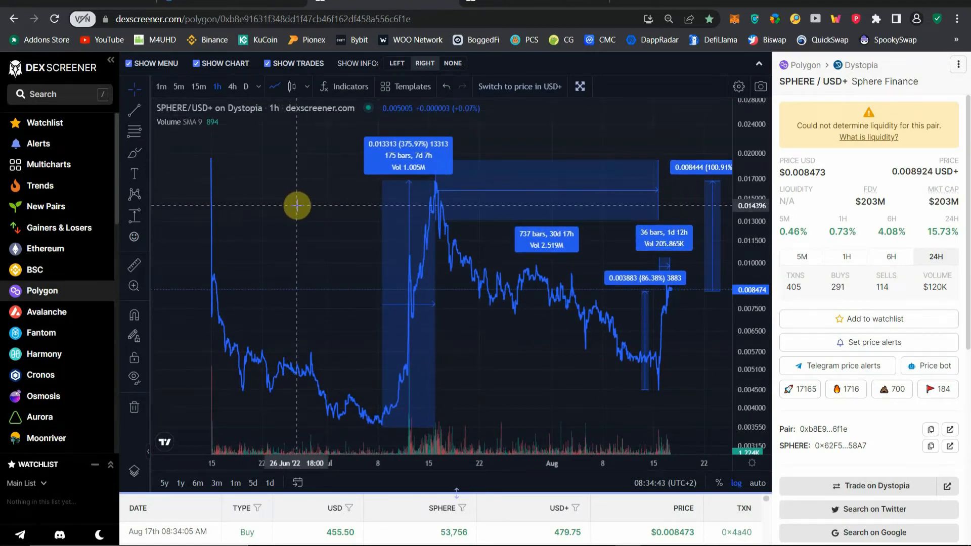
mouse_move(506, 343)
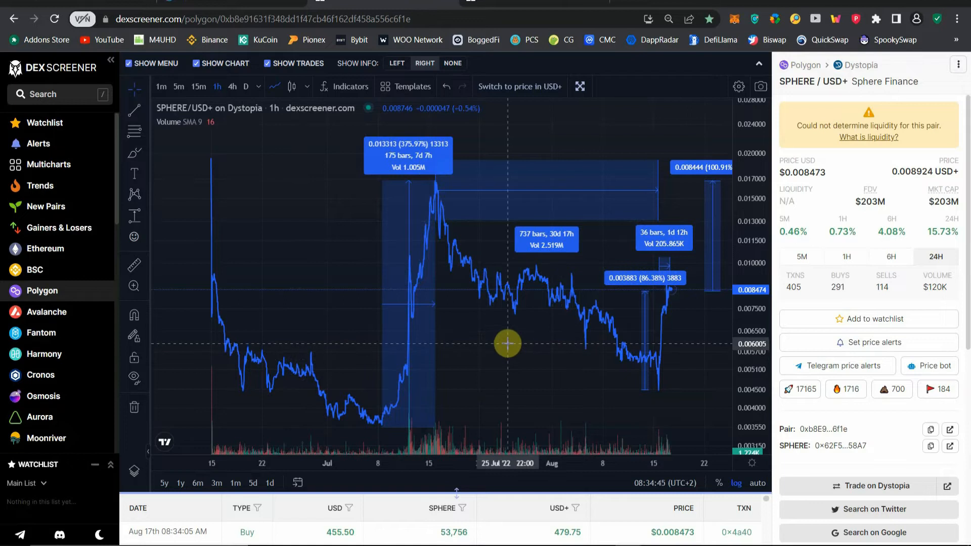
mouse_move(516, 355)
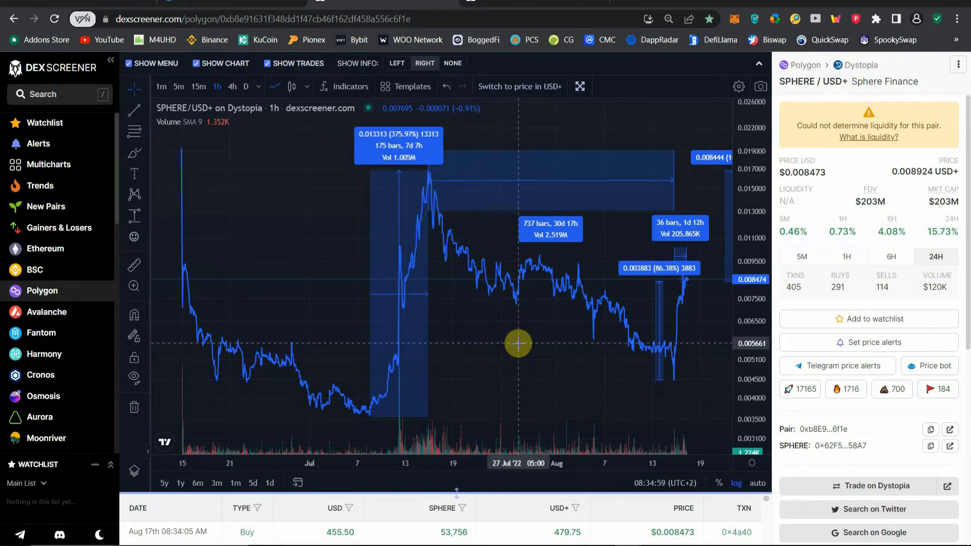
mouse_move(581, 217)
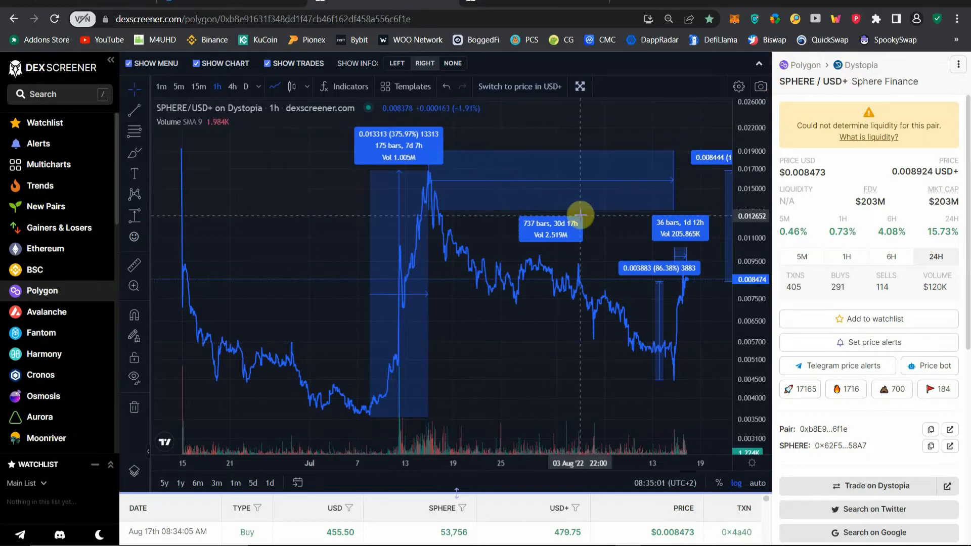
mouse_move(491, 351)
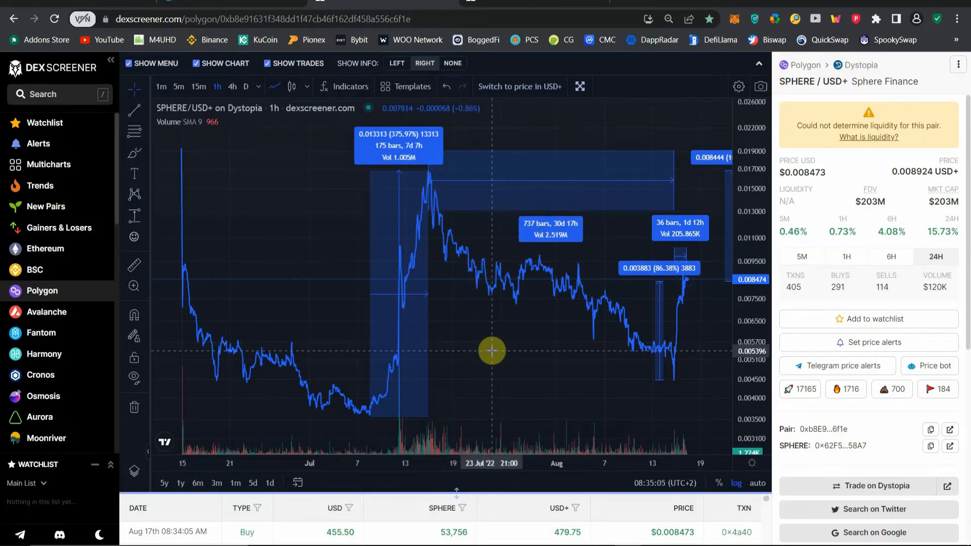
mouse_move(568, 379)
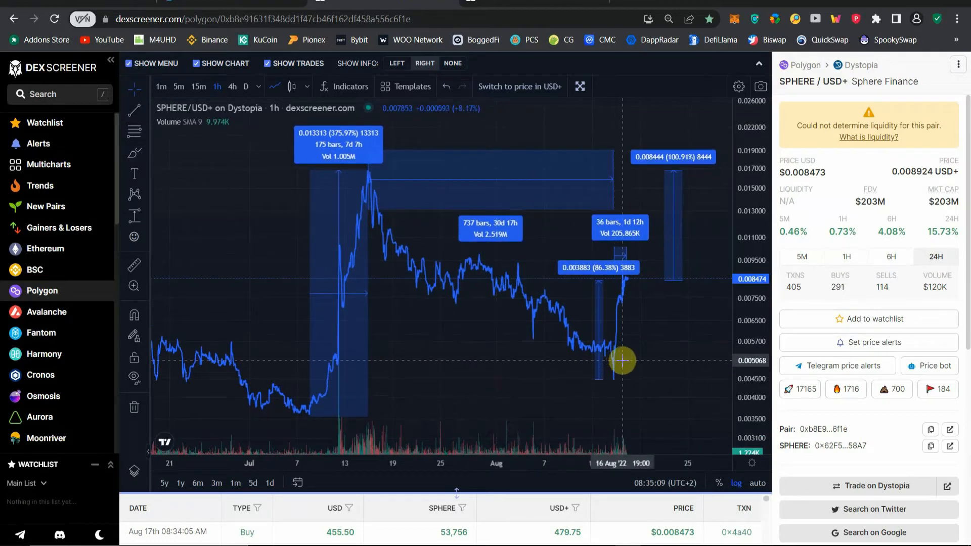
mouse_move(609, 350)
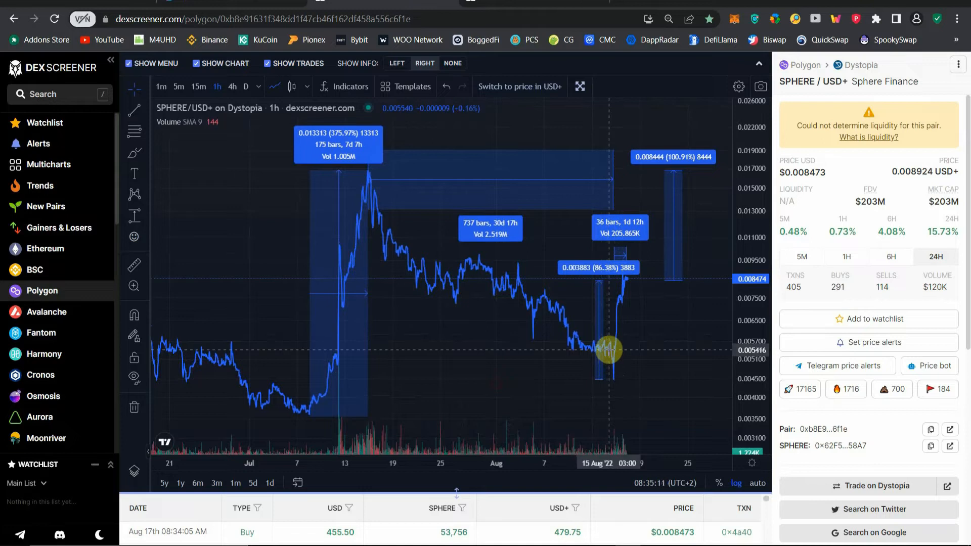
mouse_move(494, 268)
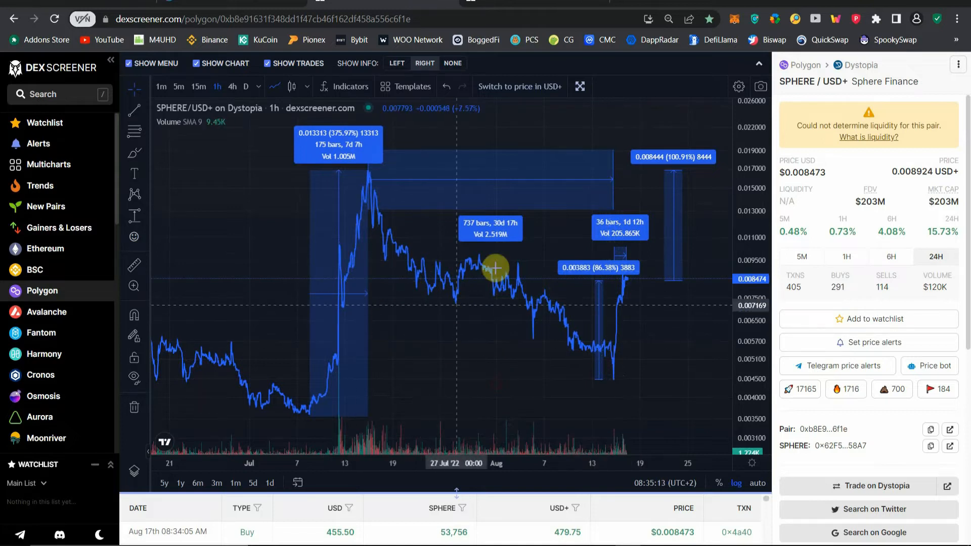
mouse_move(610, 349)
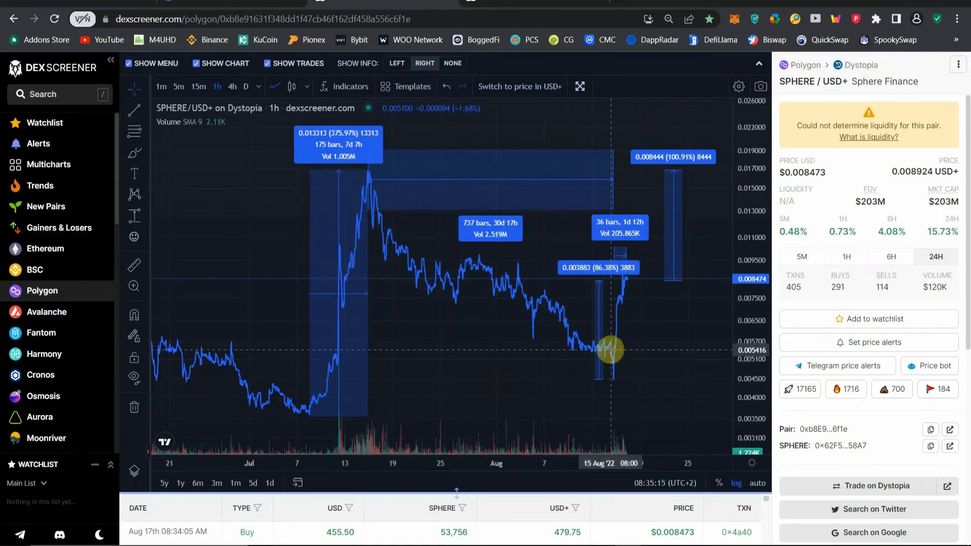
mouse_move(597, 383)
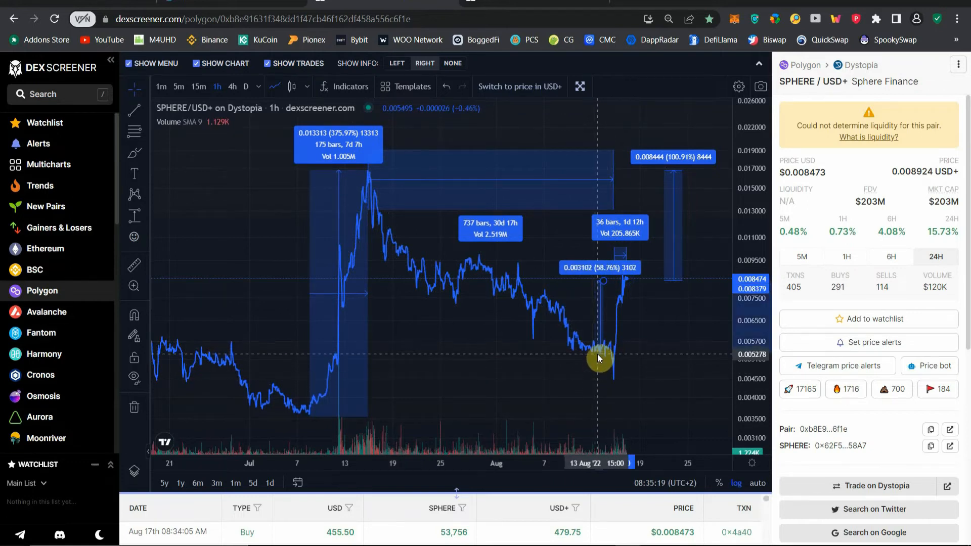
mouse_move(599, 353)
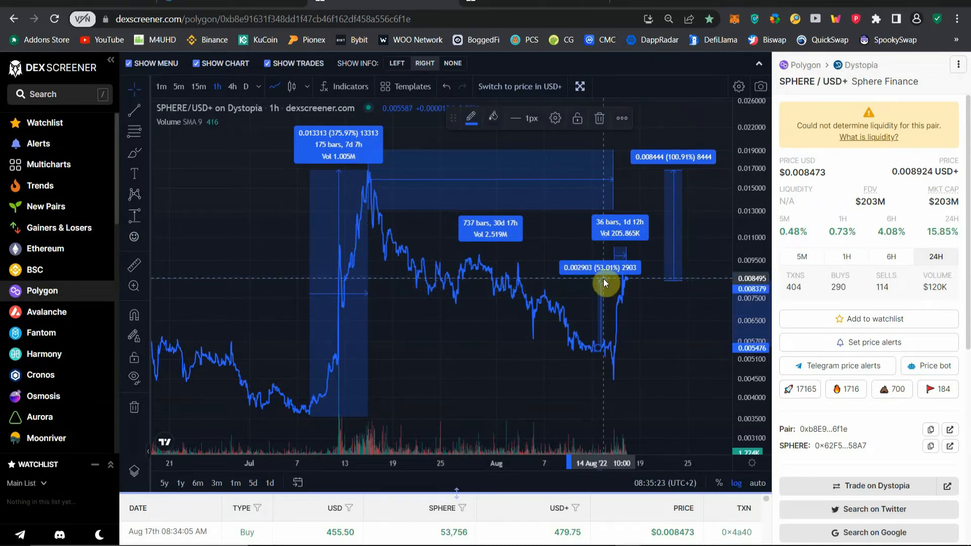
mouse_move(604, 282)
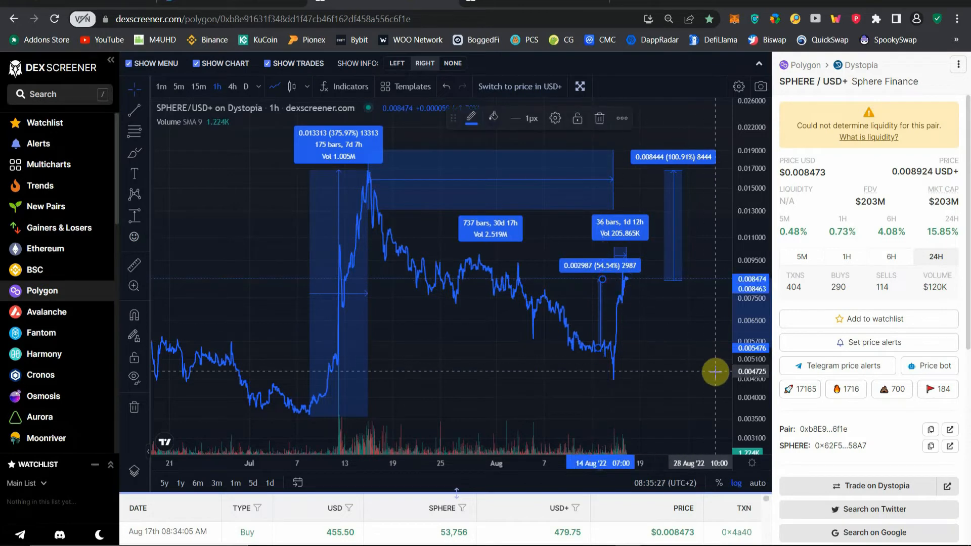
mouse_move(676, 364)
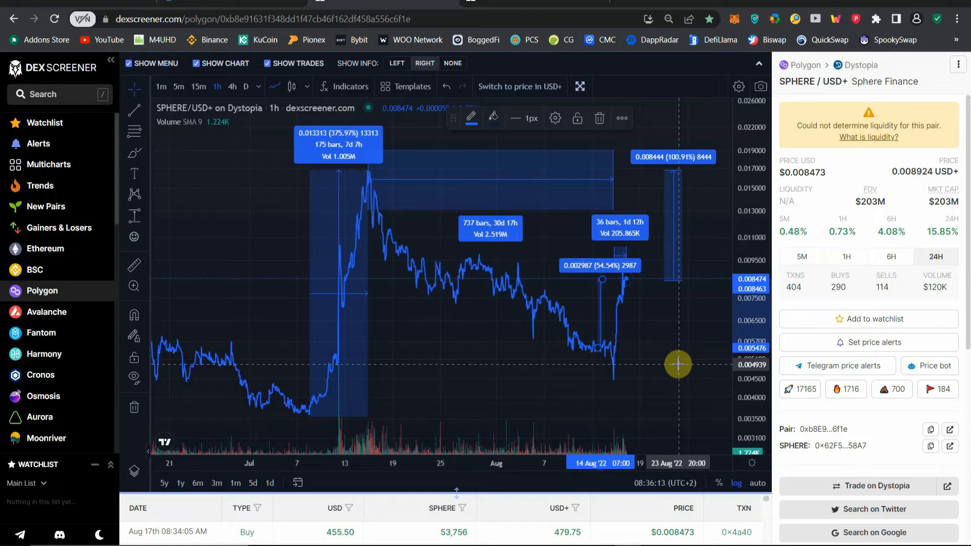
mouse_move(693, 376)
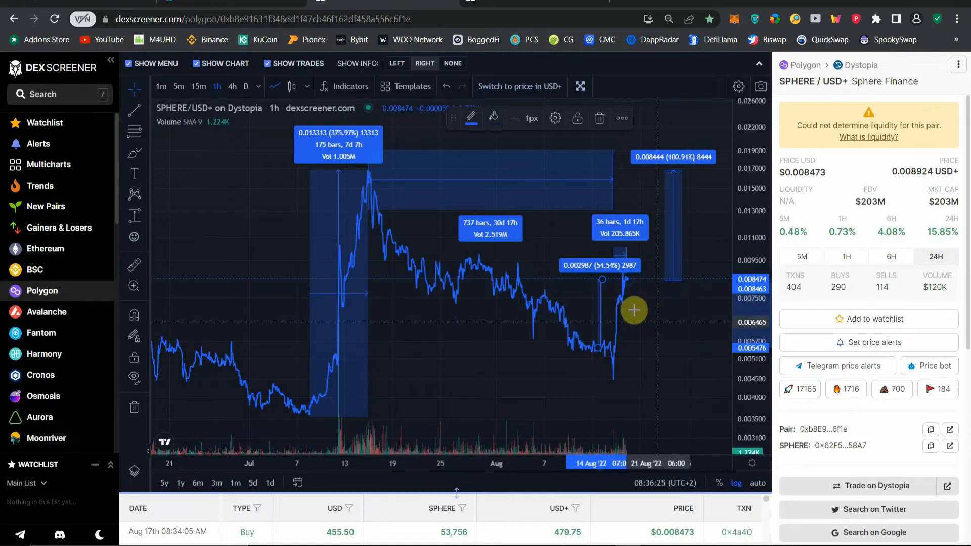
mouse_move(341, 264)
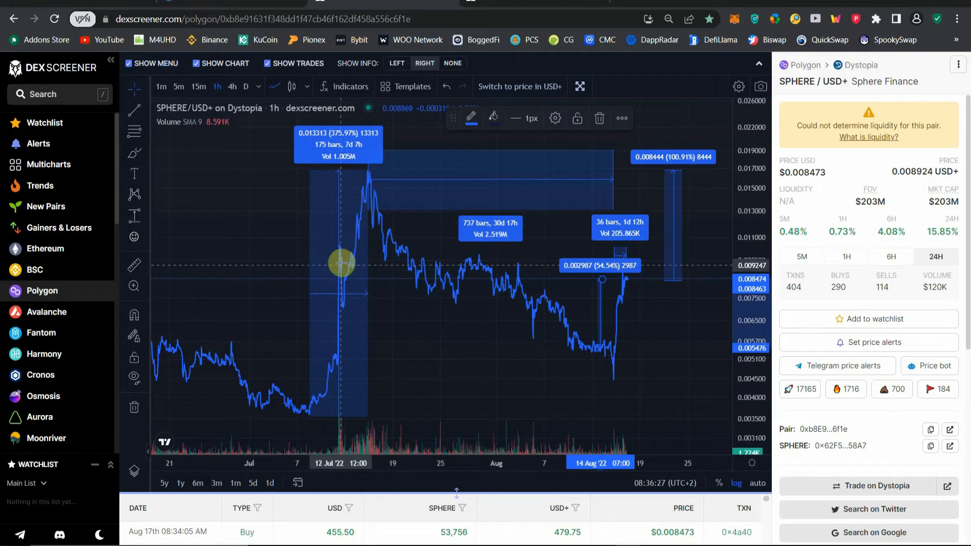
mouse_move(596, 312)
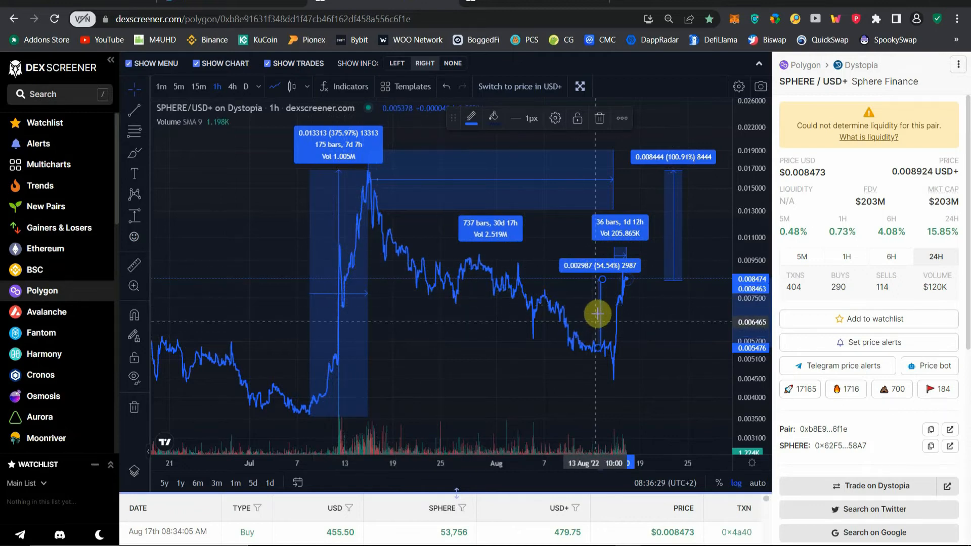
mouse_move(701, 253)
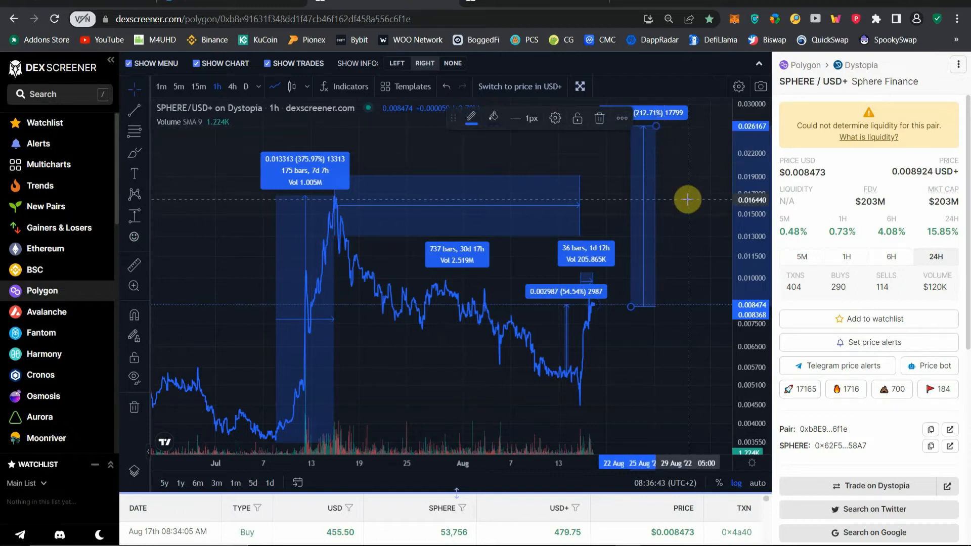
mouse_move(646, 364)
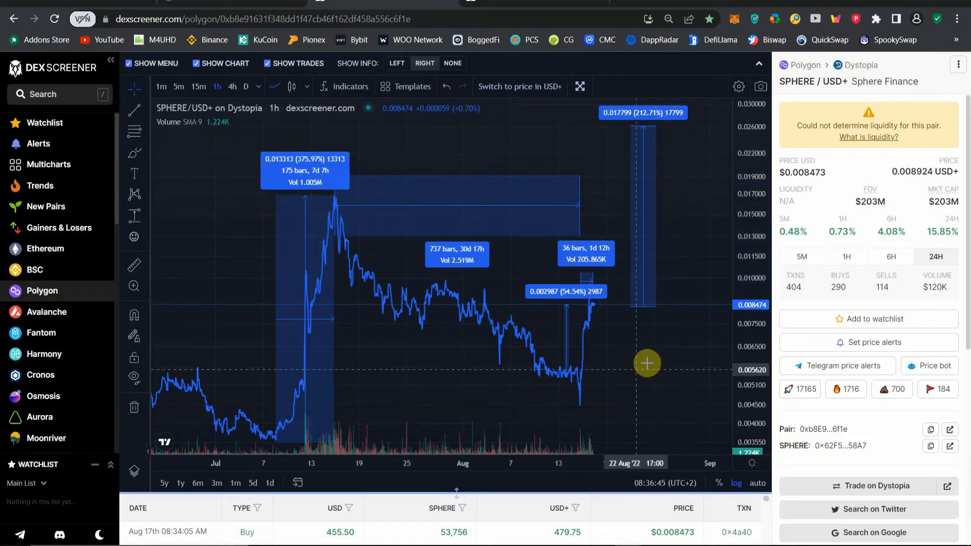
mouse_move(673, 368)
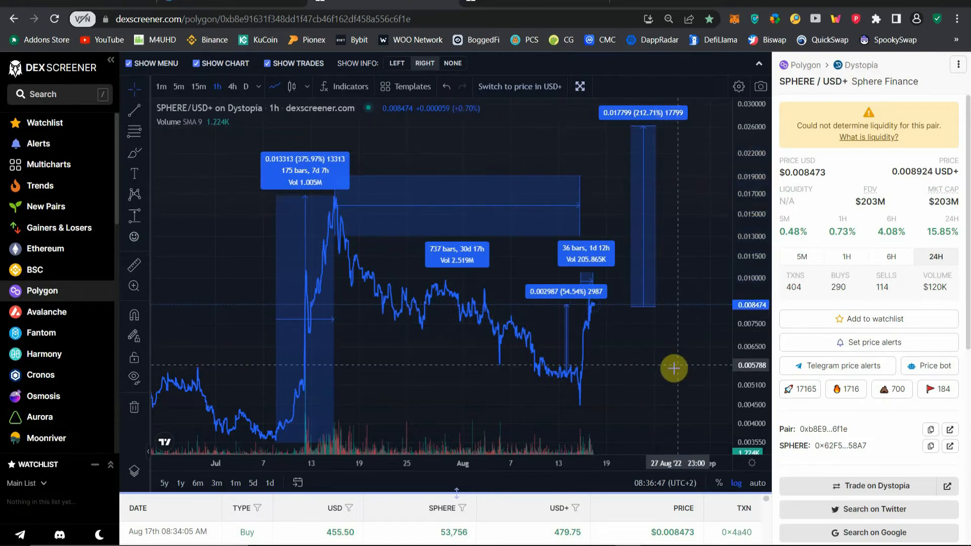
mouse_move(662, 375)
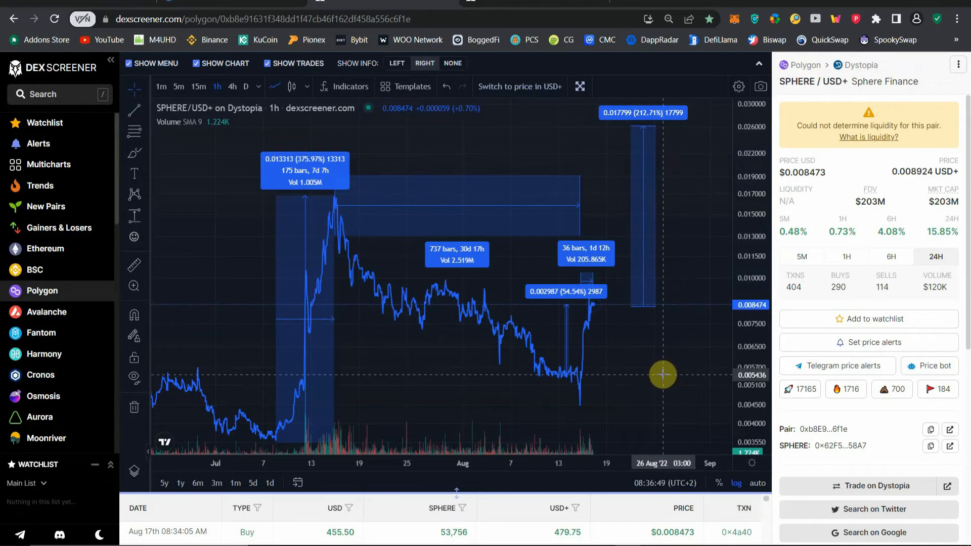
mouse_move(700, 184)
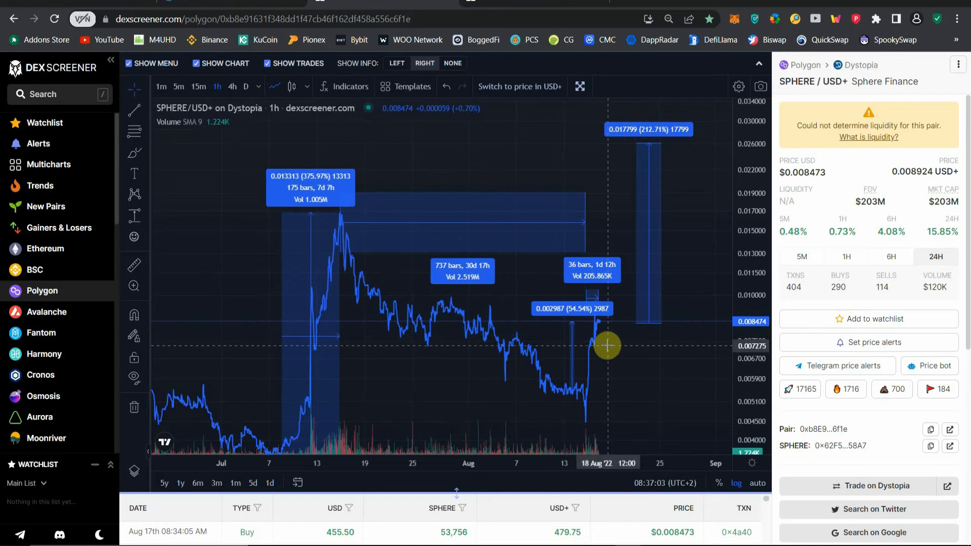
mouse_move(629, 346)
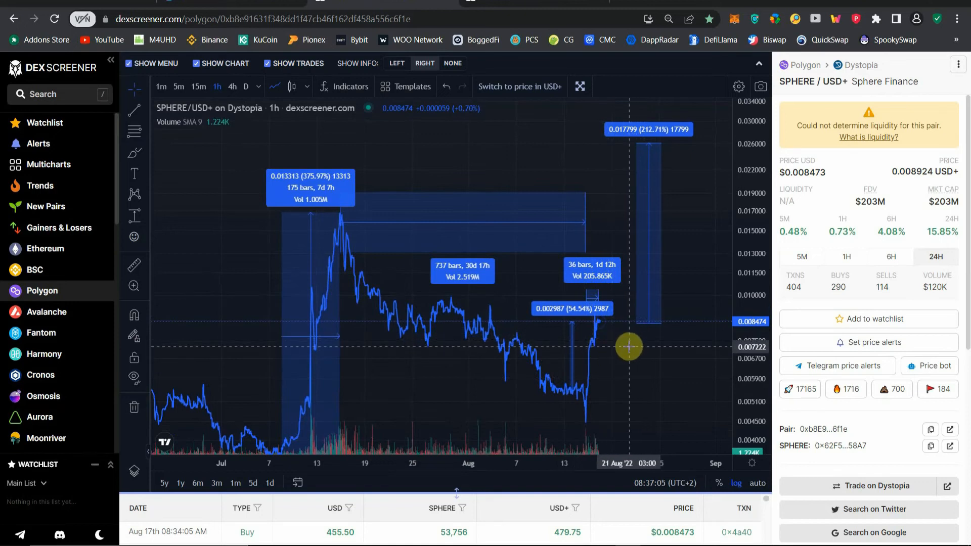
mouse_move(624, 403)
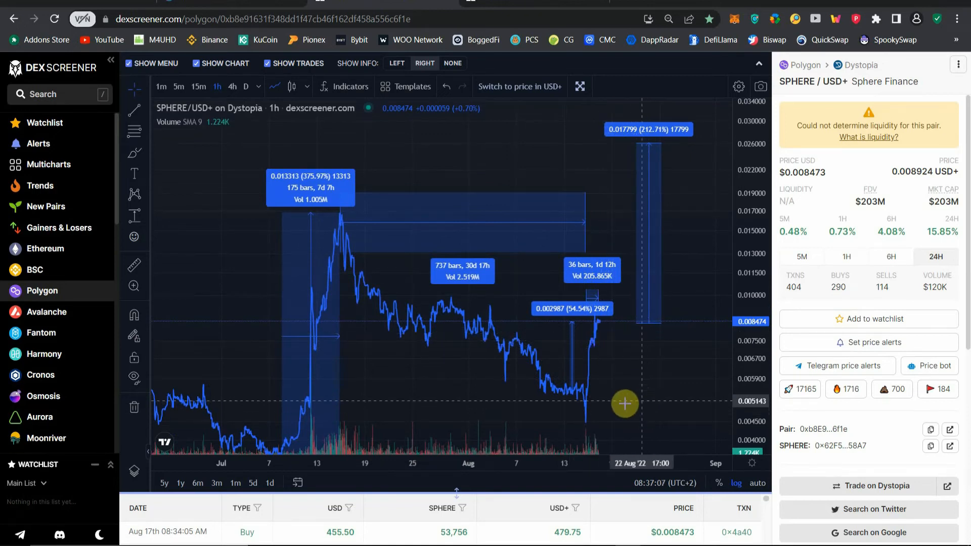
mouse_move(618, 328)
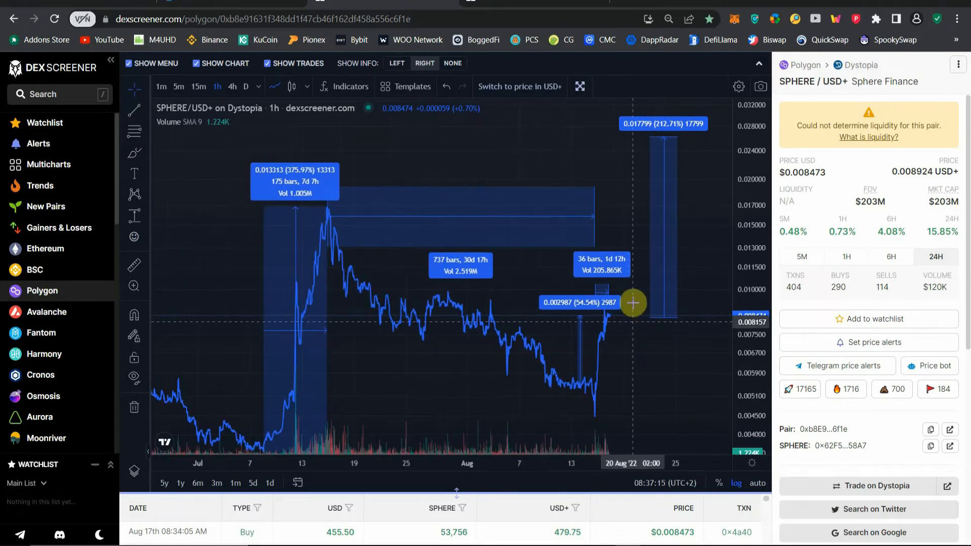
mouse_move(637, 186)
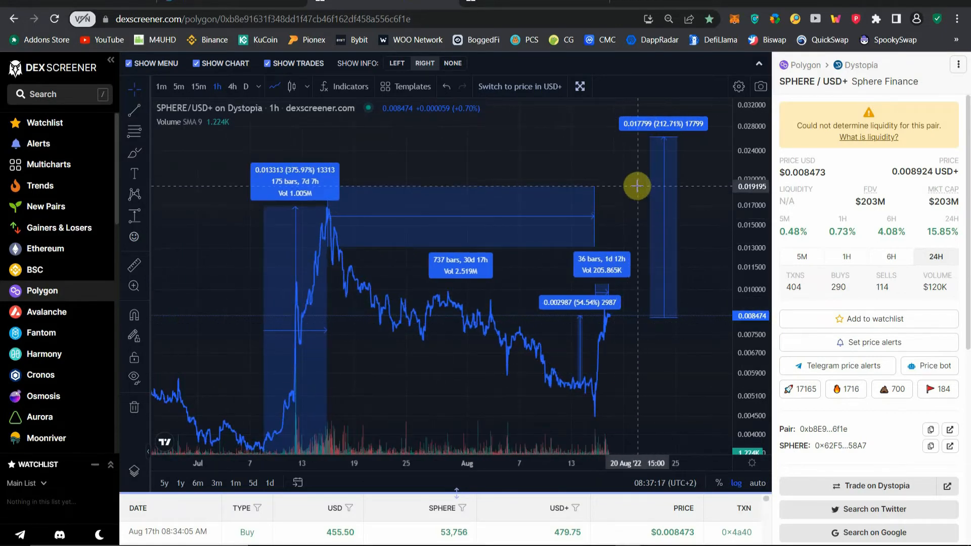
mouse_move(633, 386)
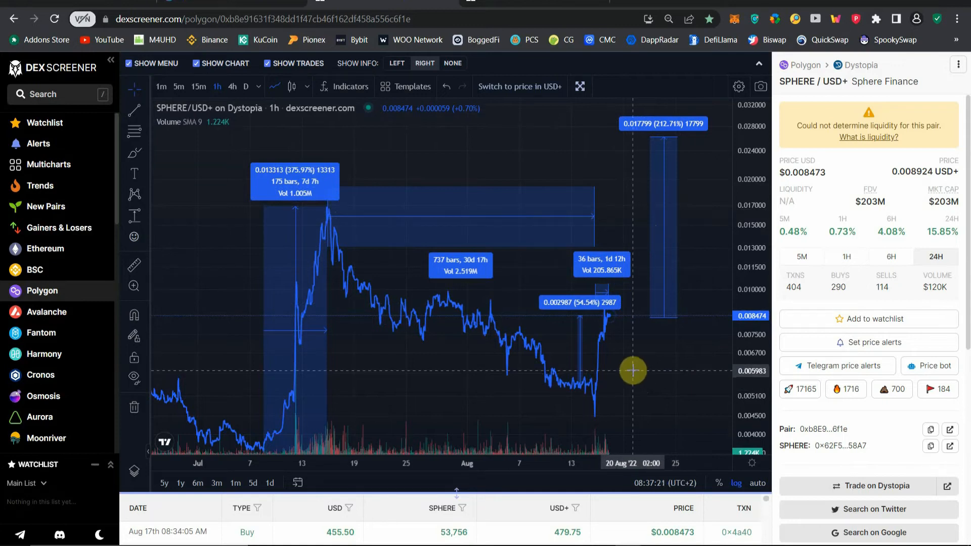
mouse_move(661, 373)
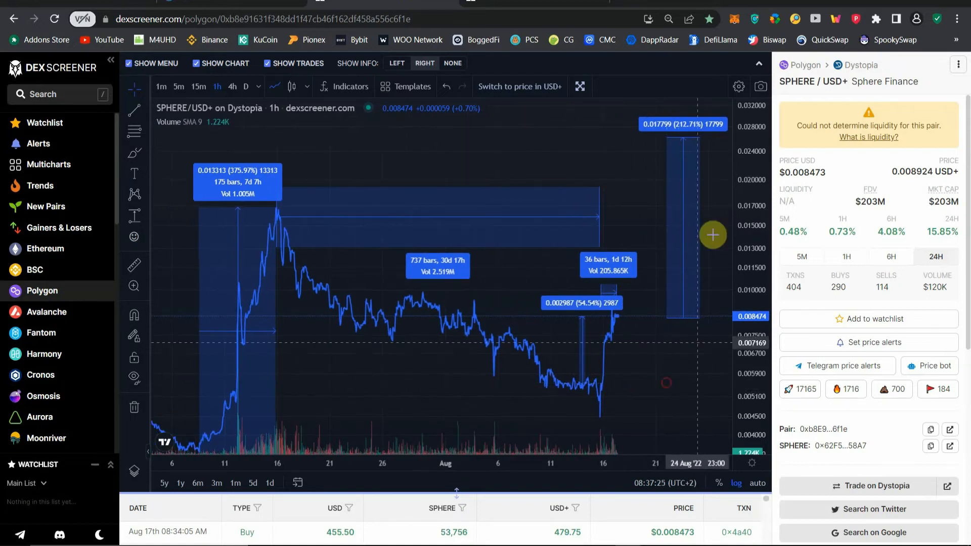
mouse_move(715, 149)
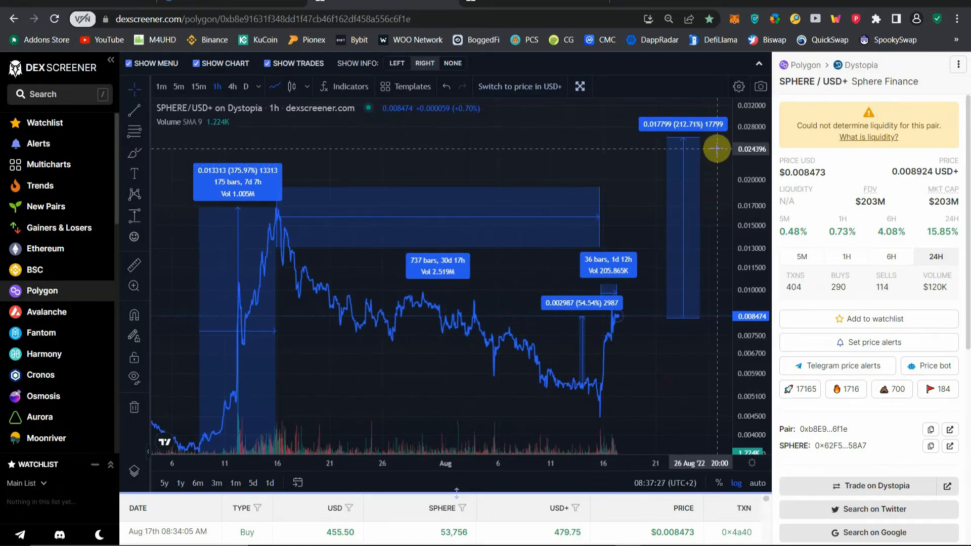
mouse_move(639, 151)
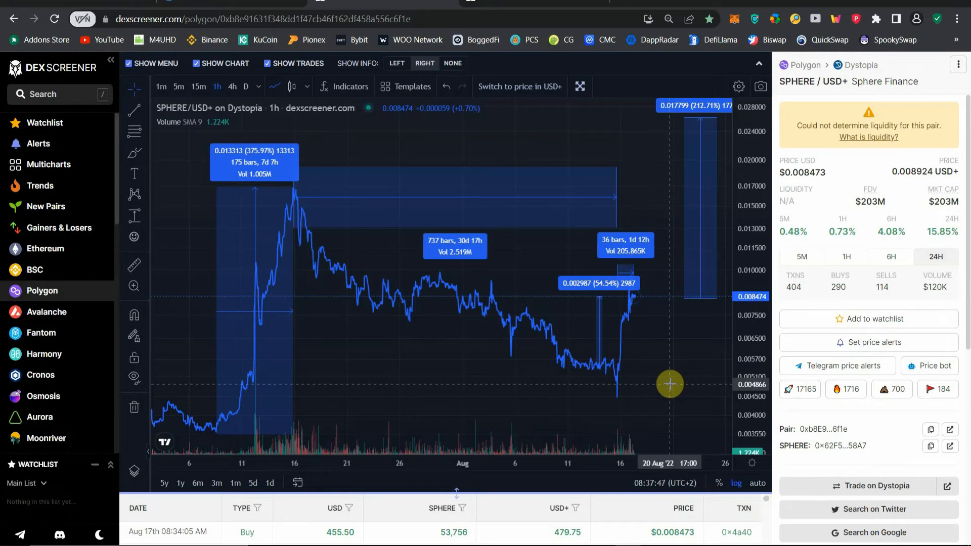
mouse_move(879, 228)
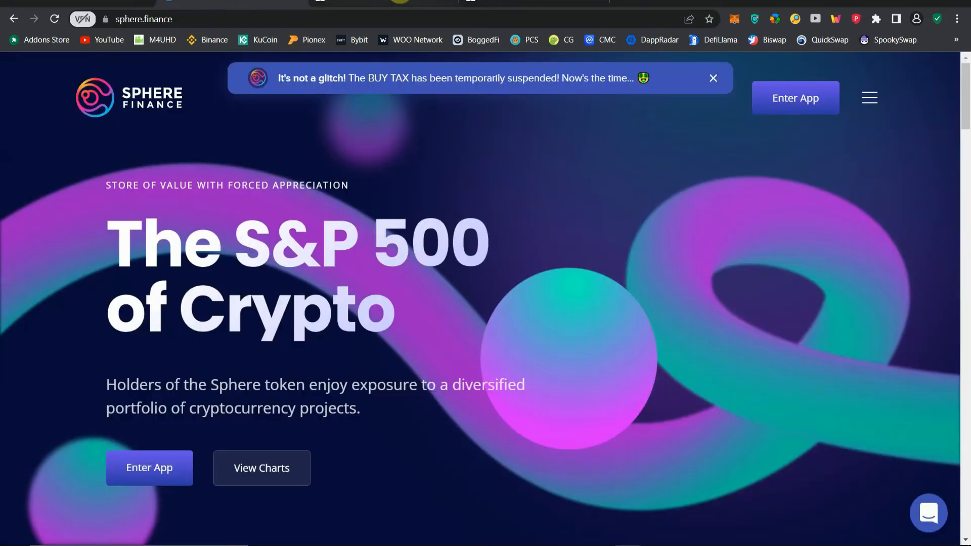
click(261, 467)
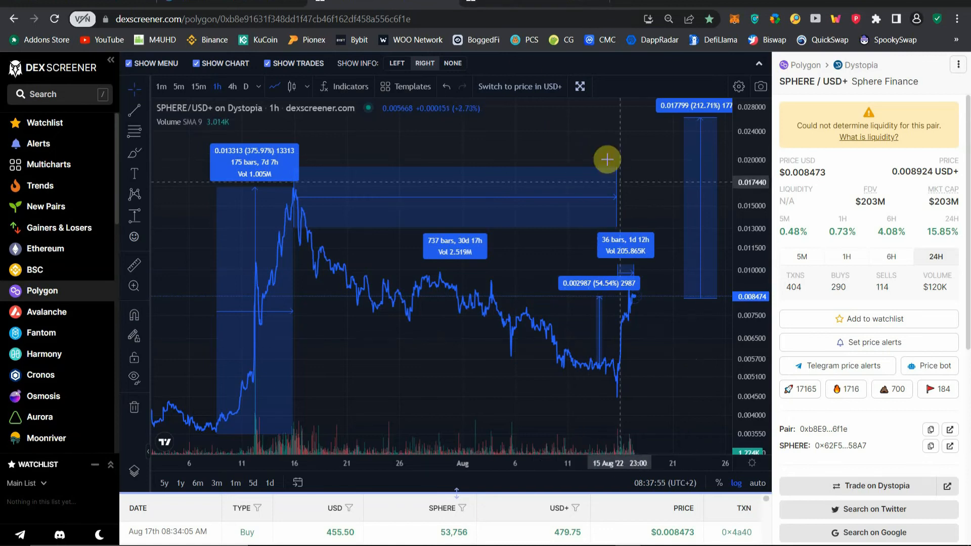
mouse_move(657, 348)
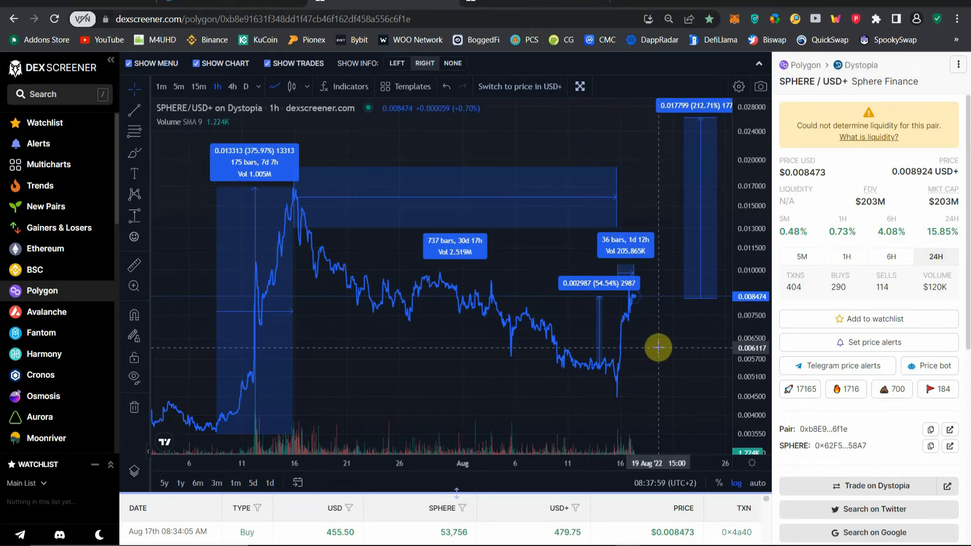
mouse_move(655, 299)
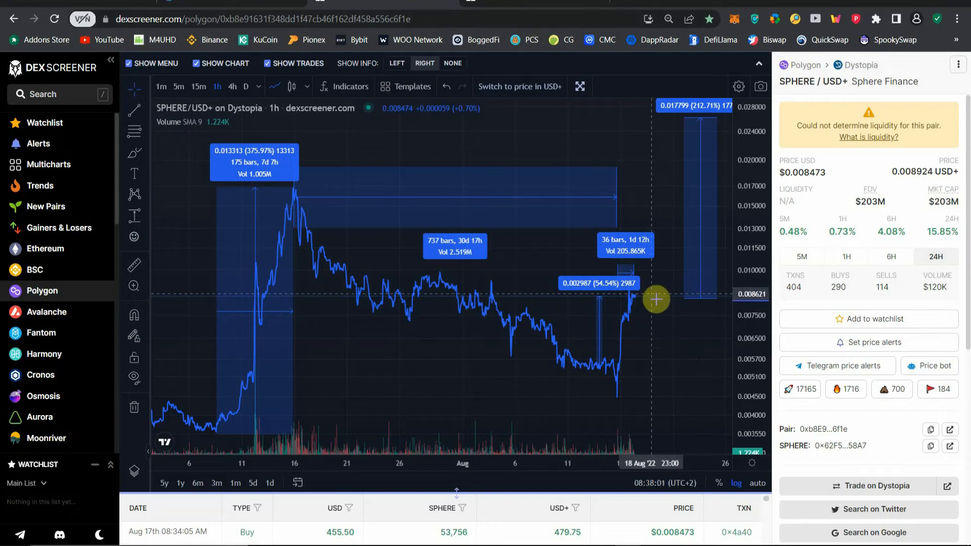
mouse_move(671, 366)
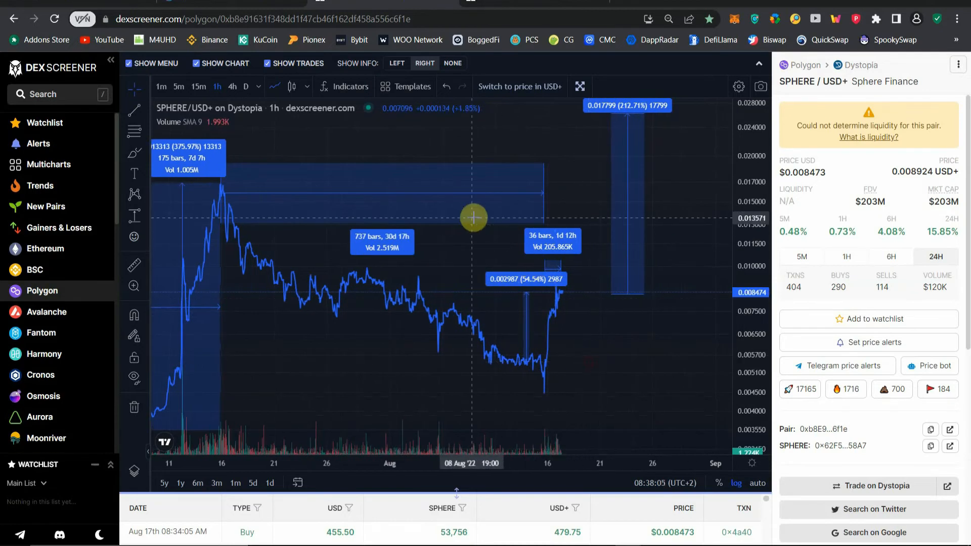
scroll(right, 3)
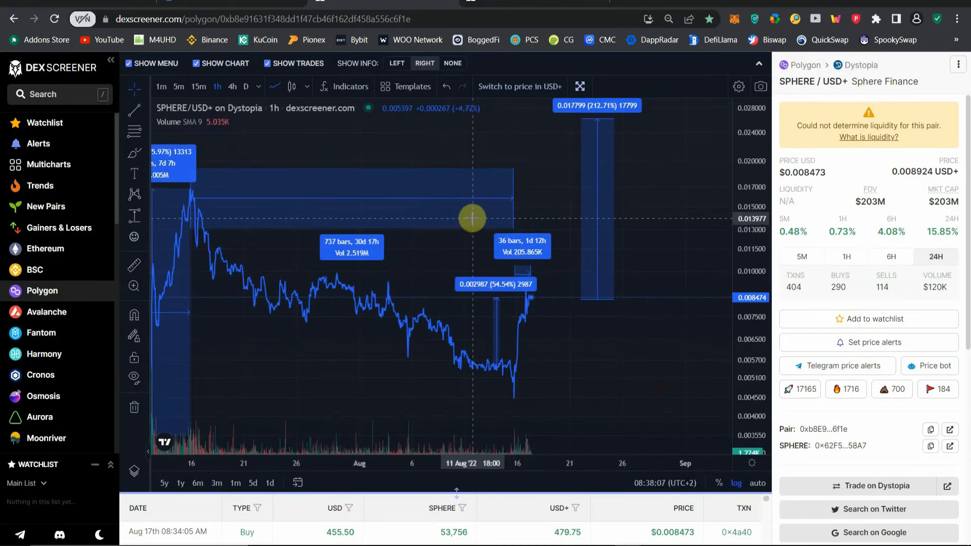
mouse_move(448, 356)
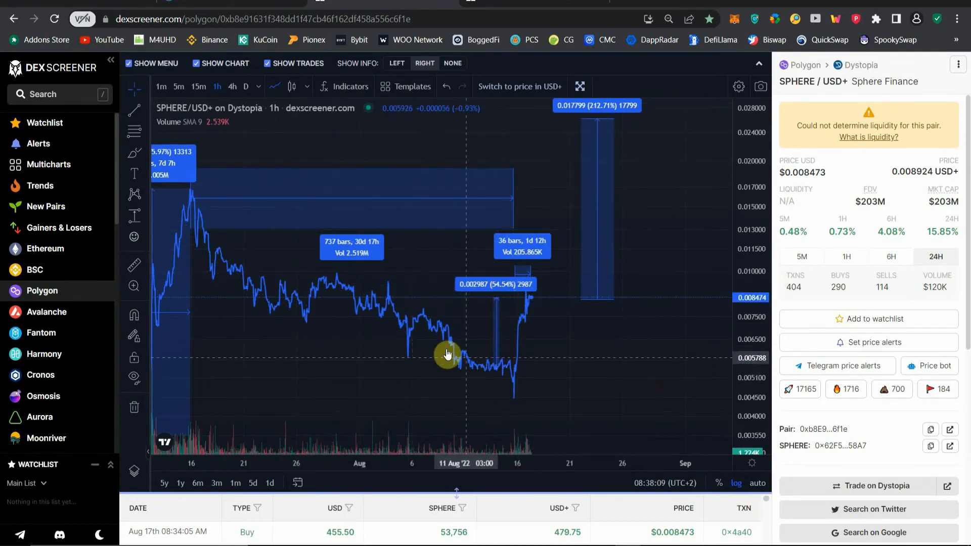
mouse_move(243, 263)
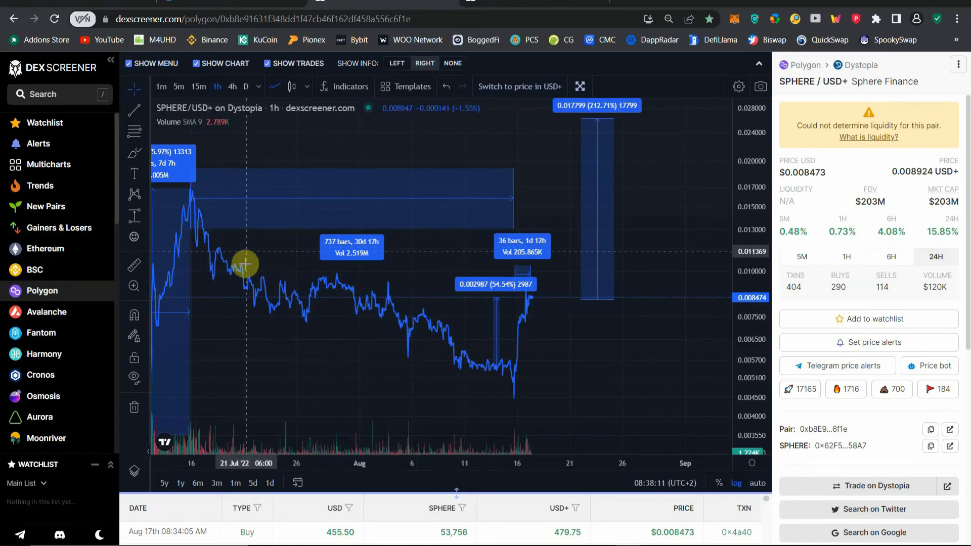
mouse_move(481, 374)
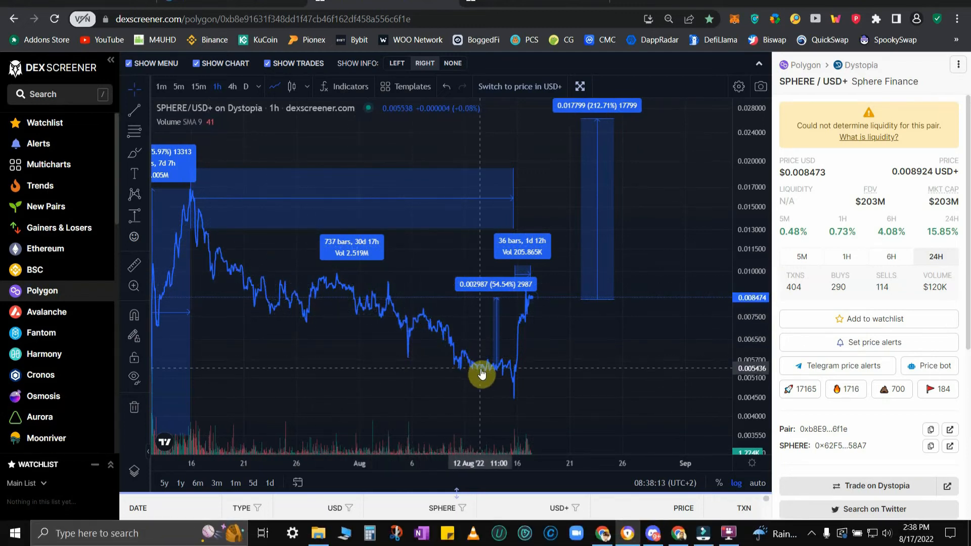
mouse_move(501, 373)
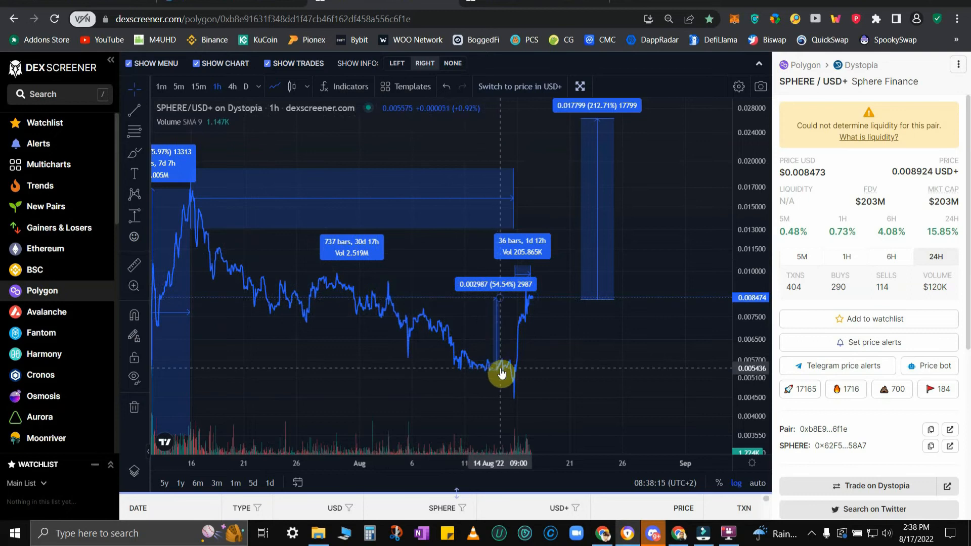
mouse_move(477, 361)
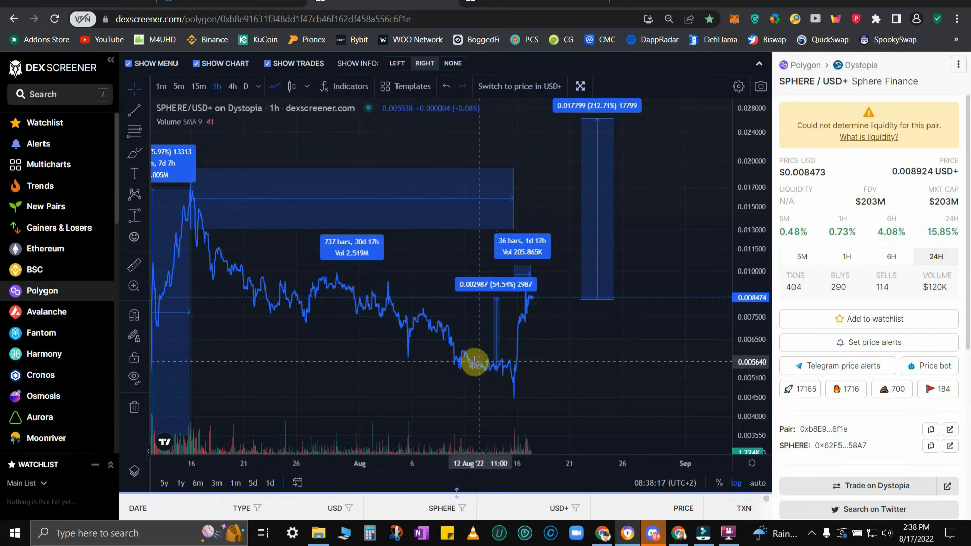
mouse_move(513, 199)
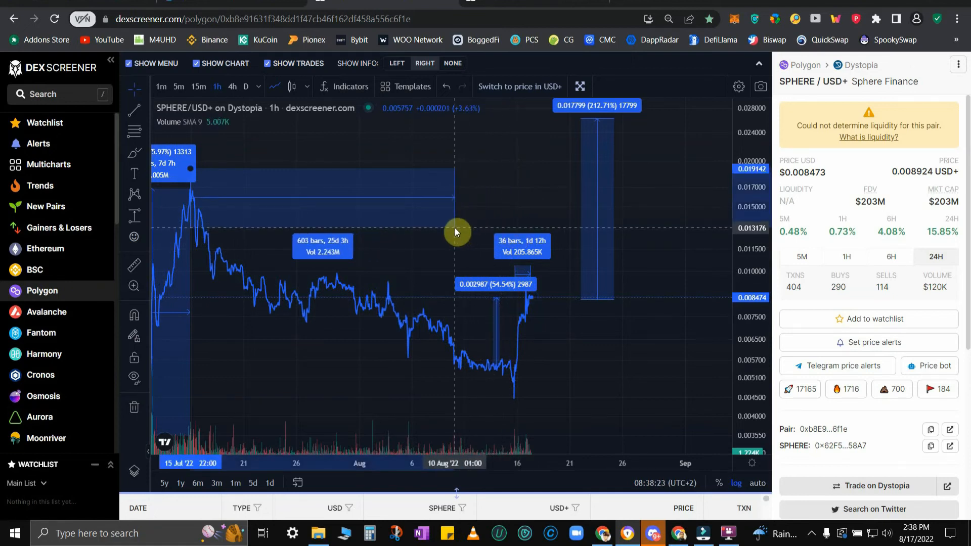
mouse_move(463, 236)
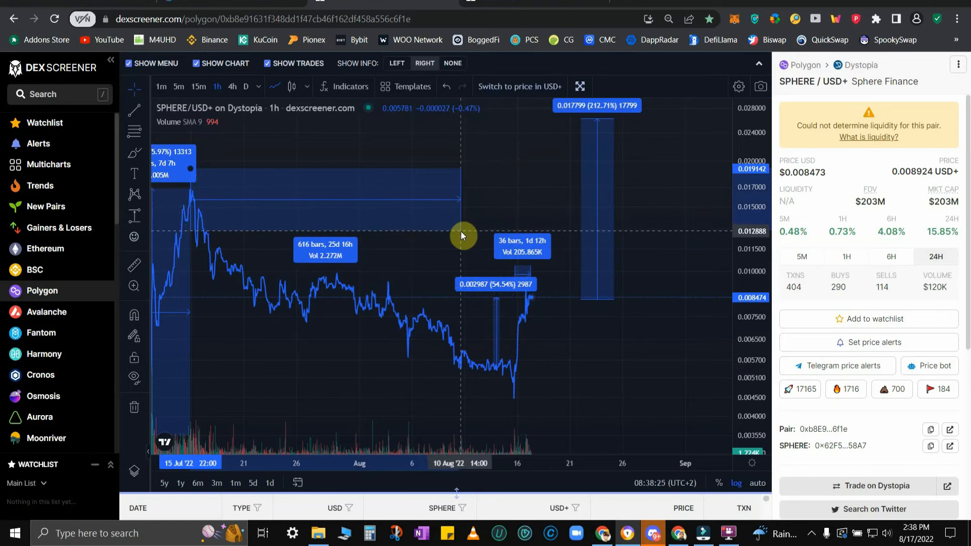
mouse_move(483, 234)
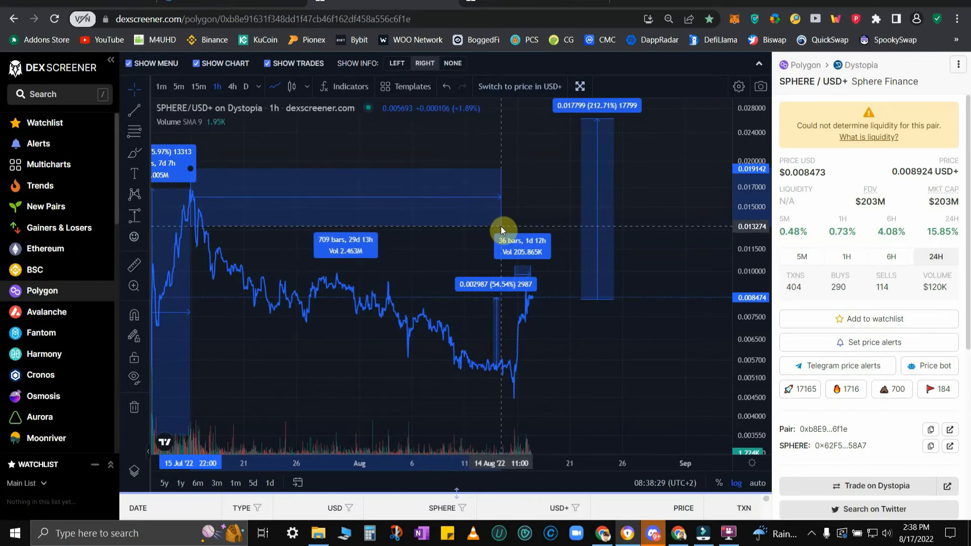
mouse_move(511, 227)
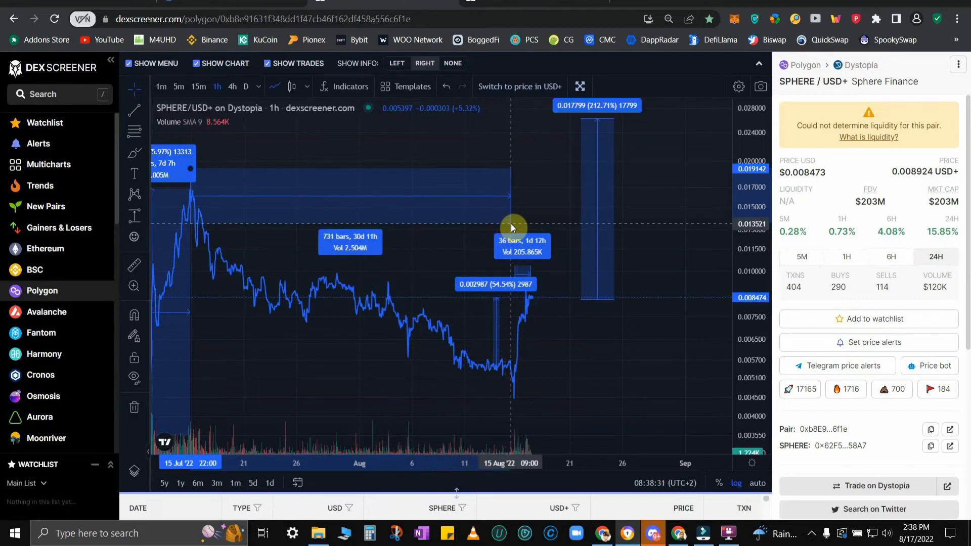
mouse_move(512, 224)
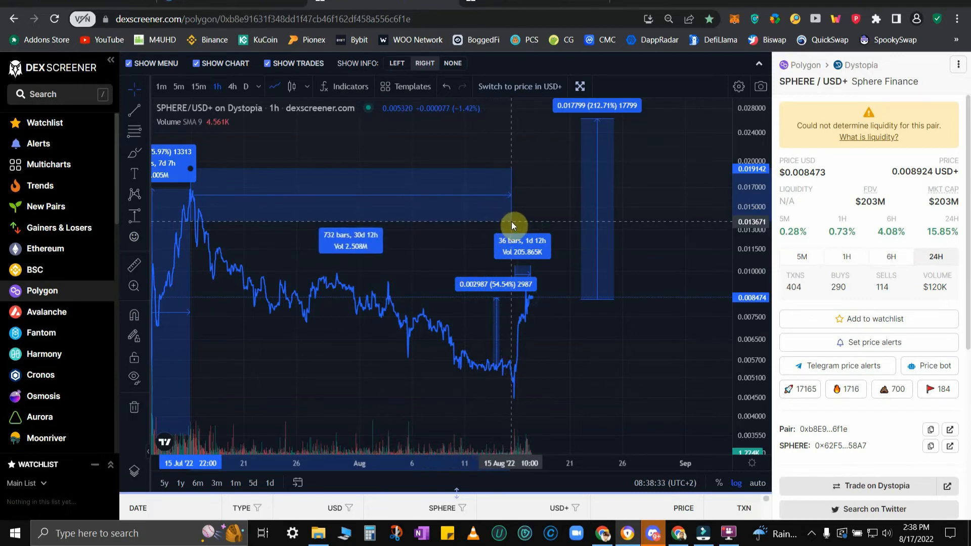
mouse_move(512, 225)
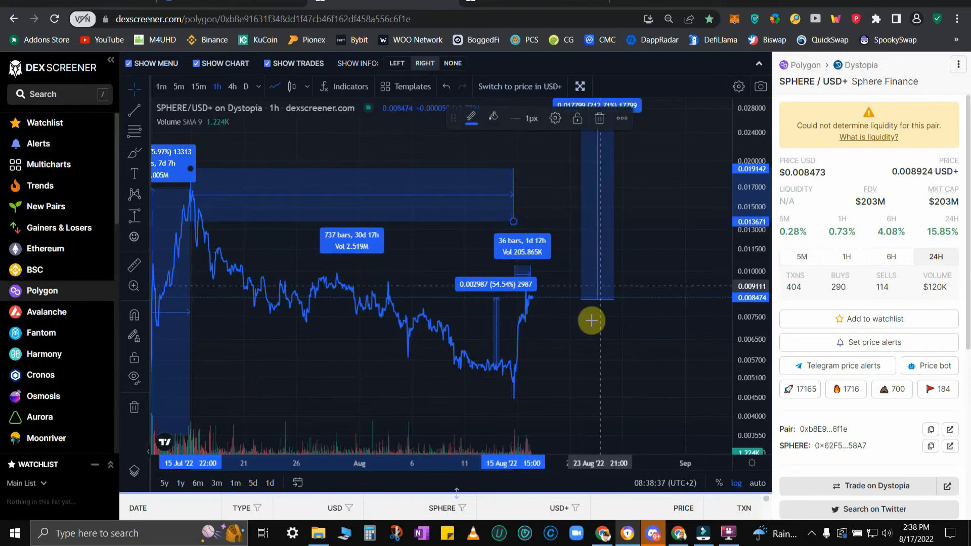
mouse_move(336, 334)
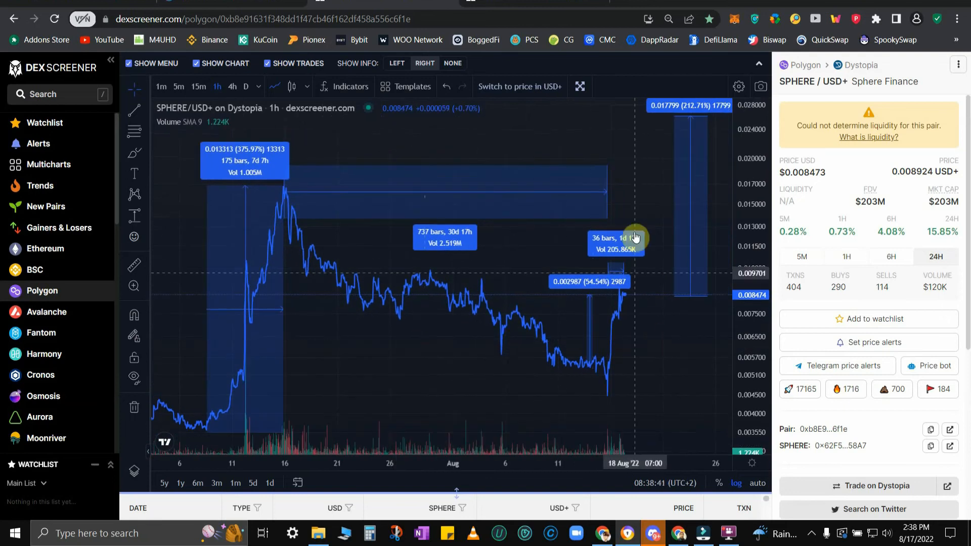
mouse_move(625, 398)
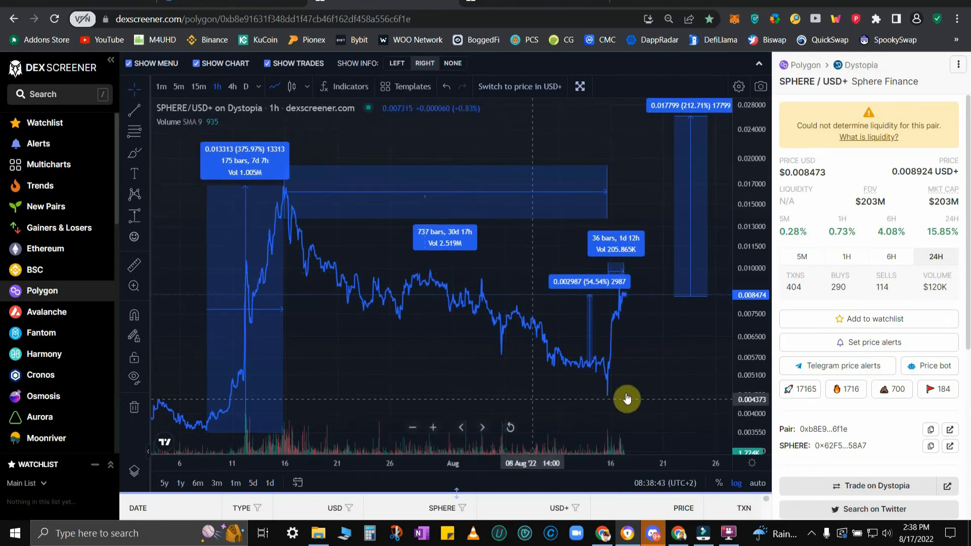
mouse_move(536, 398)
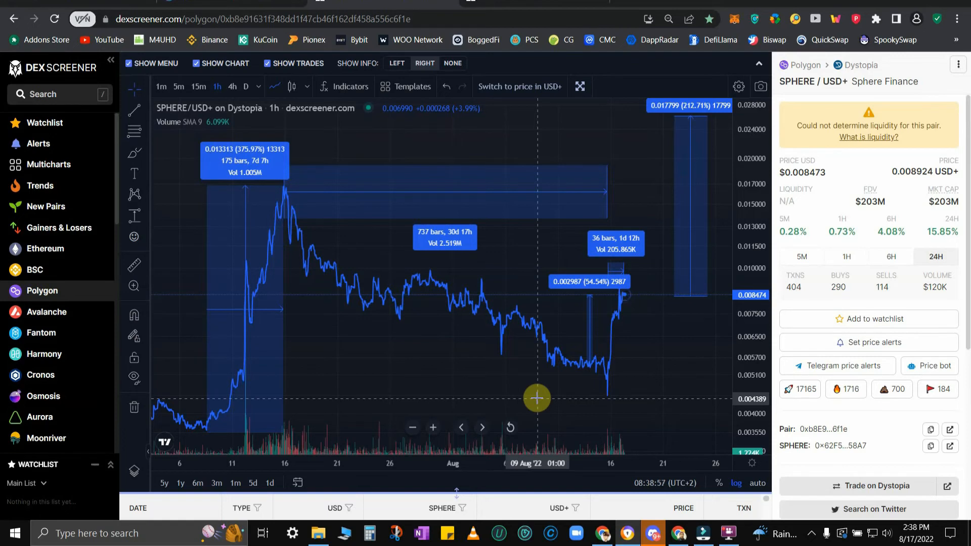
mouse_move(265, 170)
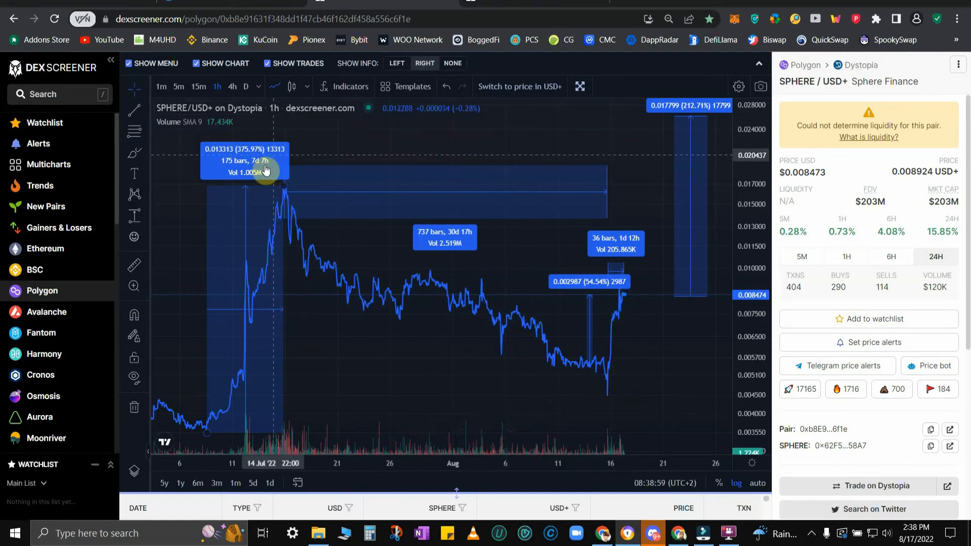
mouse_move(662, 377)
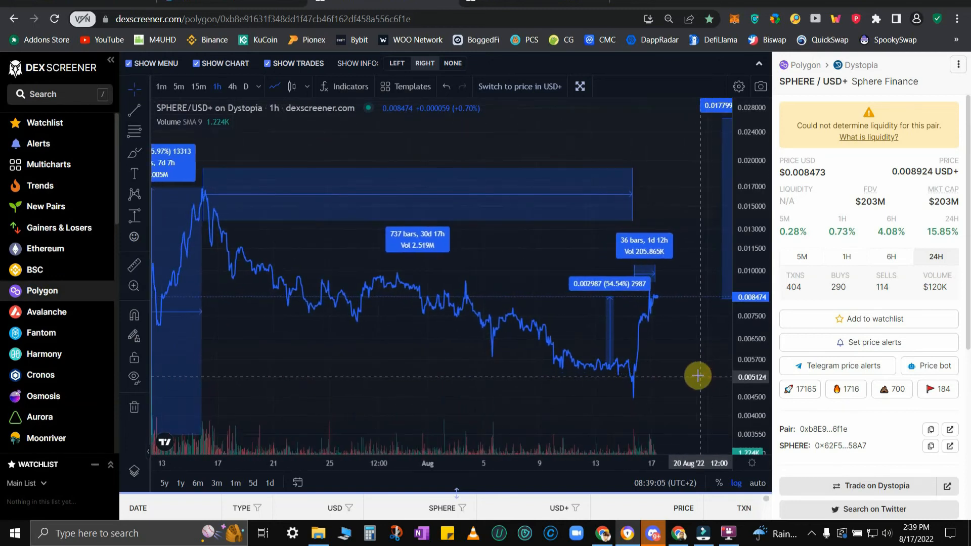
mouse_move(713, 391)
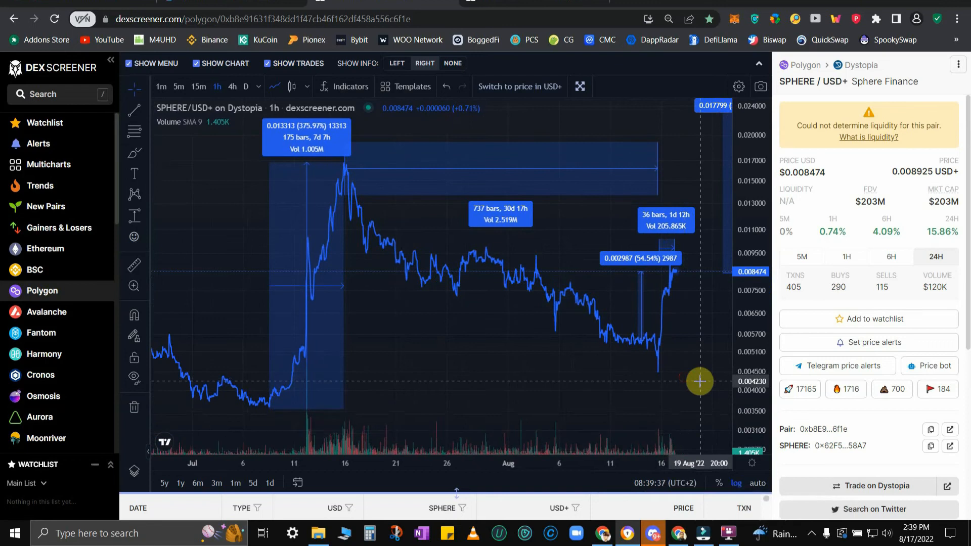
mouse_move(659, 365)
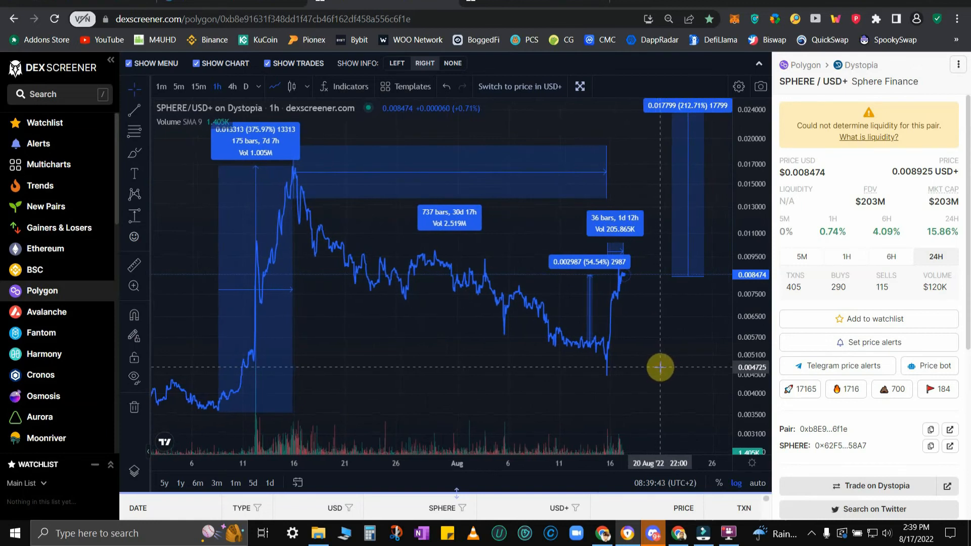
mouse_move(703, 375)
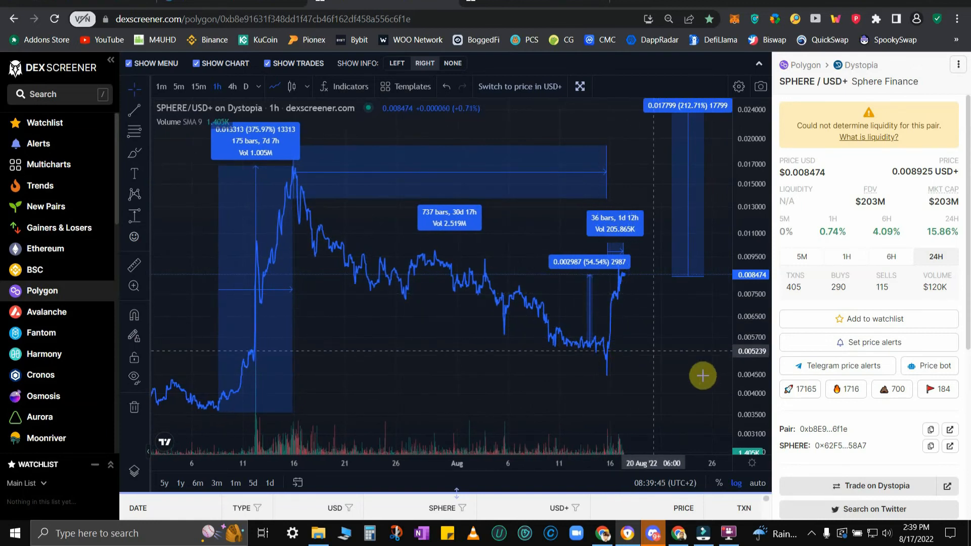
mouse_move(674, 381)
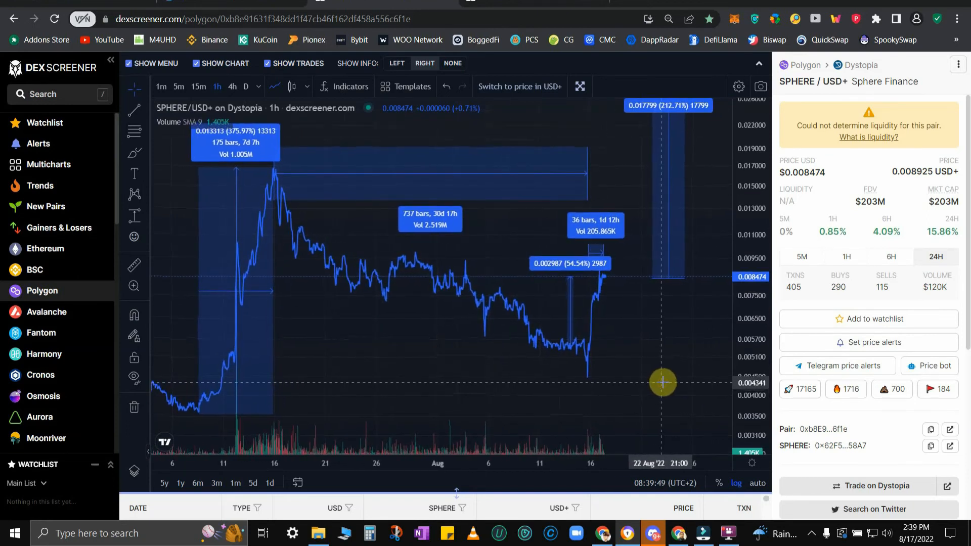
mouse_move(597, 394)
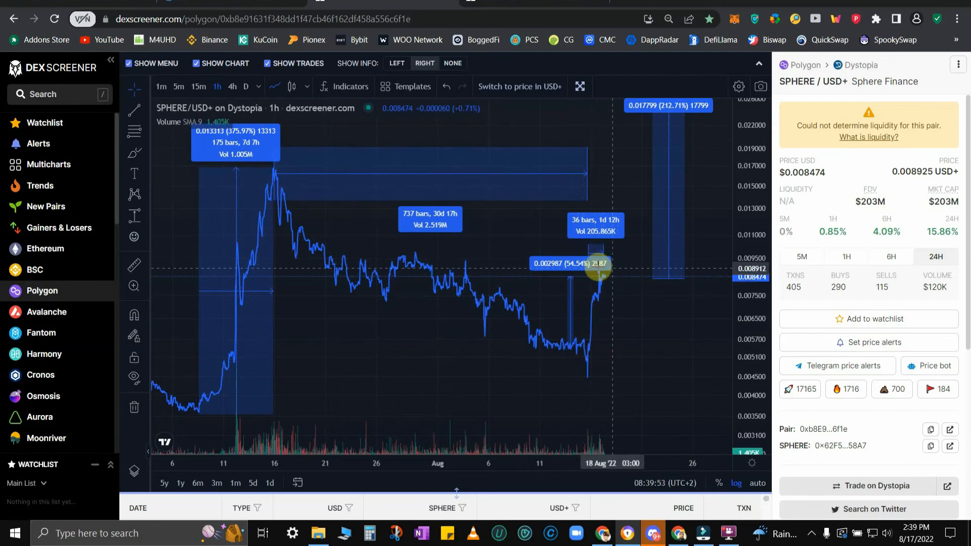
mouse_move(684, 361)
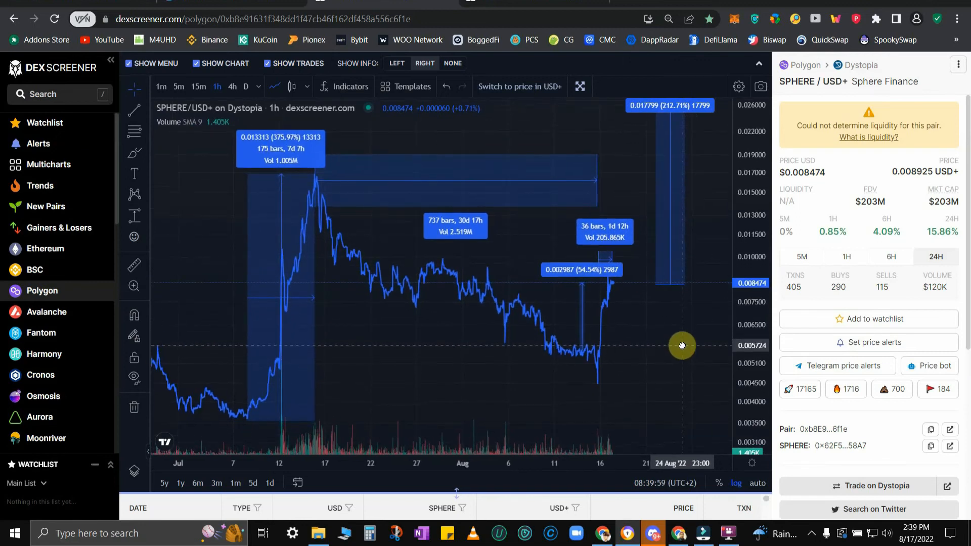
mouse_move(670, 370)
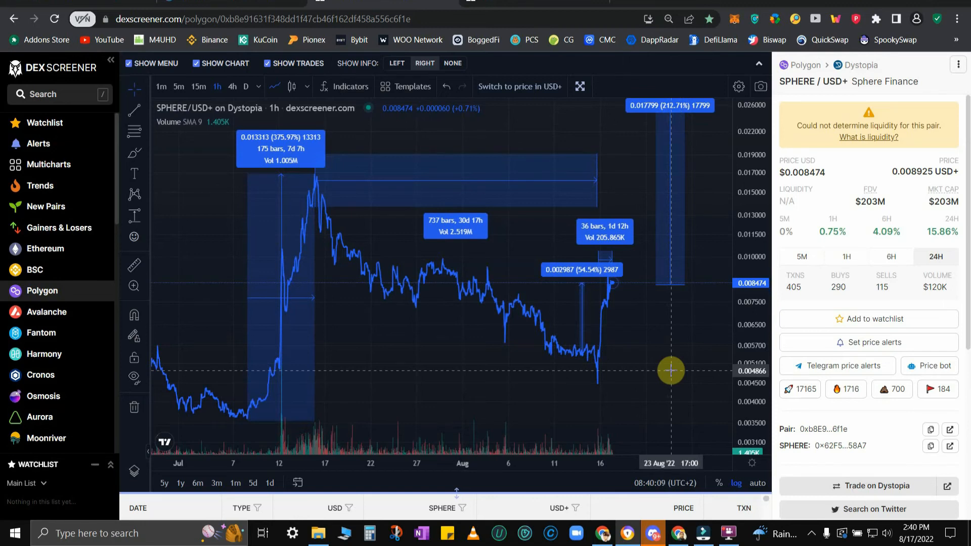
mouse_move(711, 260)
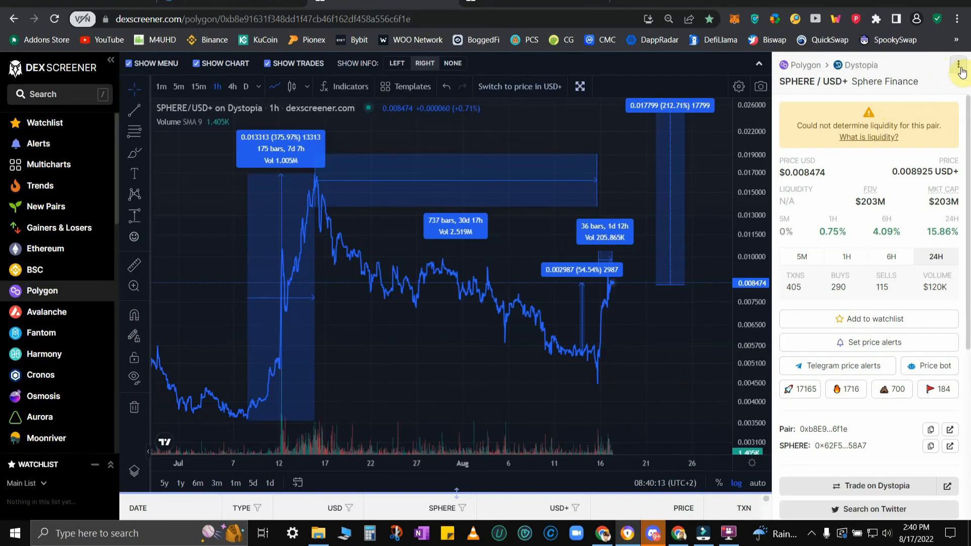
- Use the price calculator: 10000 SPHERE to USD, then 100 USD giving about 11,800.80 SPHERE
click(957, 68)
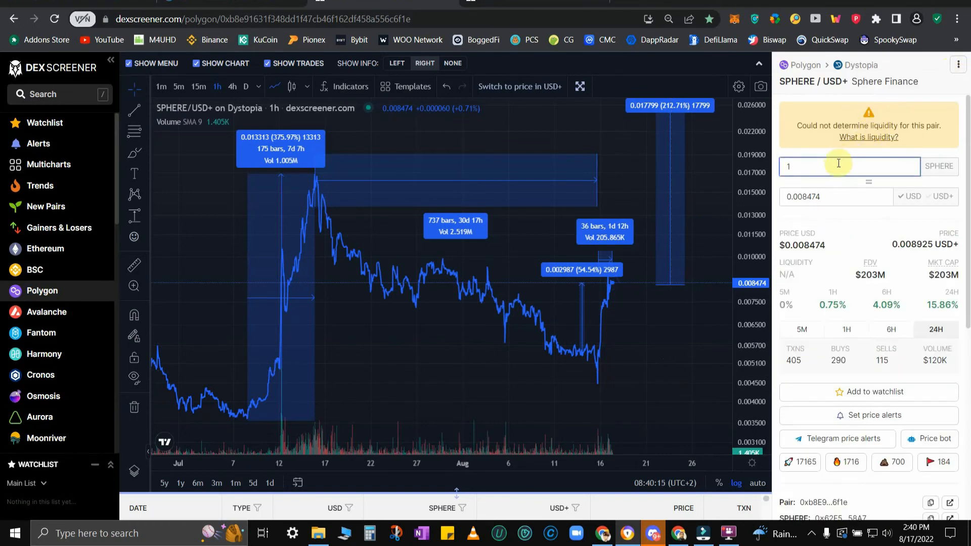
text(000)
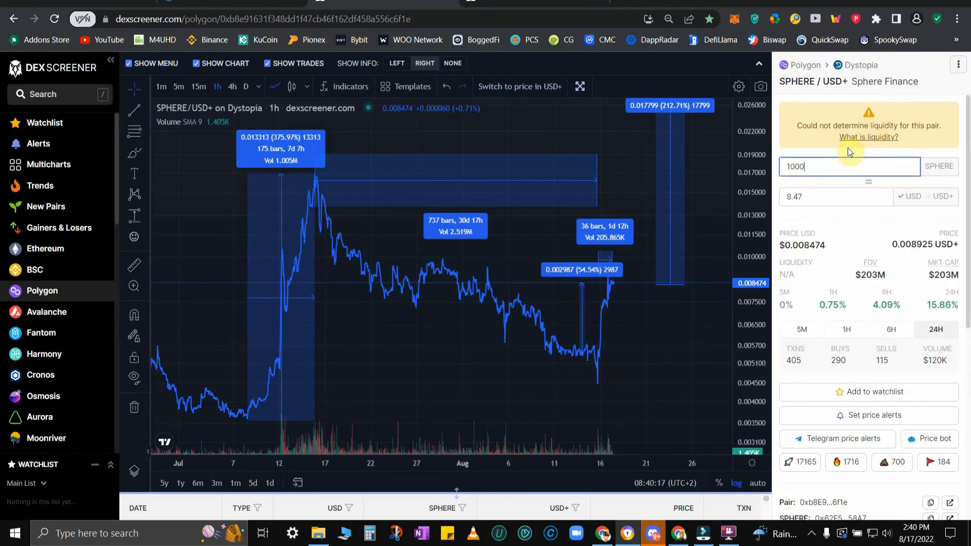
text(0)
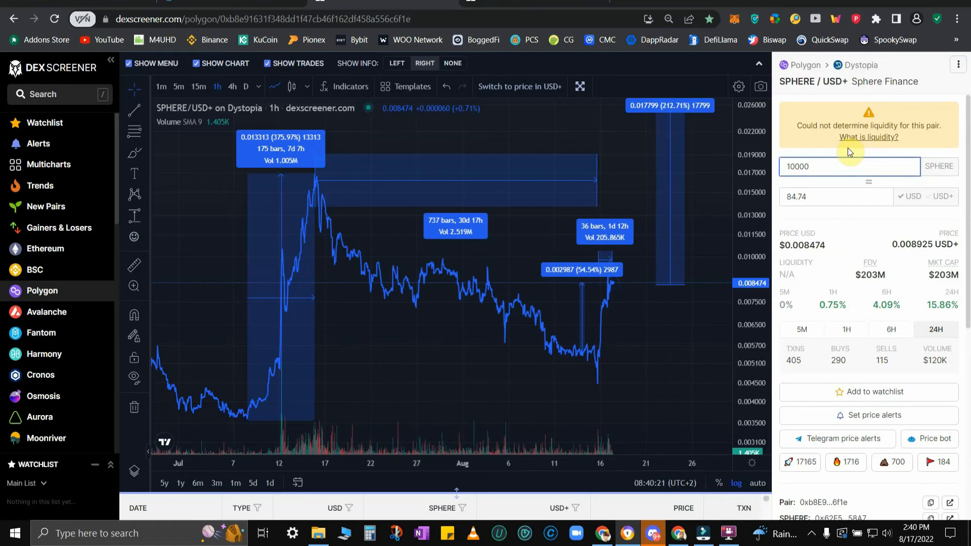
mouse_move(850, 201)
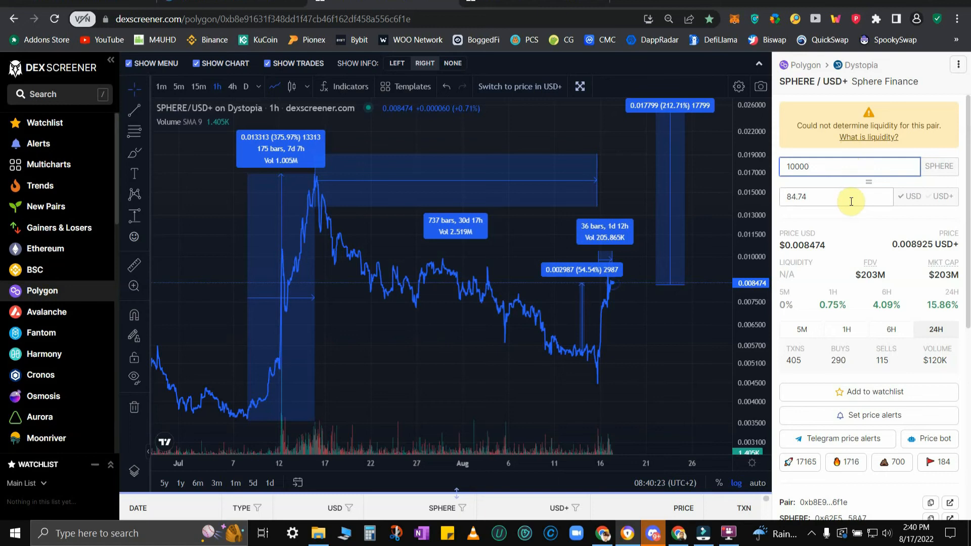
mouse_move(855, 204)
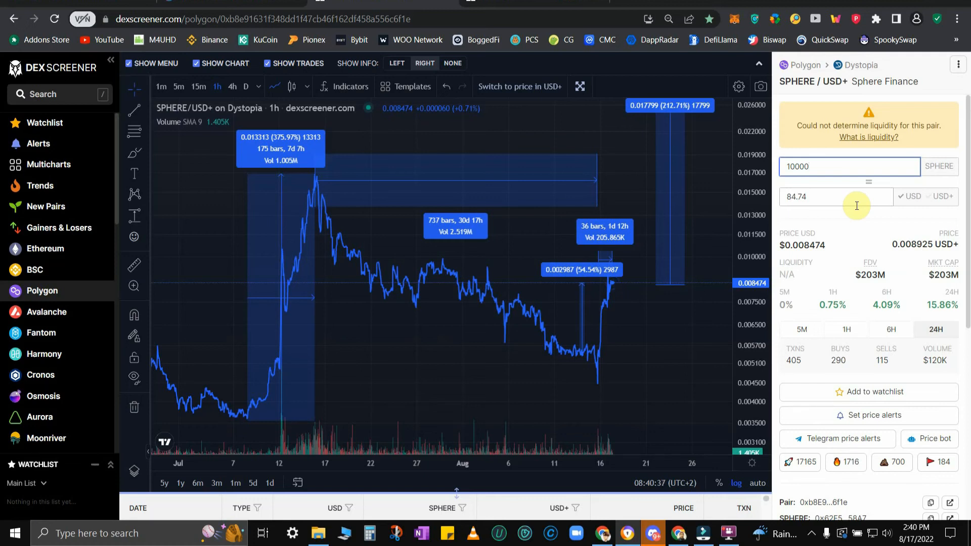
mouse_move(841, 198)
text(1)
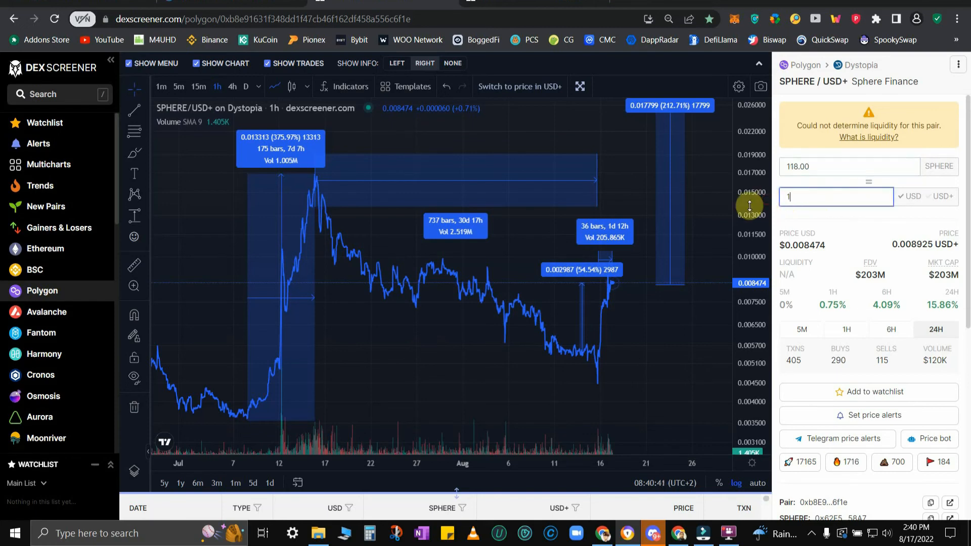
text(00)
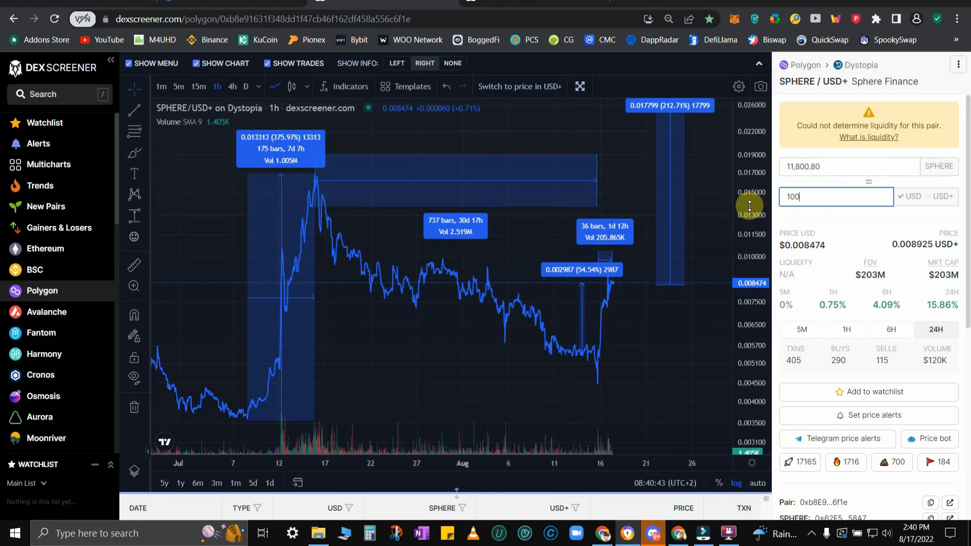
mouse_move(613, 408)
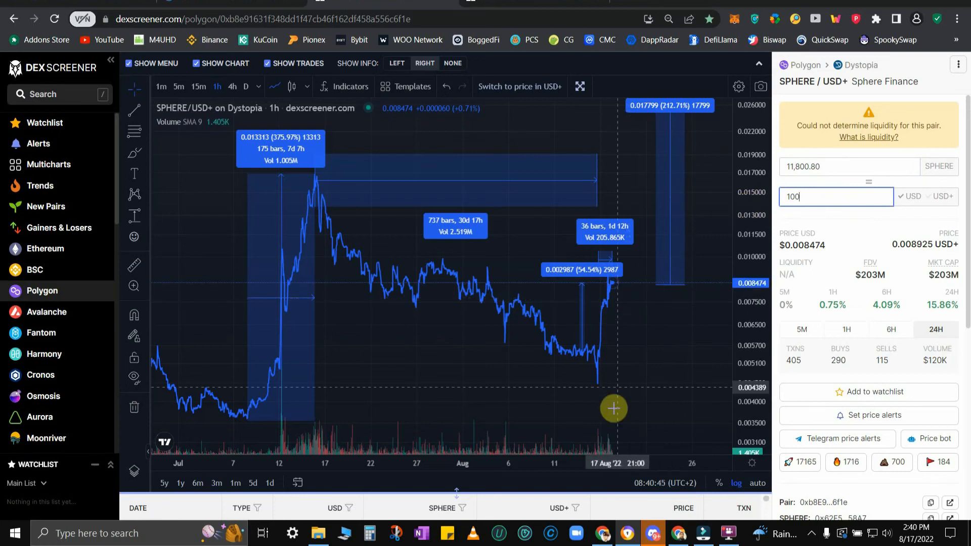
mouse_move(800, 245)
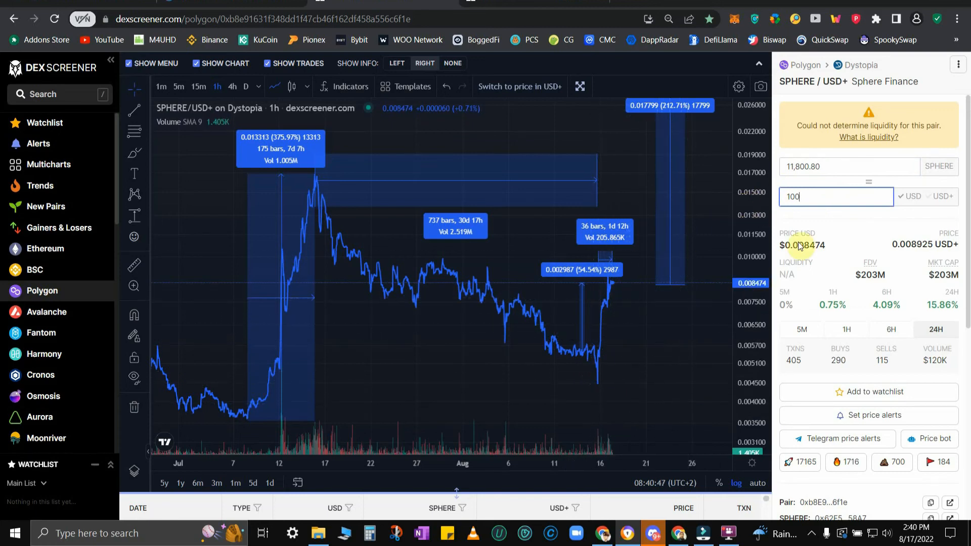
mouse_move(825, 199)
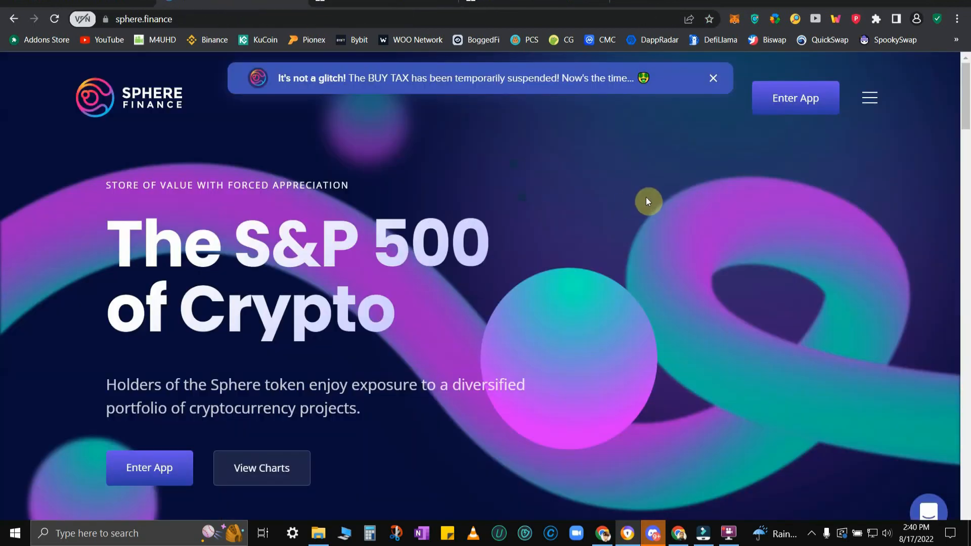
mouse_move(670, 238)
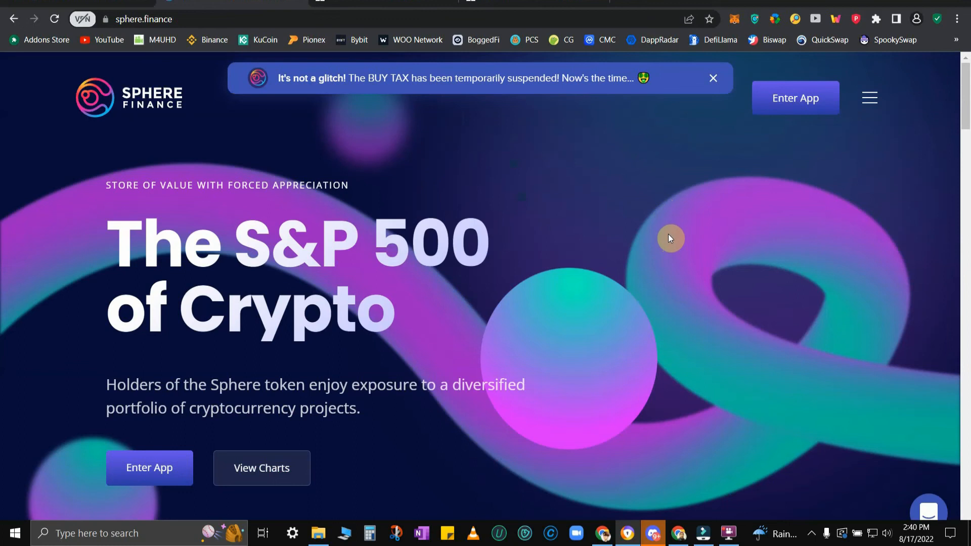
mouse_move(414, 56)
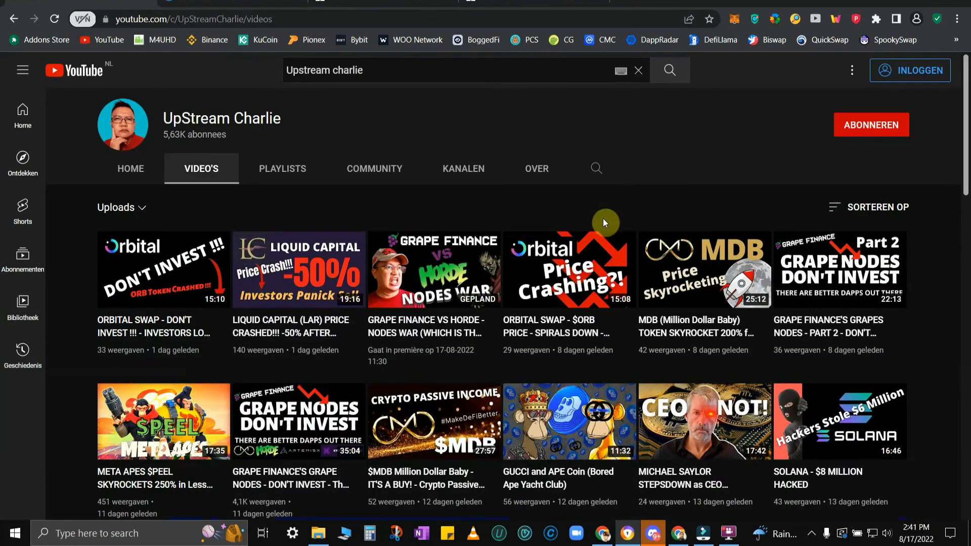
mouse_move(397, 315)
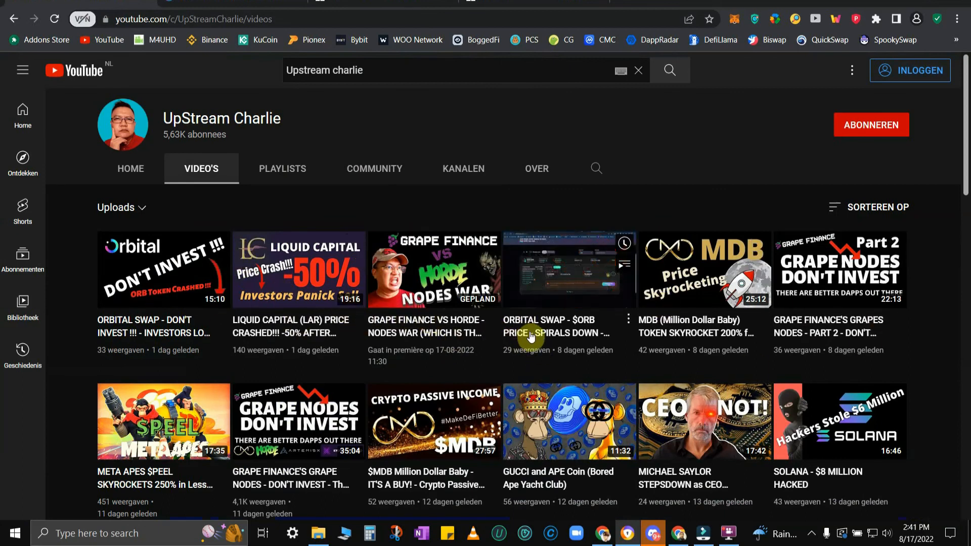
mouse_move(530, 333)
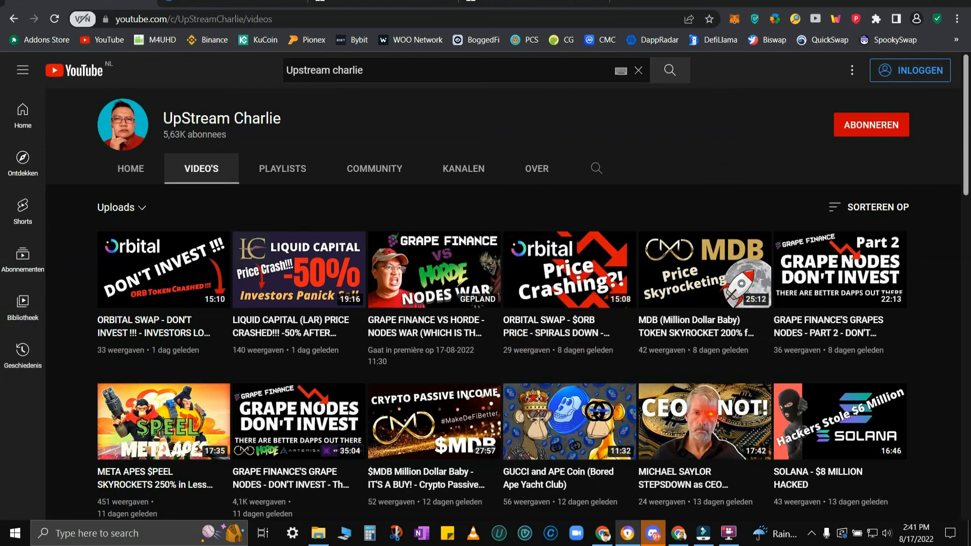
- Switch to the recorder from the taskbar while the UpStream Charlie videos page stays up
click(728, 533)
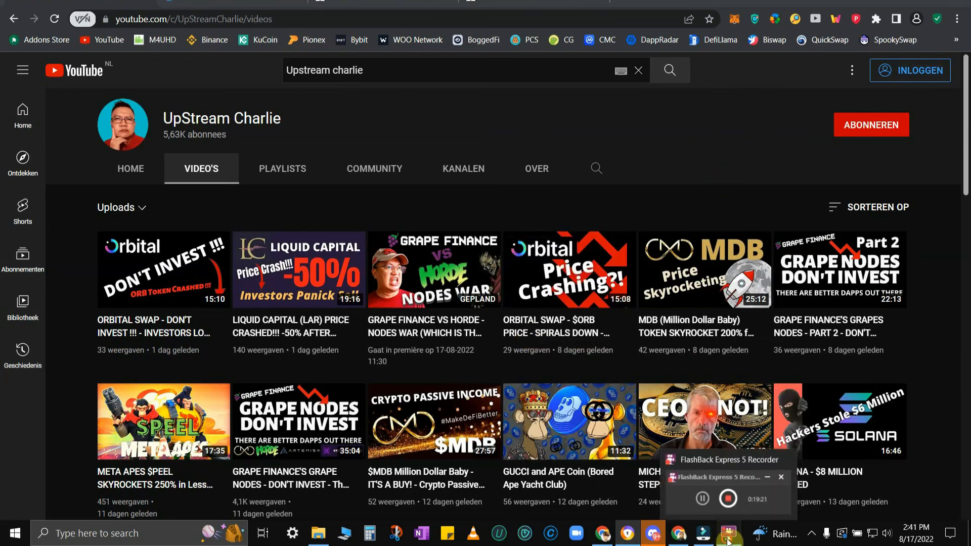